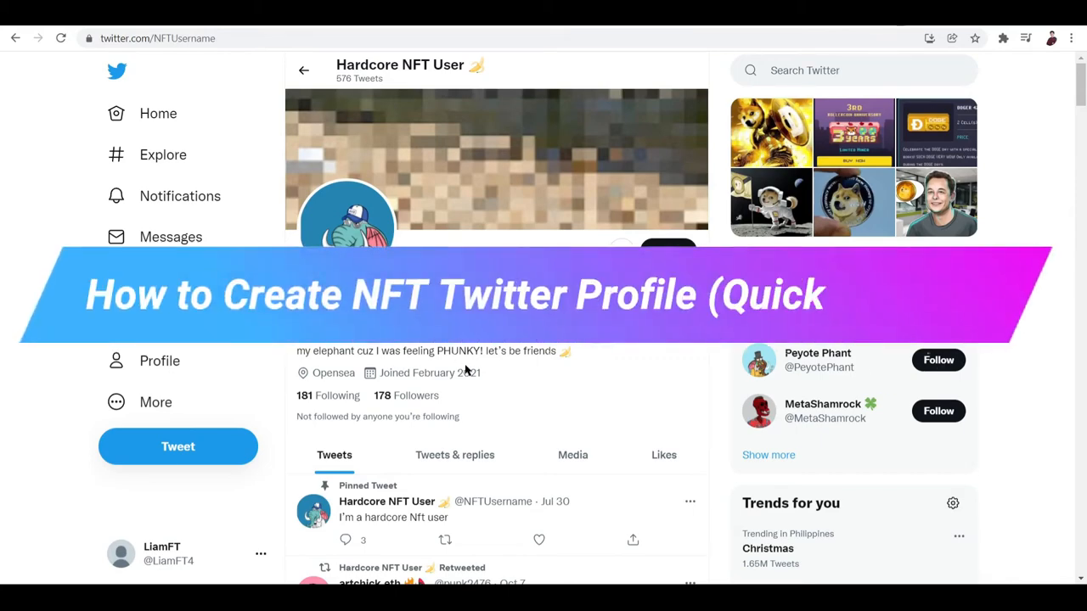
# Scroll through the home feed and bring up the recent searches list.
pyautogui.scroll(-3)
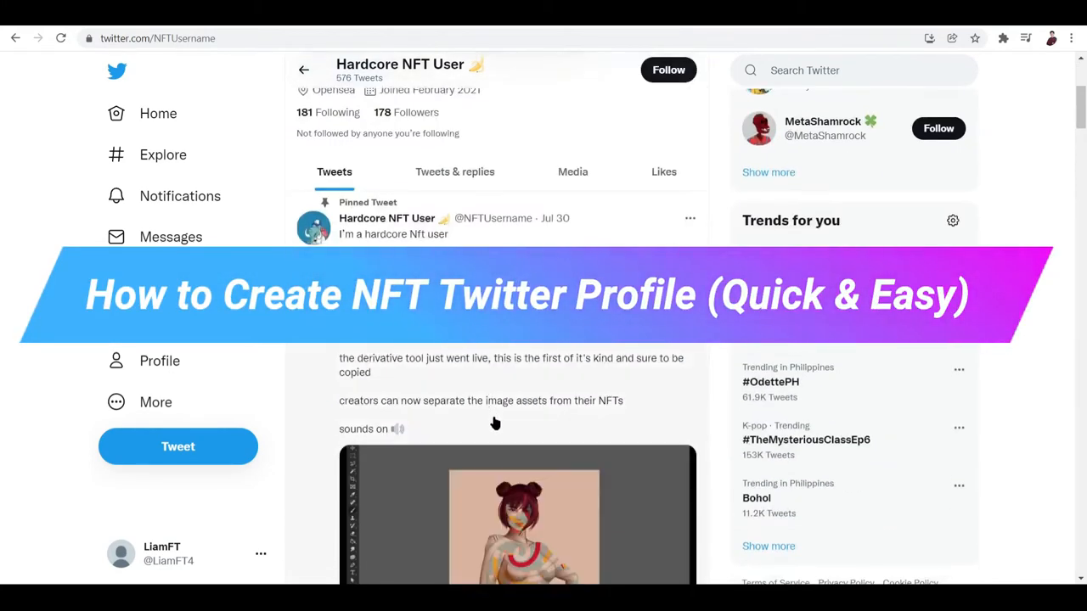
pyautogui.scroll(-3)
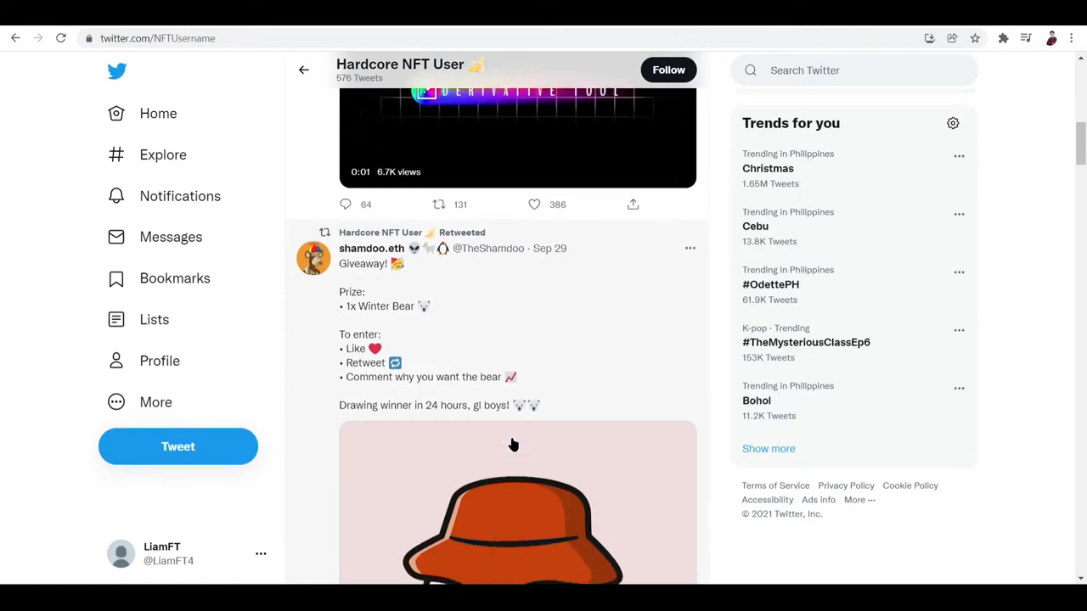
pyautogui.scroll(-3)
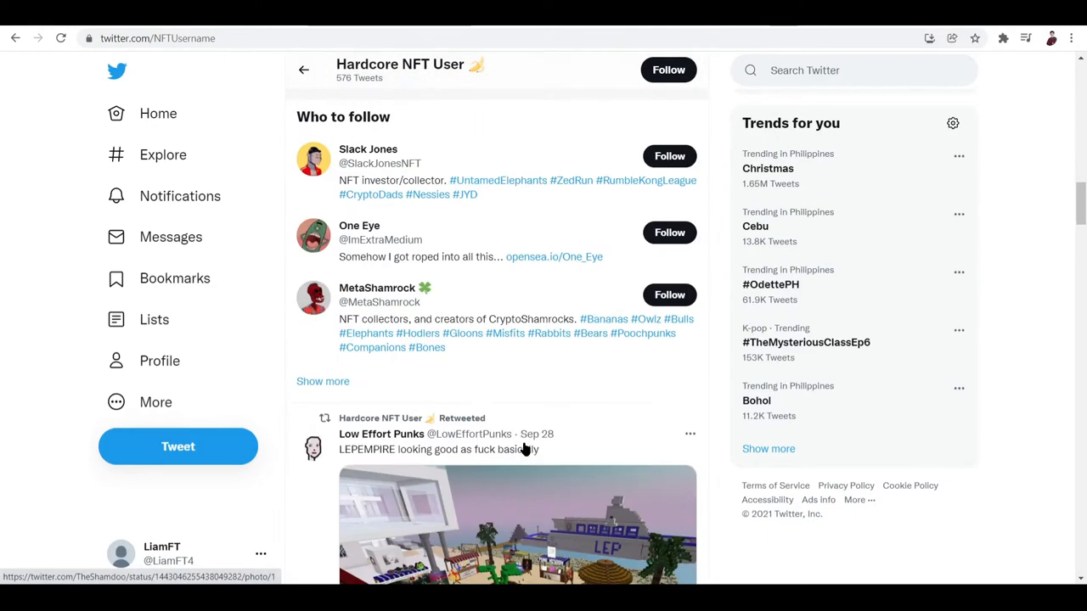
pyautogui.scroll(-3)
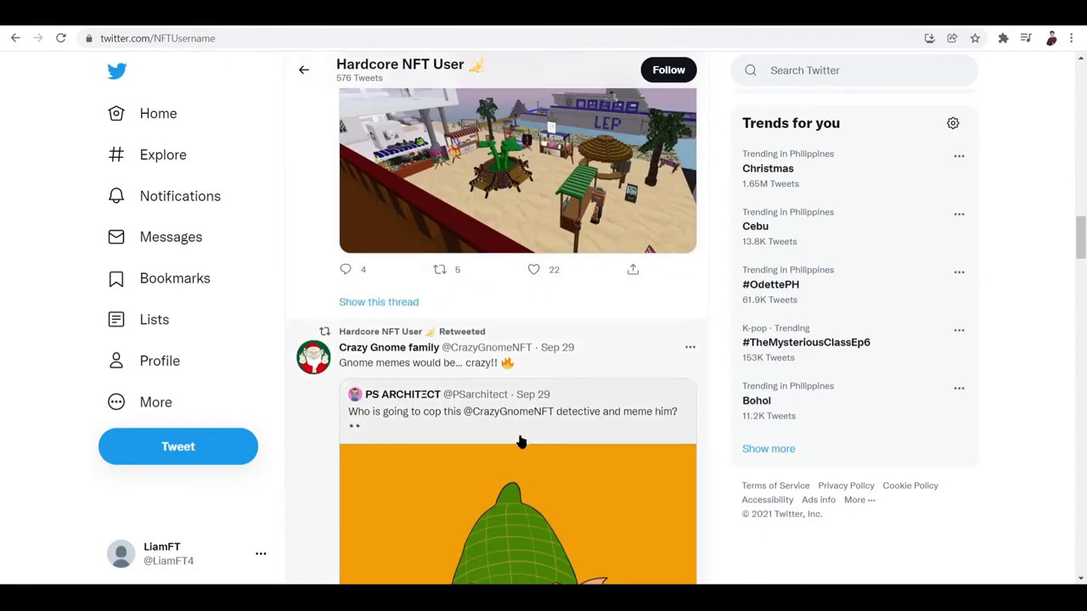
pyautogui.moveTo(569, 451)
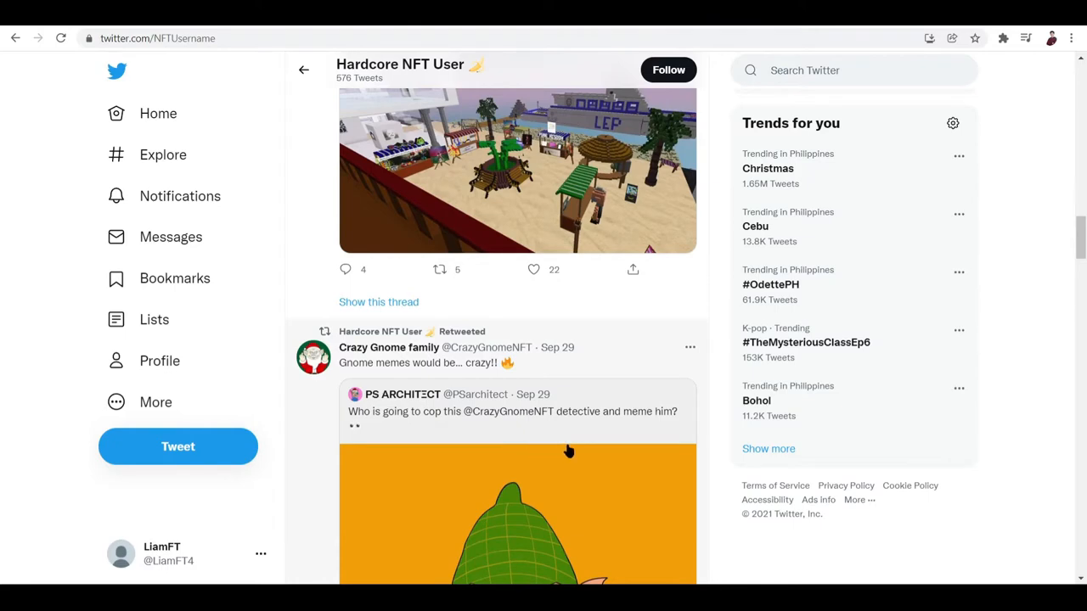
pyautogui.moveTo(573, 455)
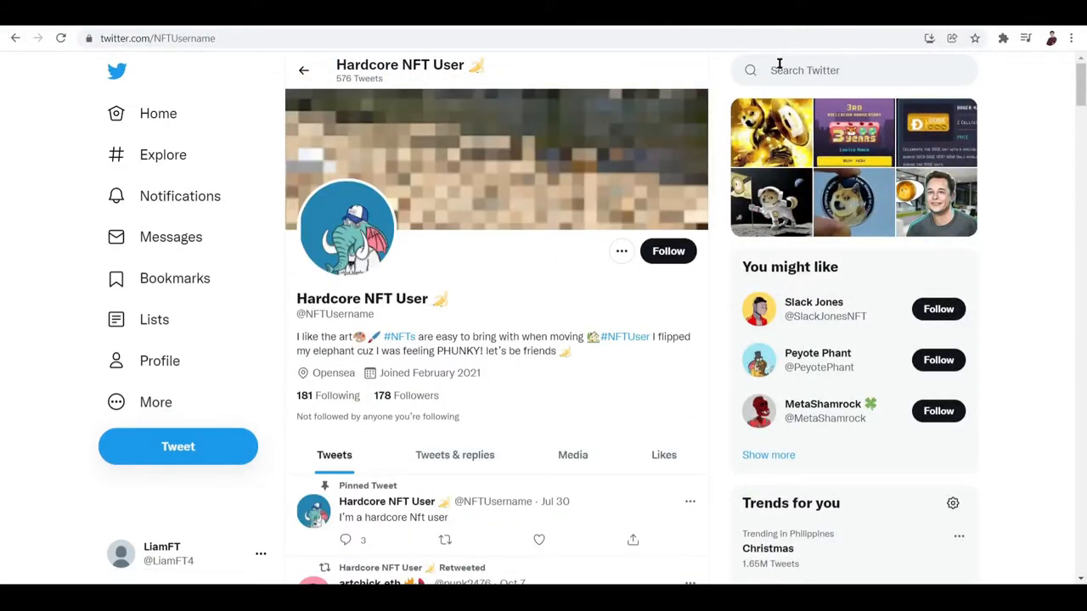
pyautogui.click(852, 70)
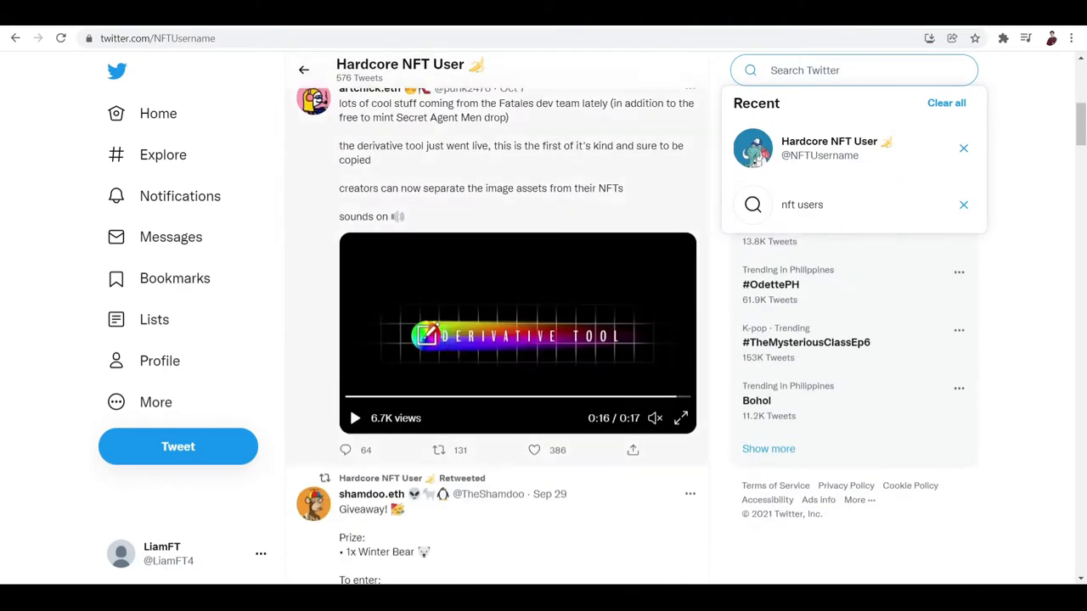
pyautogui.scroll(-3)
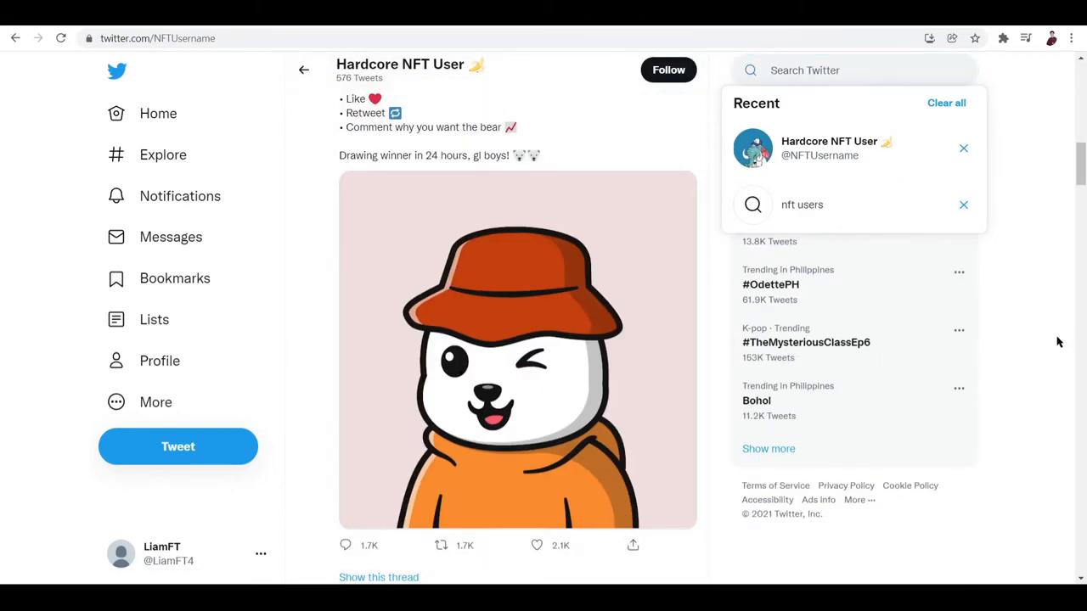
pyautogui.scroll(-3)
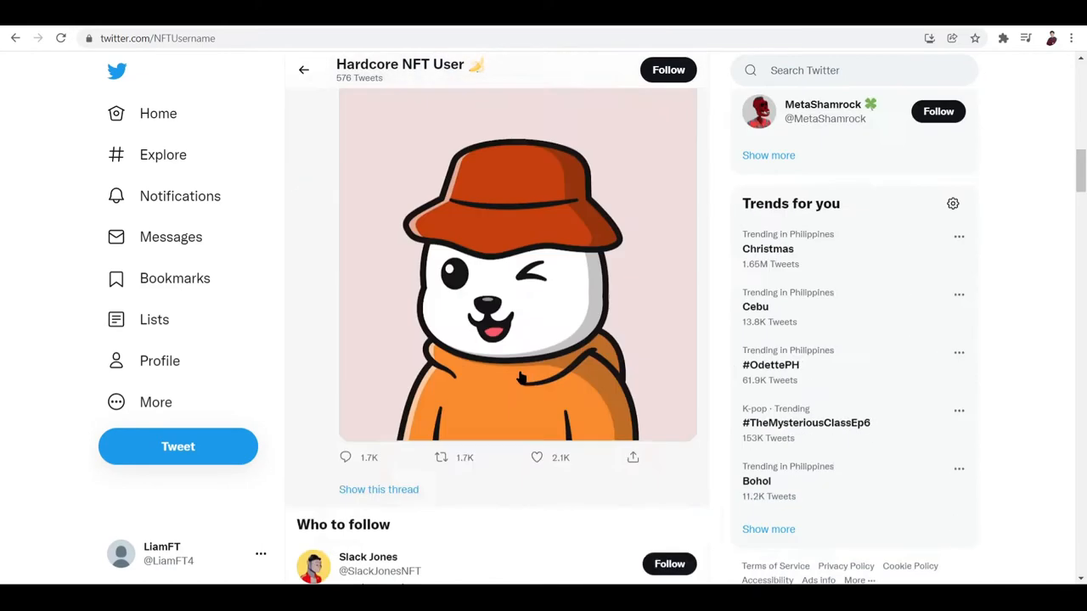
pyautogui.scroll(-3)
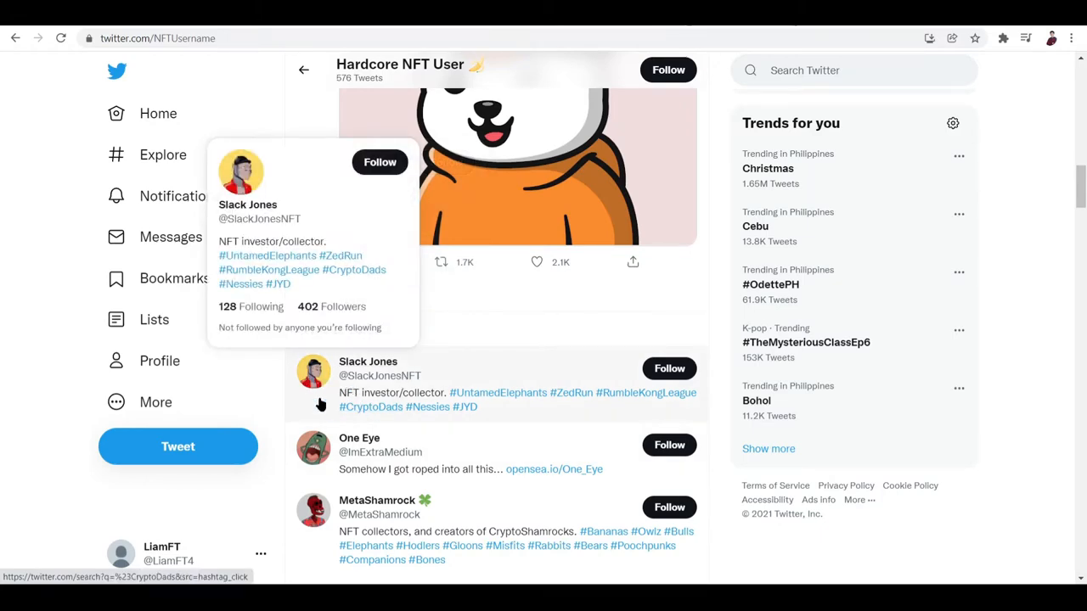
pyautogui.click(247, 204)
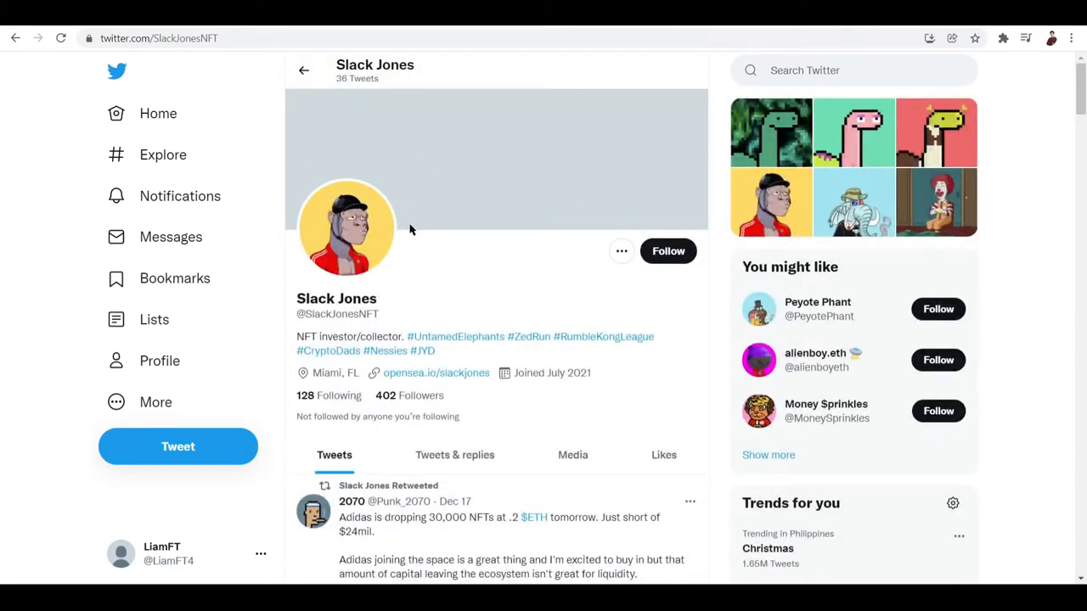
pyautogui.moveTo(387, 404)
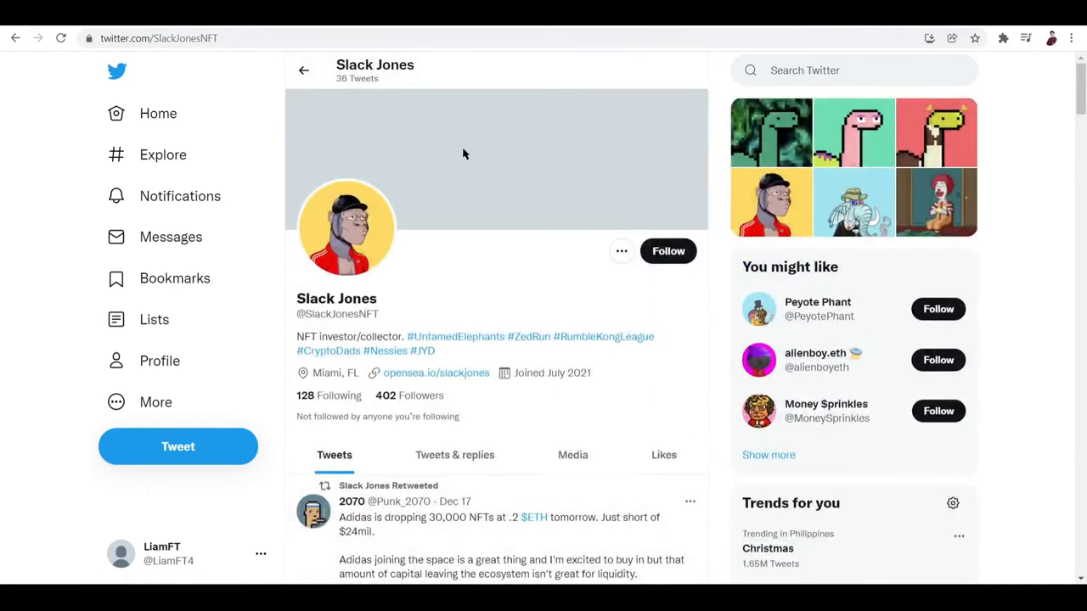
pyautogui.scroll(-3)
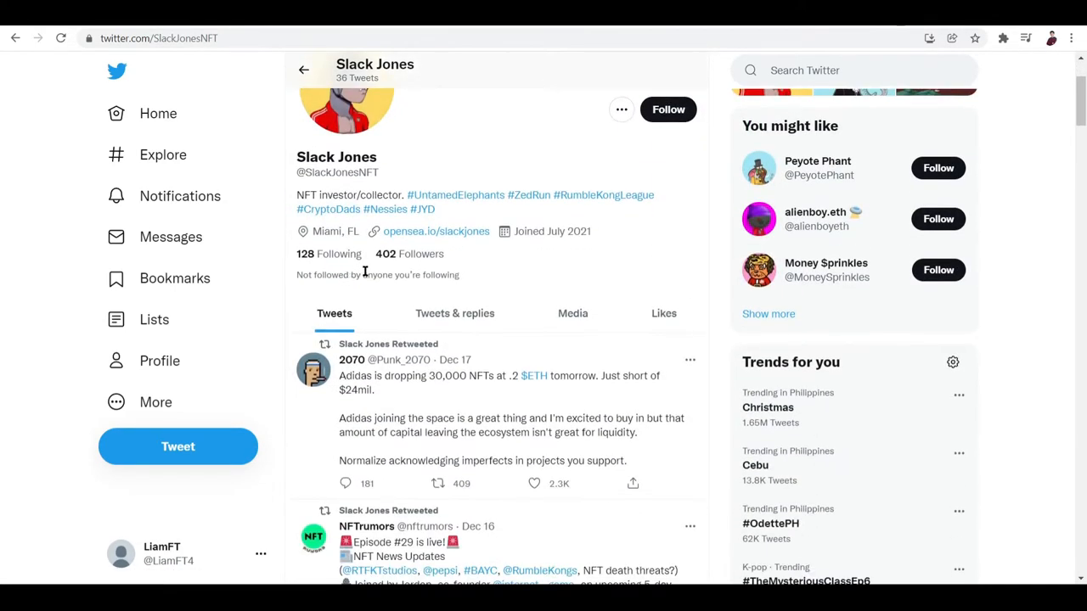
pyautogui.moveTo(392, 225)
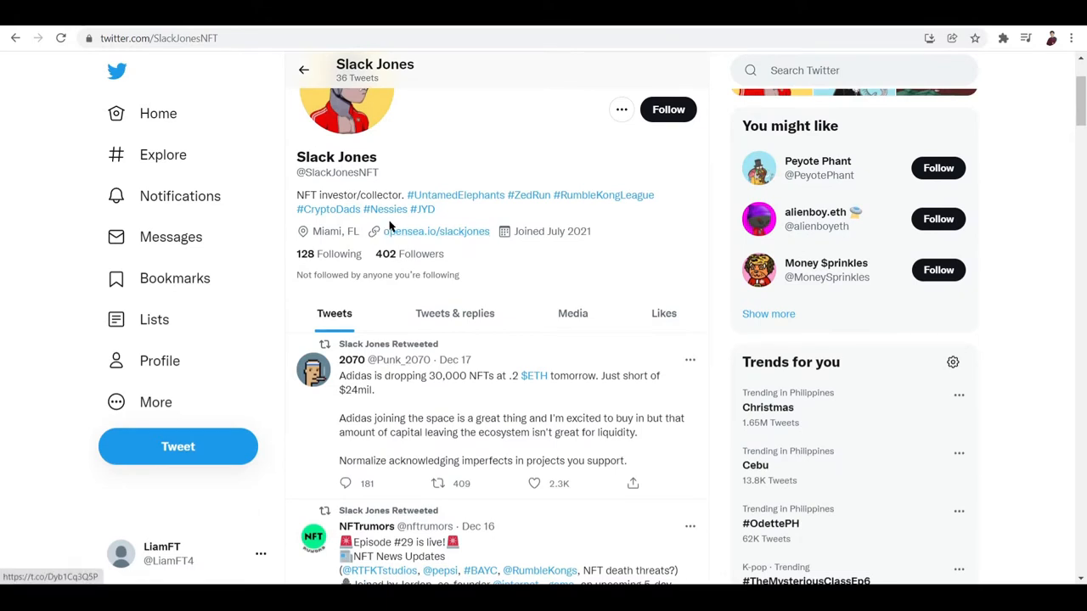
pyautogui.moveTo(422, 135)
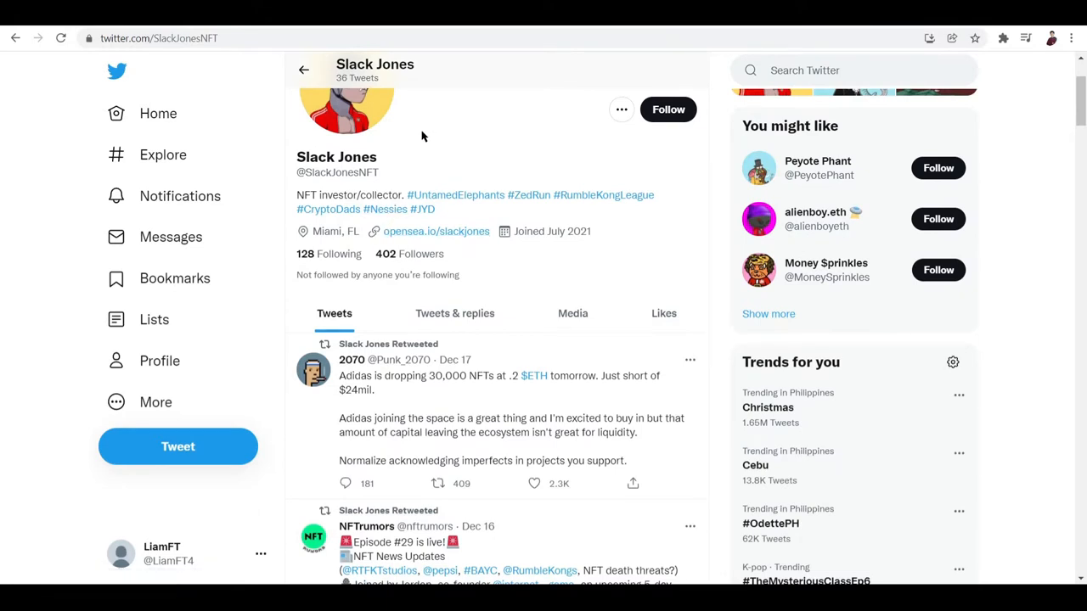
pyautogui.moveTo(359, 194)
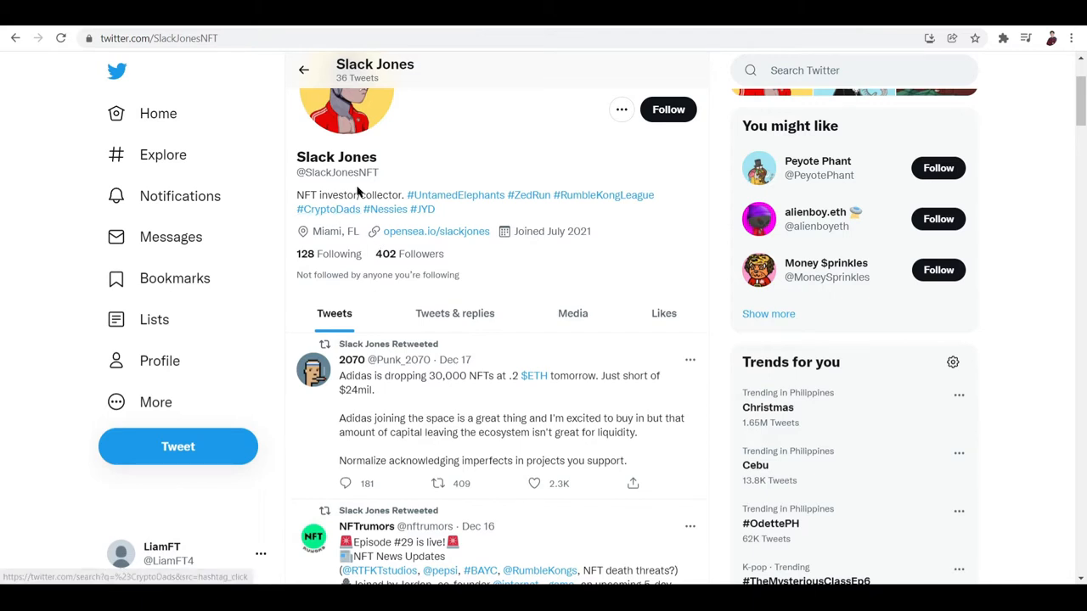
pyautogui.moveTo(607, 206)
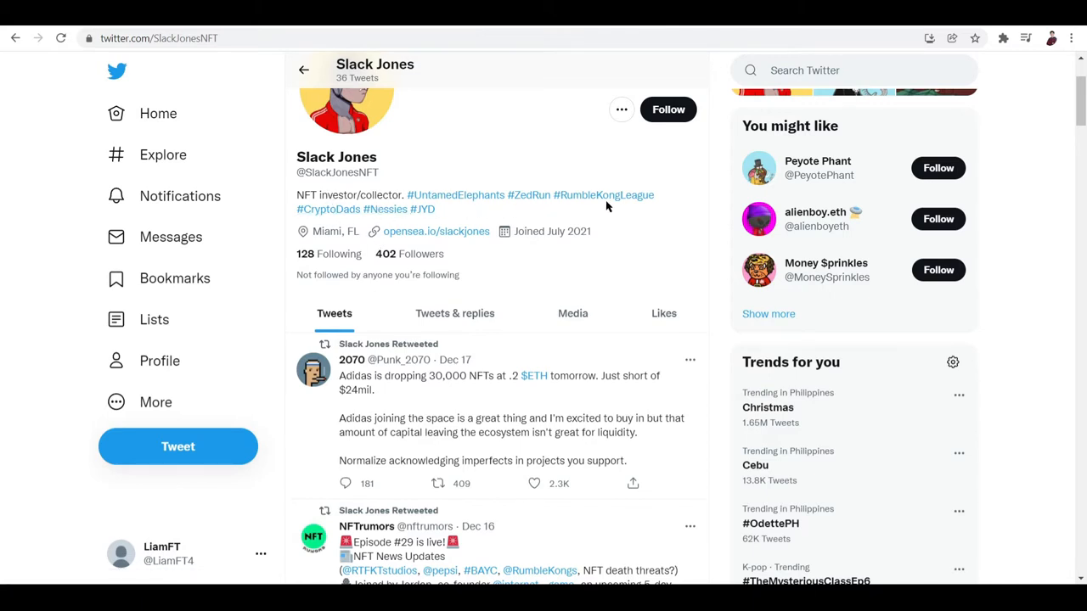
pyautogui.moveTo(439, 227)
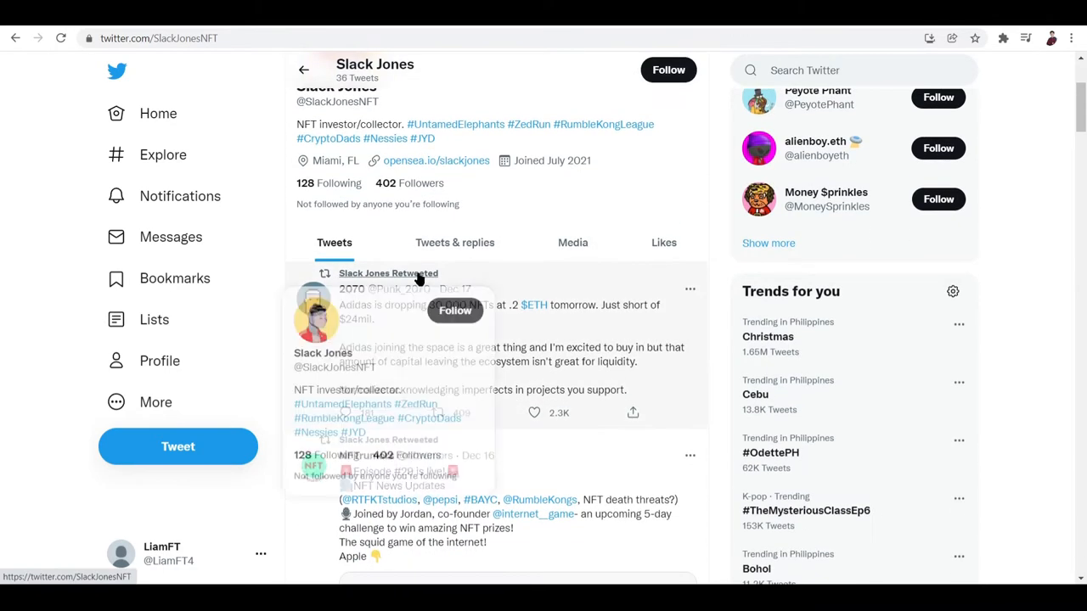
pyautogui.scroll(-3)
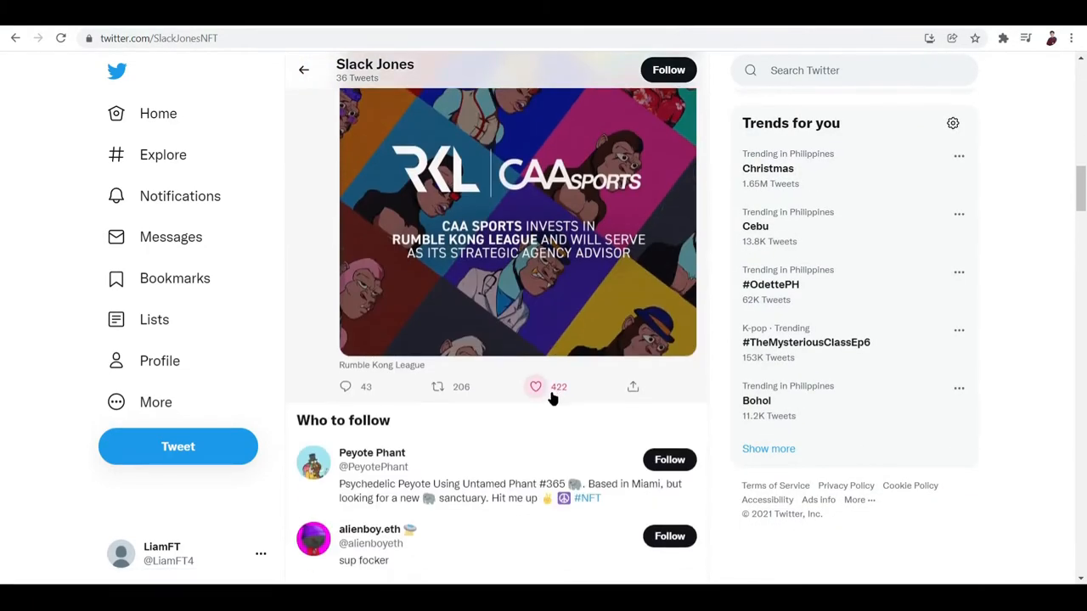
pyautogui.scroll(-3)
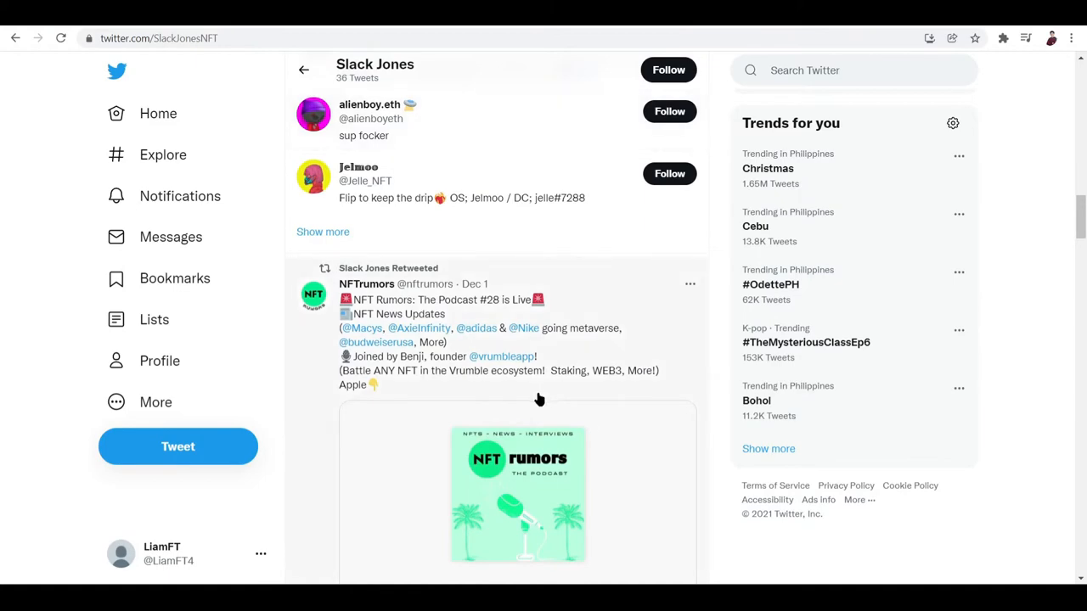
pyautogui.scroll(-3)
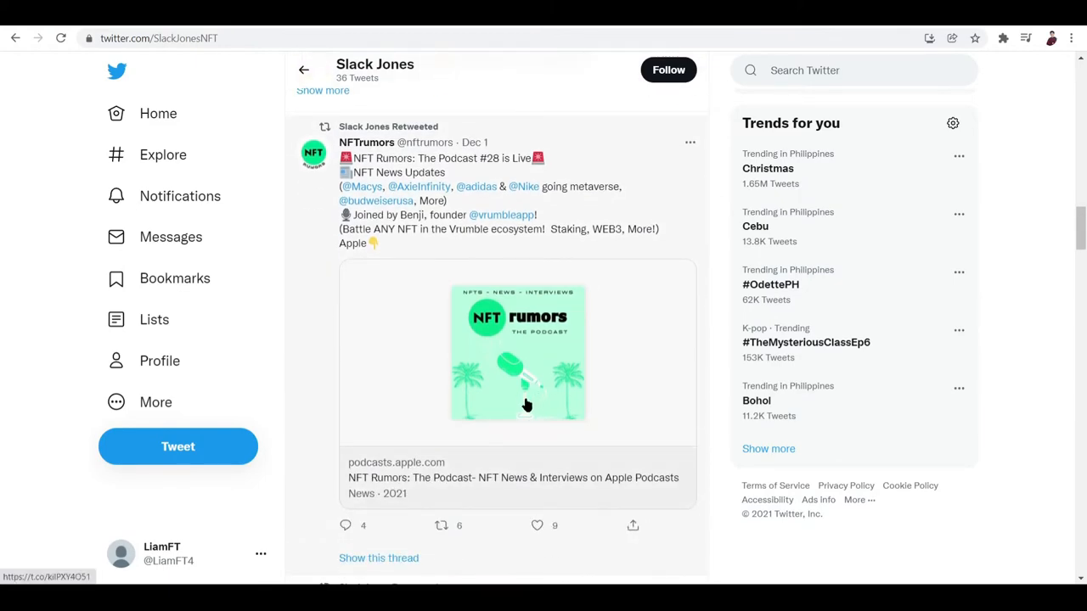
pyautogui.scroll(-3)
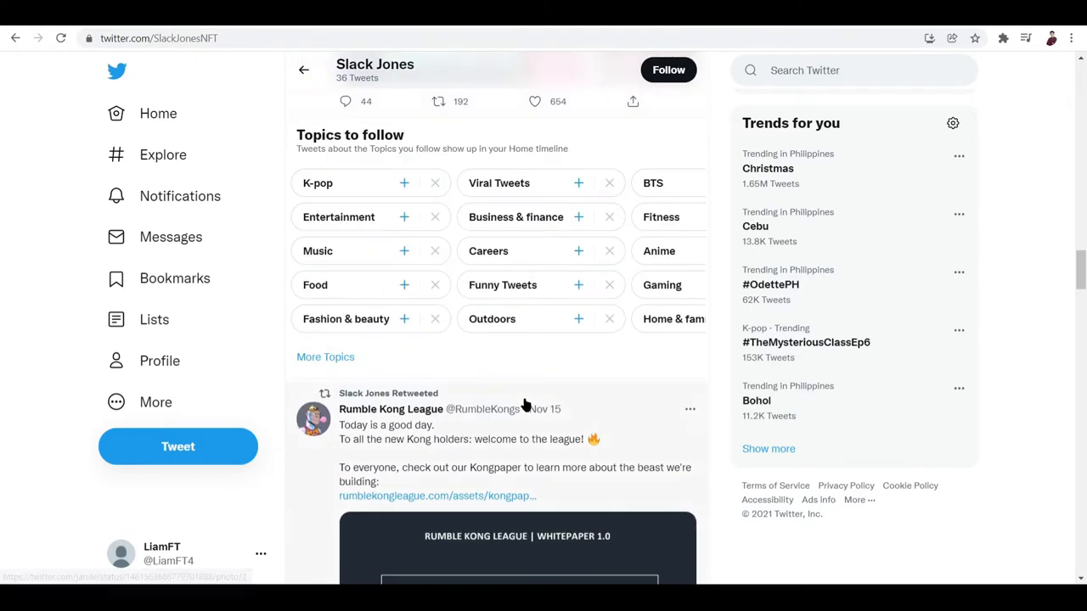
pyautogui.scroll(-3)
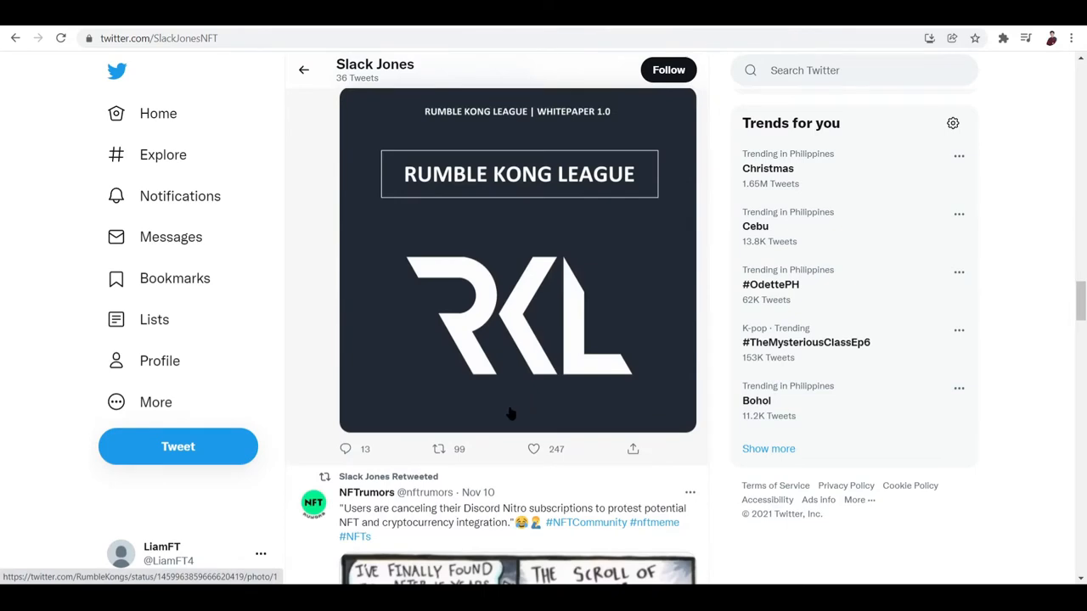
pyautogui.scroll(-3)
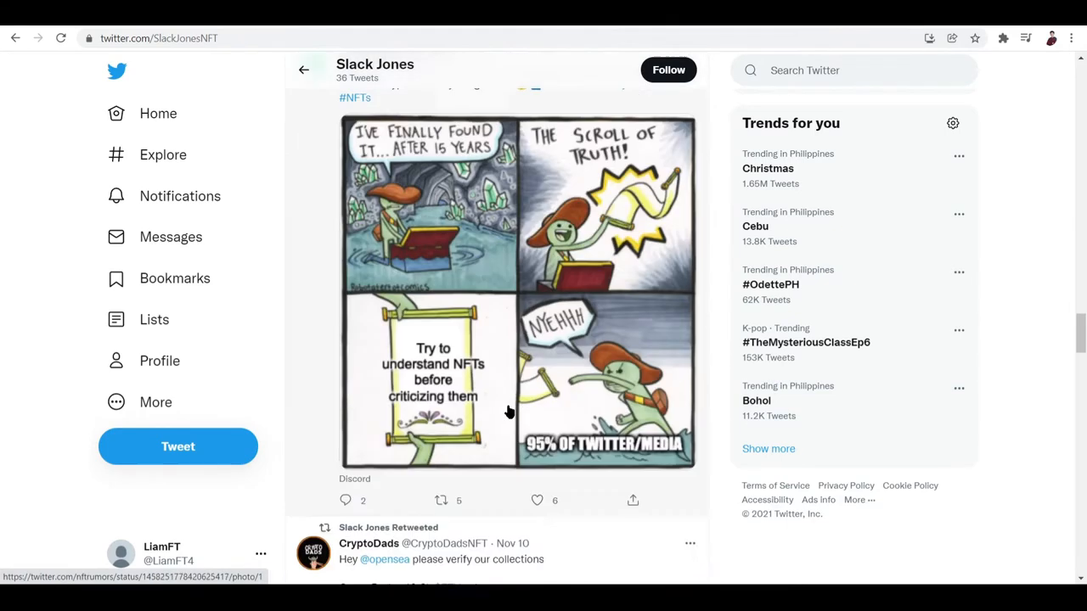
pyautogui.scroll(-3)
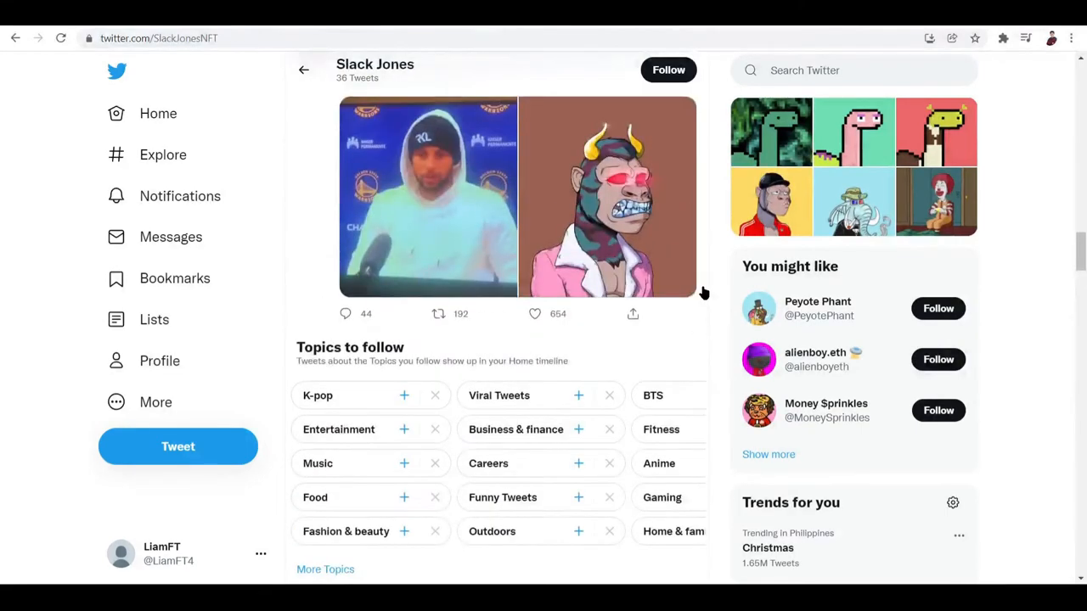
pyautogui.scroll(-3)
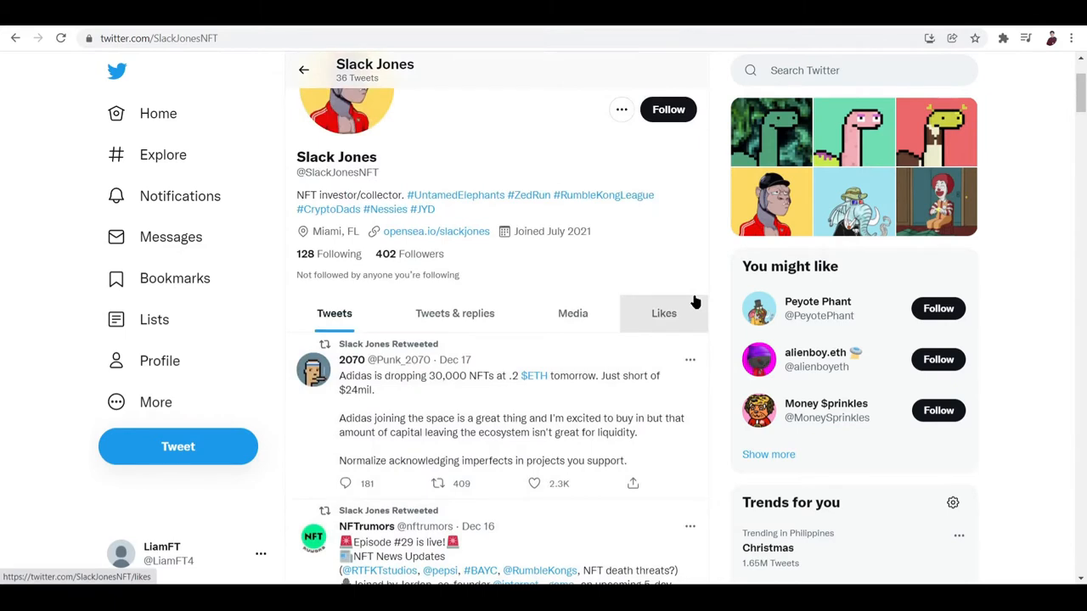
pyautogui.moveTo(515, 303)
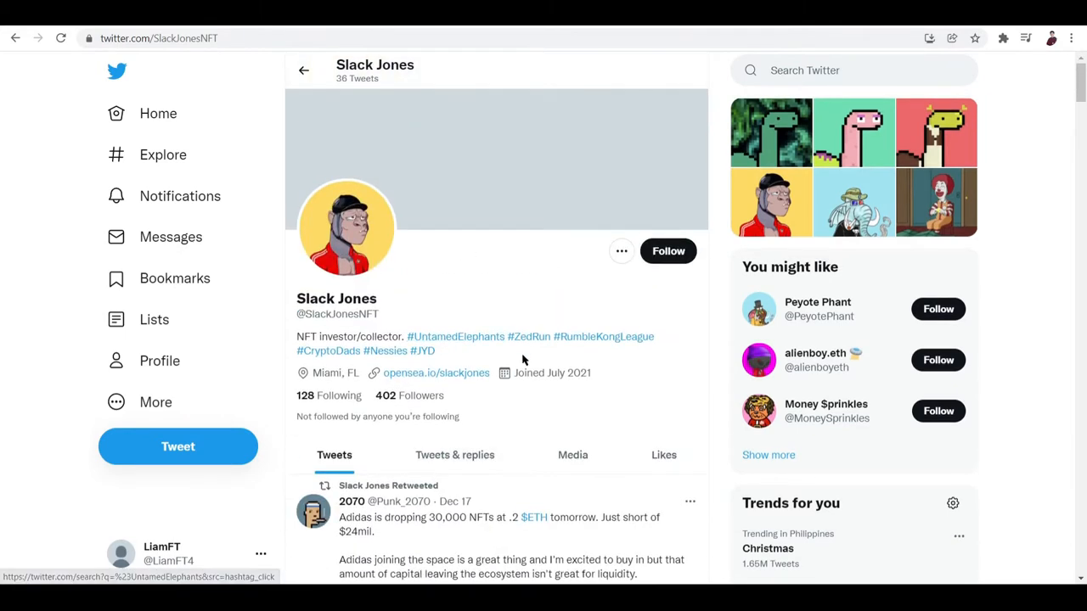
pyautogui.moveTo(508, 201)
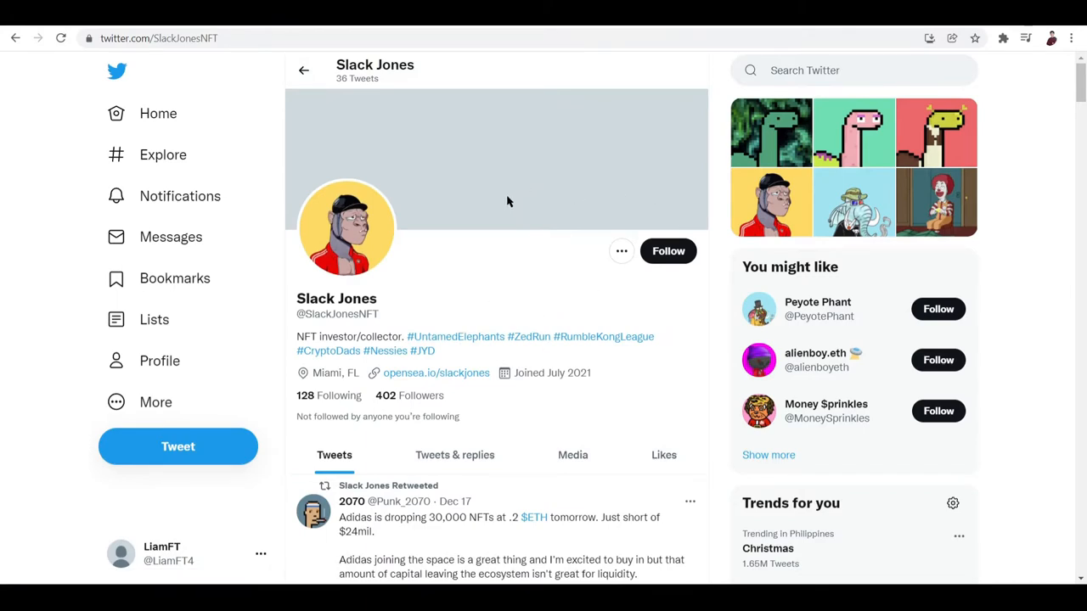
pyautogui.moveTo(475, 294)
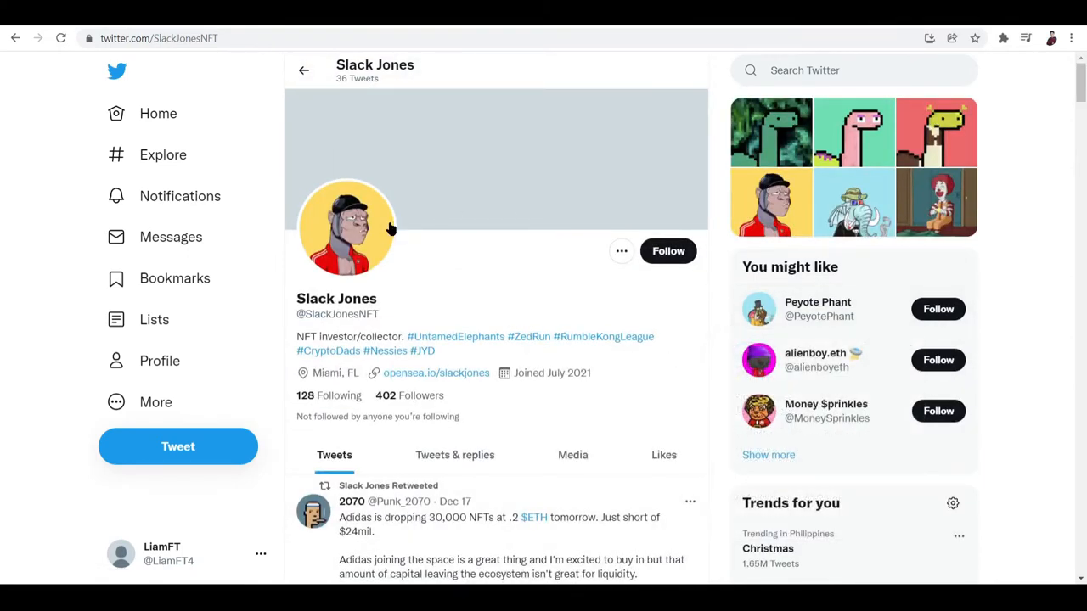
pyautogui.moveTo(794, 336)
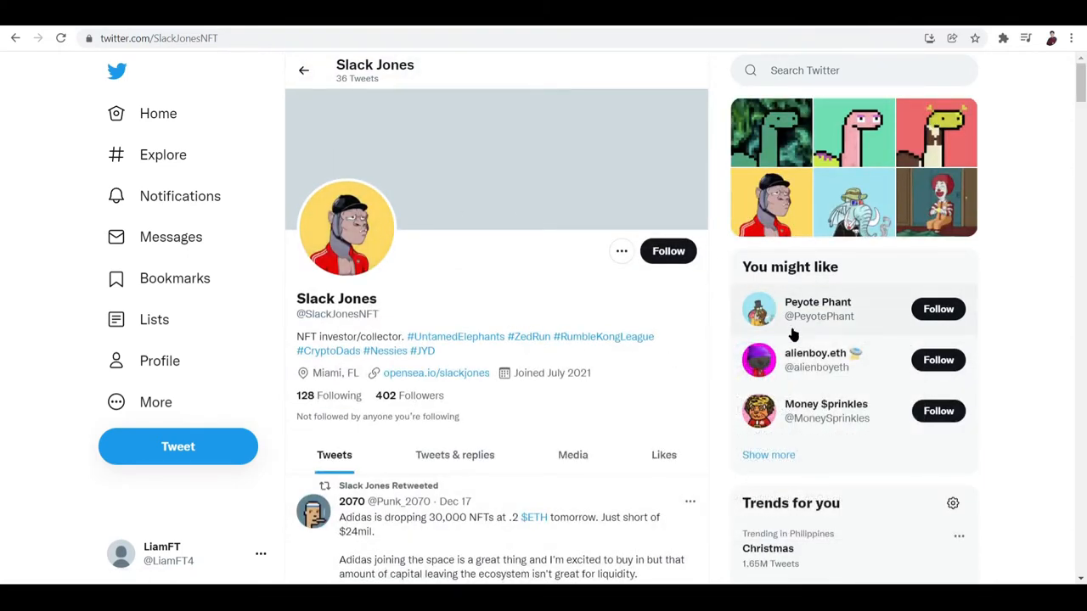
pyautogui.click(817, 309)
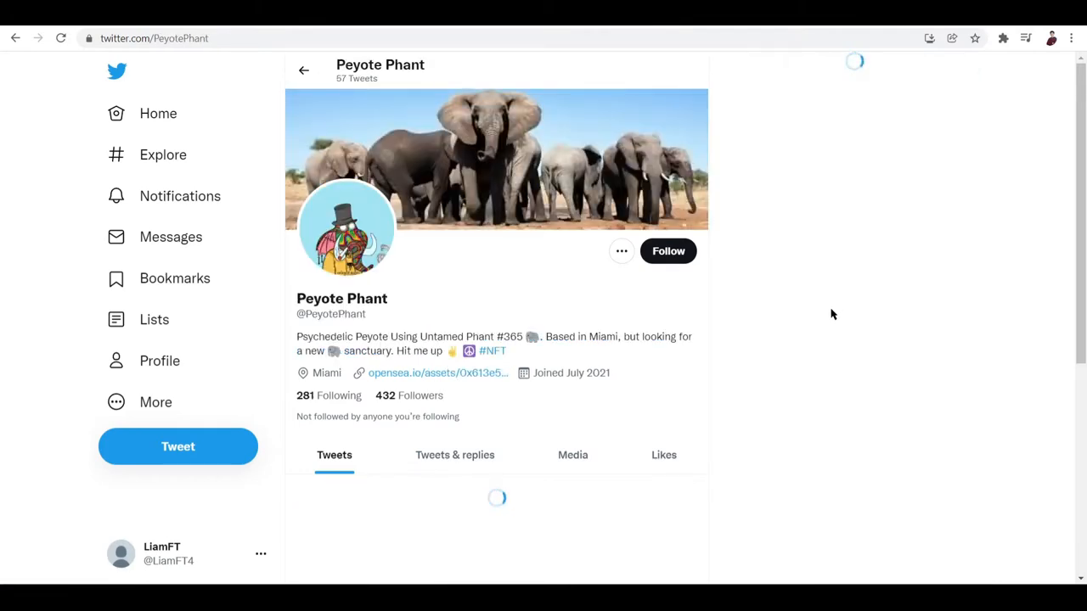
pyautogui.scroll(-3)
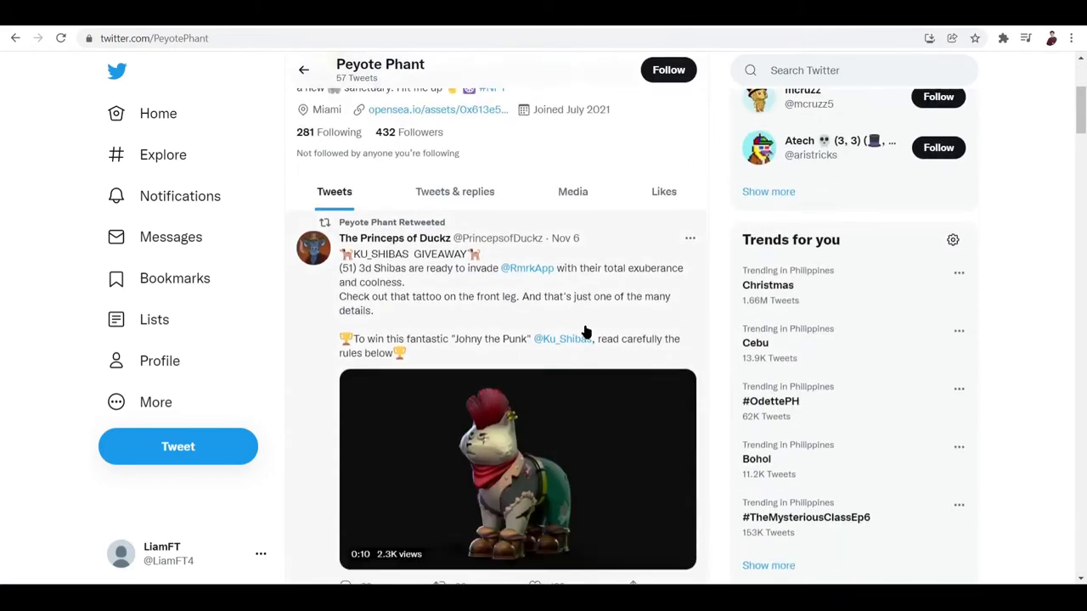
pyautogui.scroll(-3)
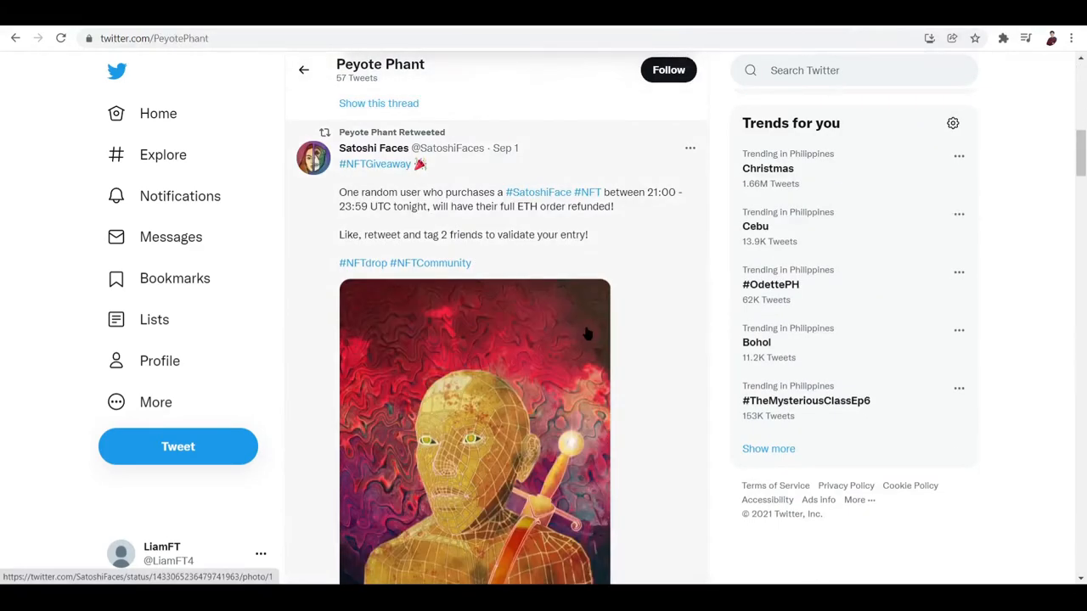
pyautogui.scroll(-3)
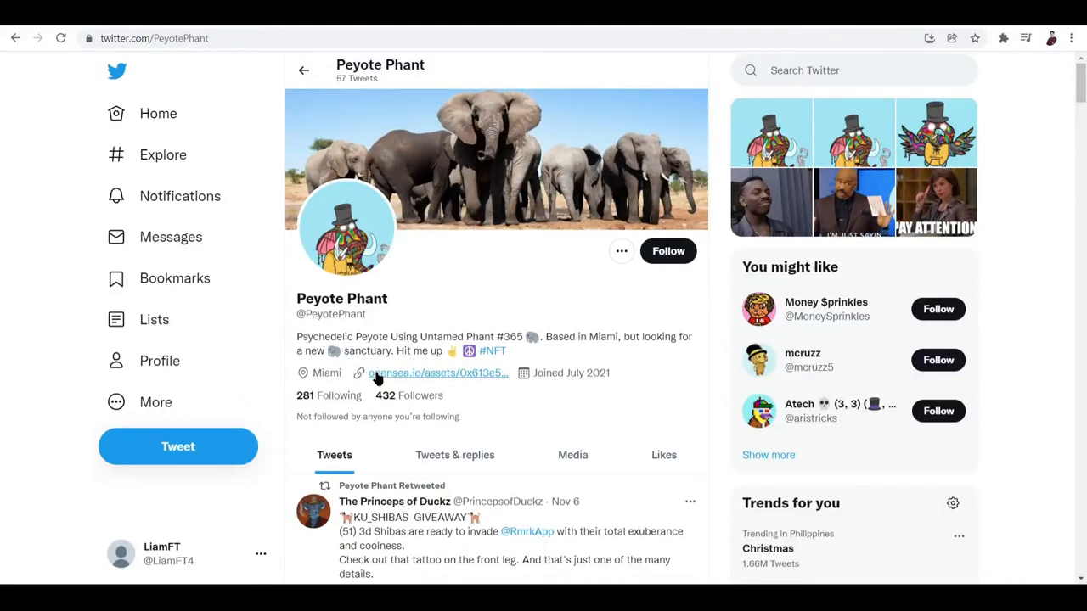
pyautogui.moveTo(376, 379)
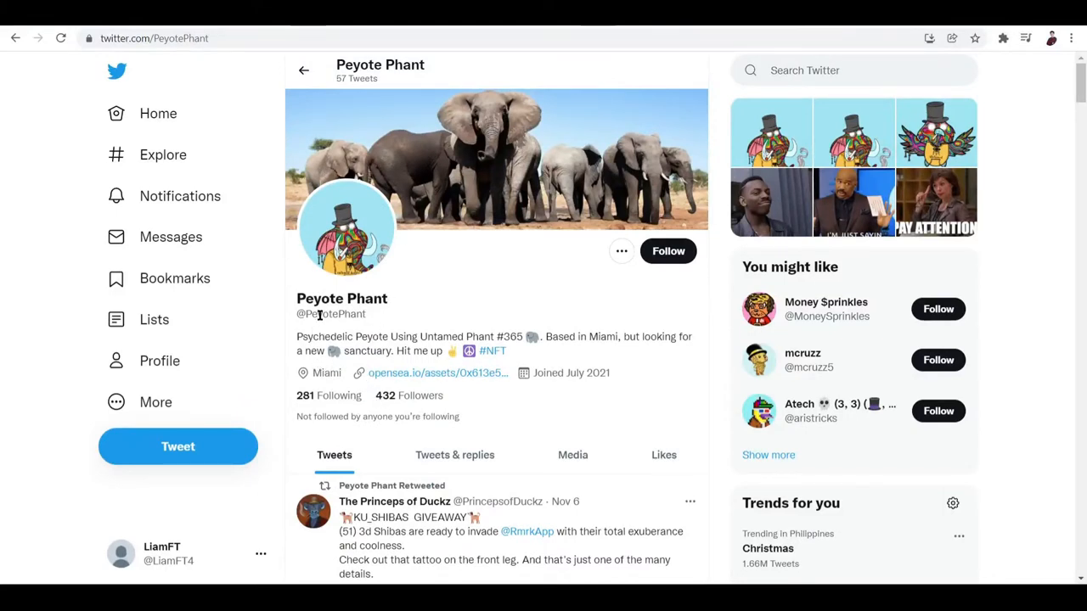
pyautogui.moveTo(492, 351)
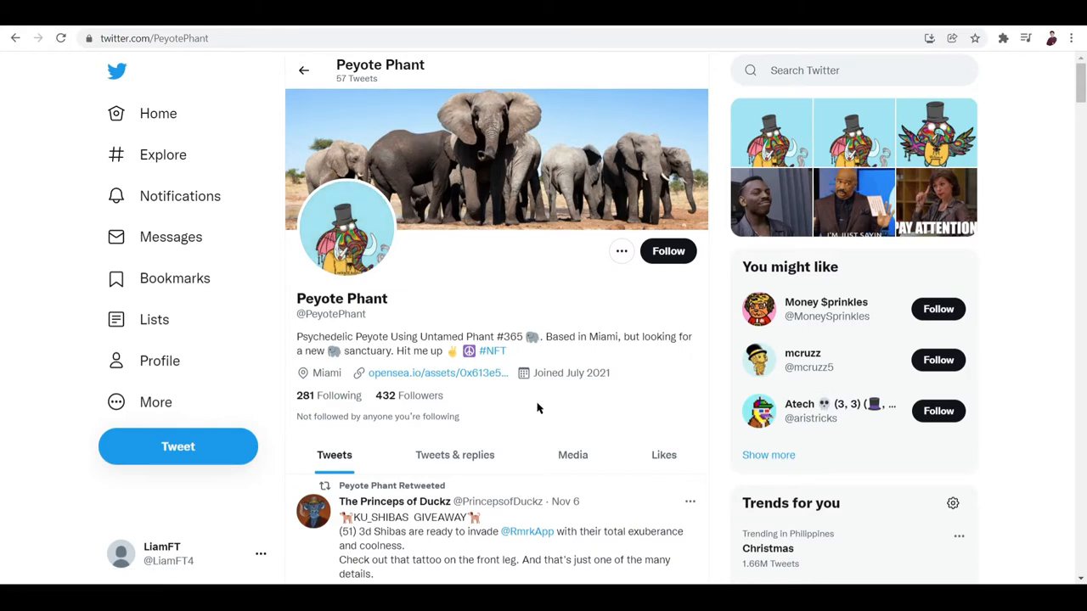
pyautogui.scroll(-3)
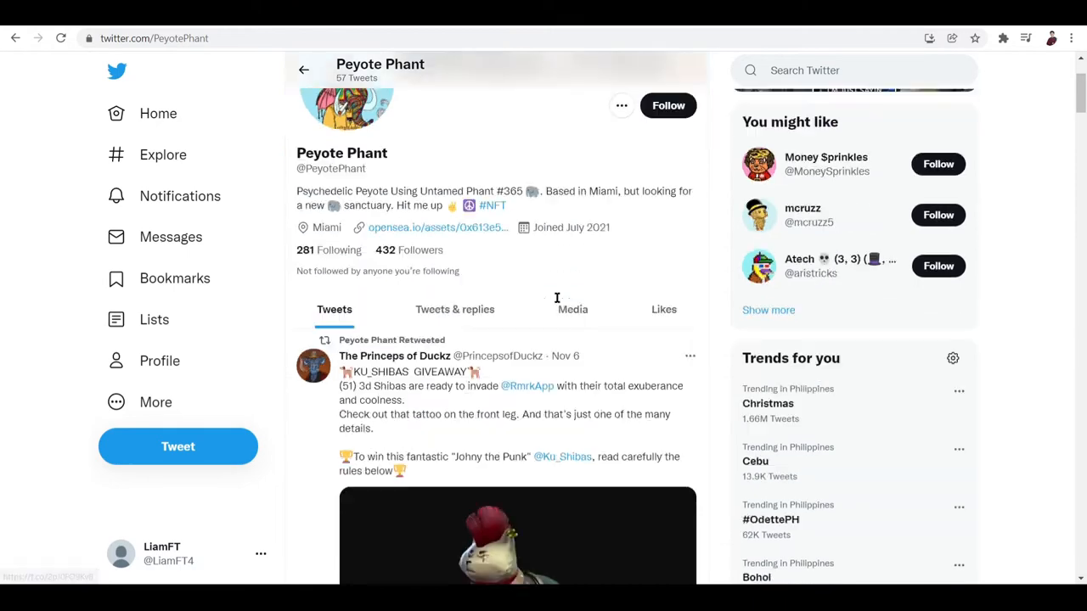
pyautogui.scroll(-3)
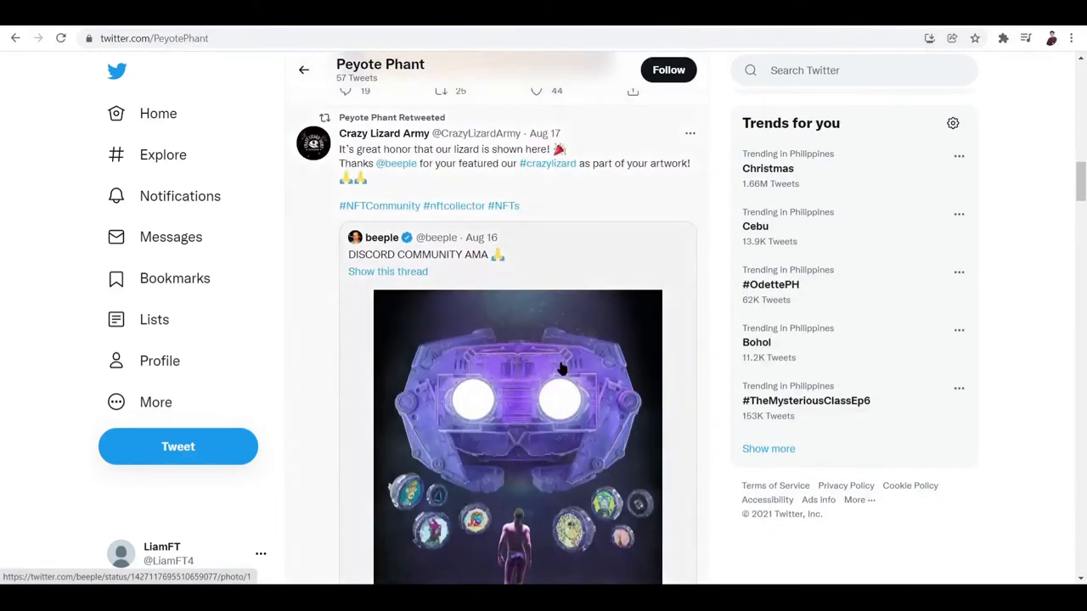
pyautogui.scroll(-3)
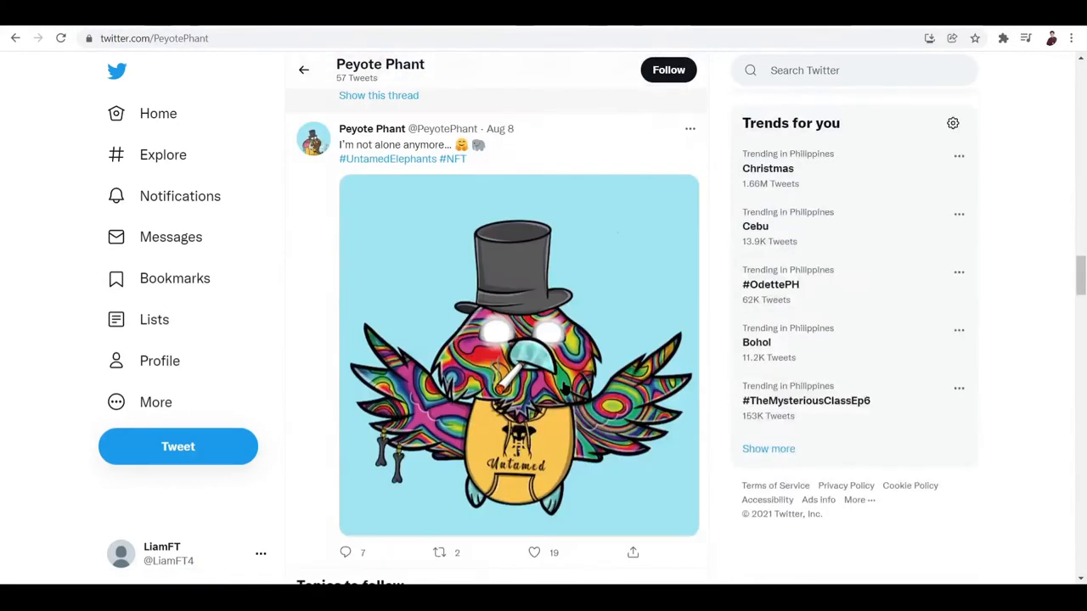
pyautogui.scroll(-3)
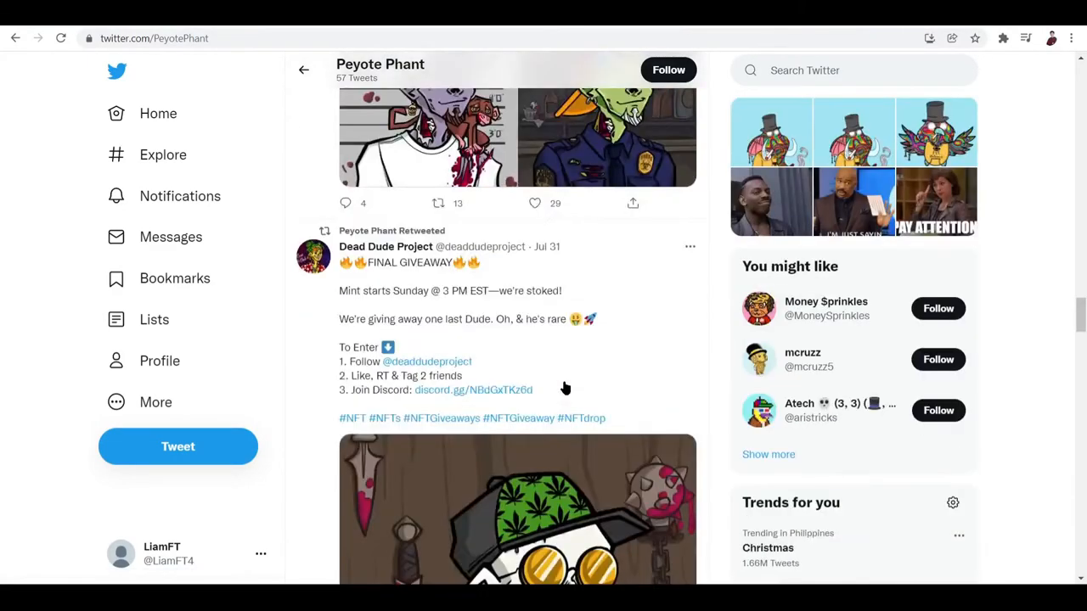
pyautogui.scroll(-3)
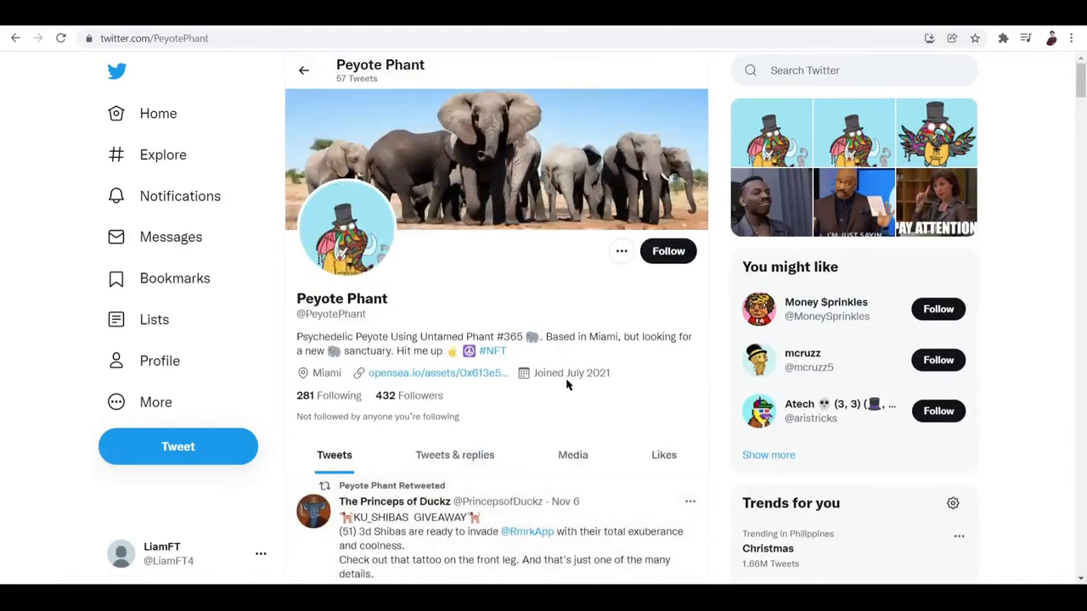
# View the example account's avatar full-size, then go to your own LiamFT profile.
pyautogui.click(348, 231)
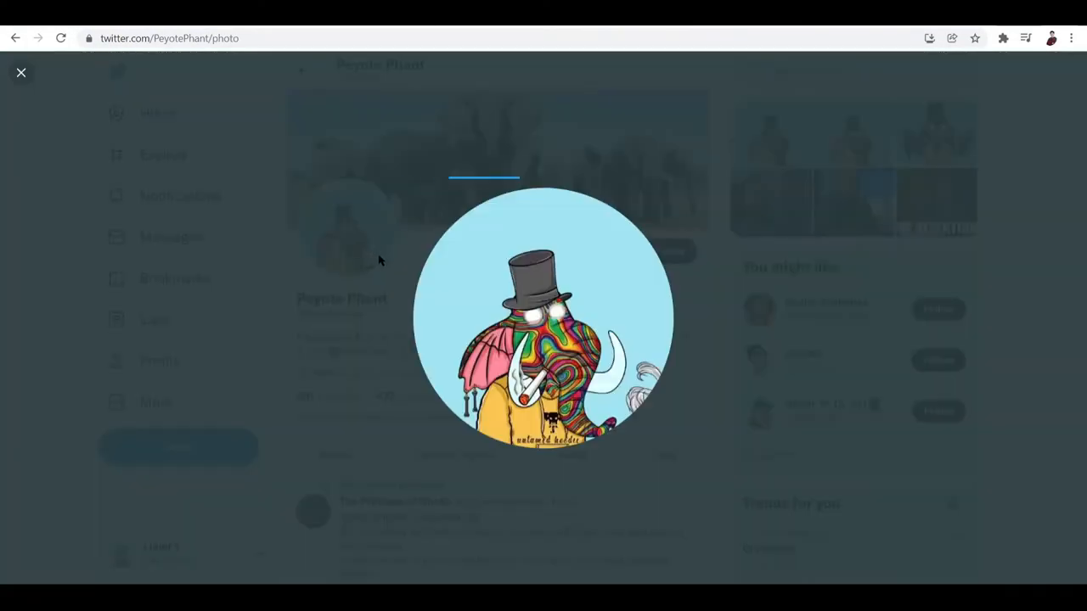
pyautogui.click(22, 72)
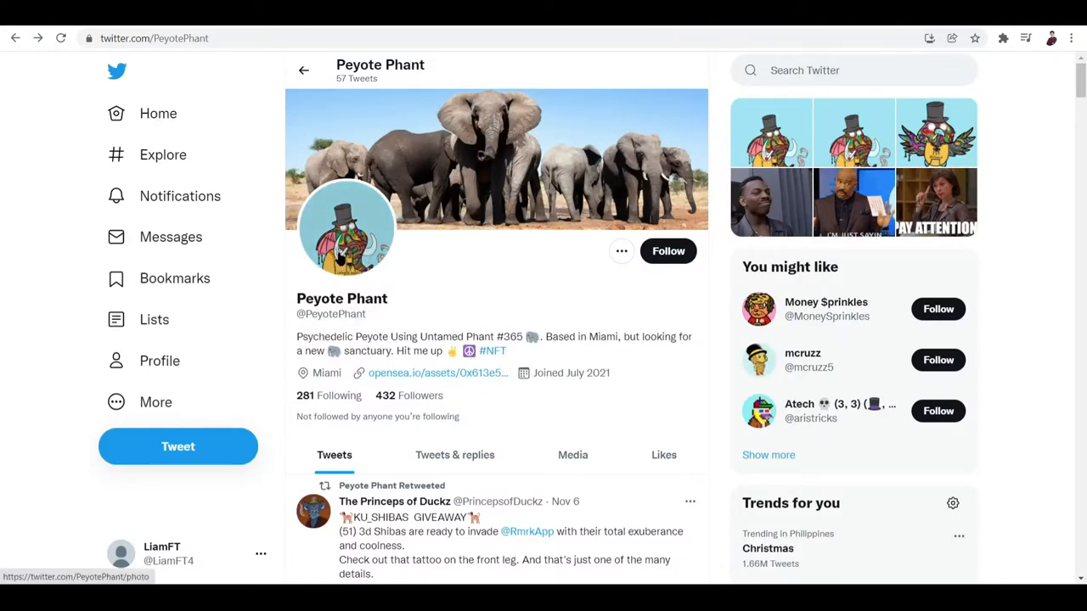
pyautogui.moveTo(407, 436)
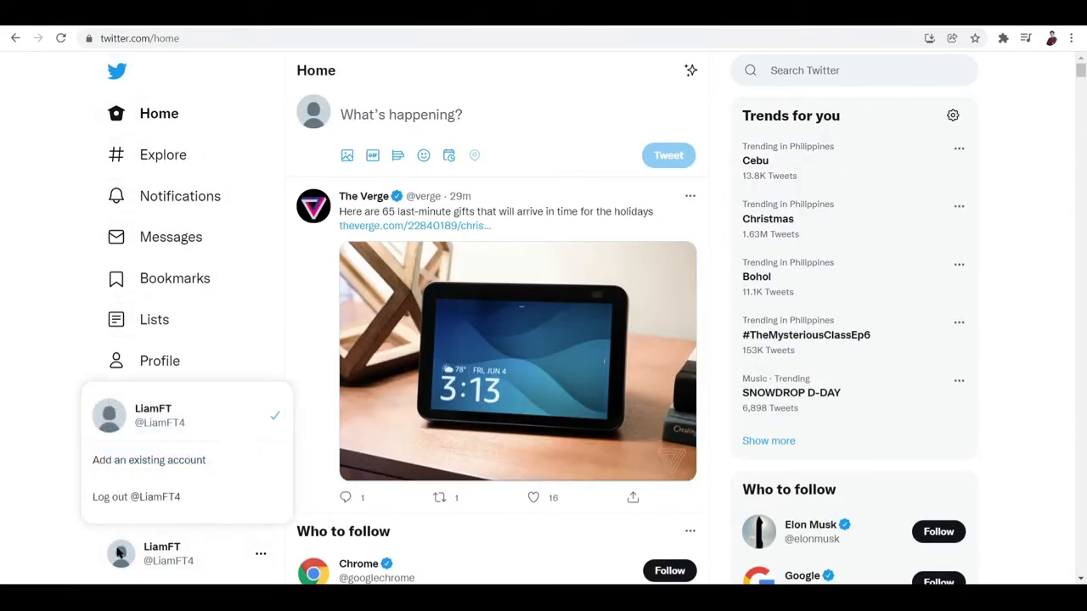
pyautogui.moveTo(134, 414)
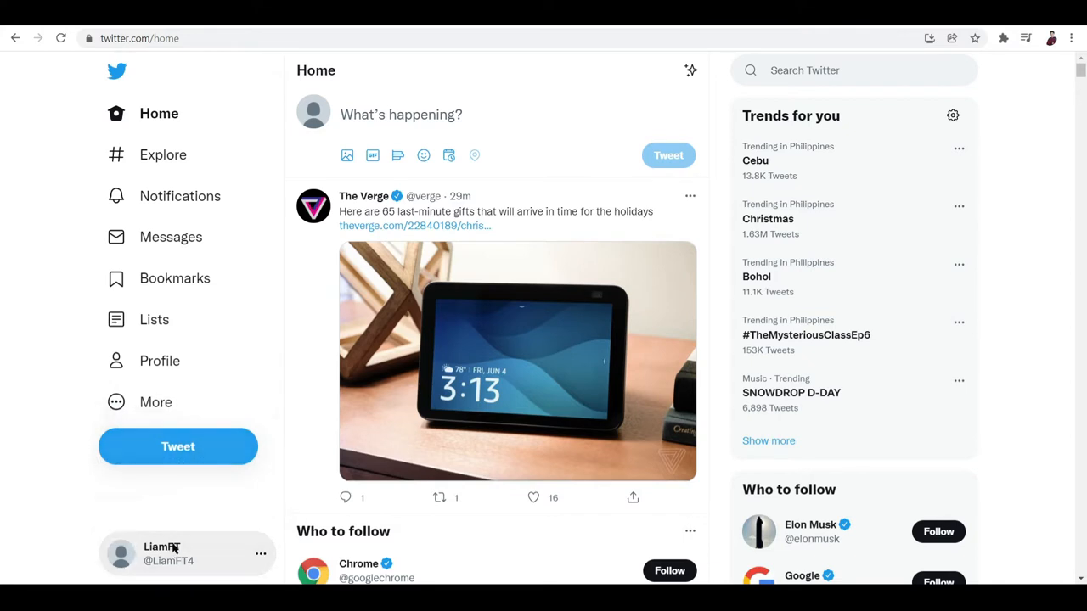
pyautogui.click(170, 553)
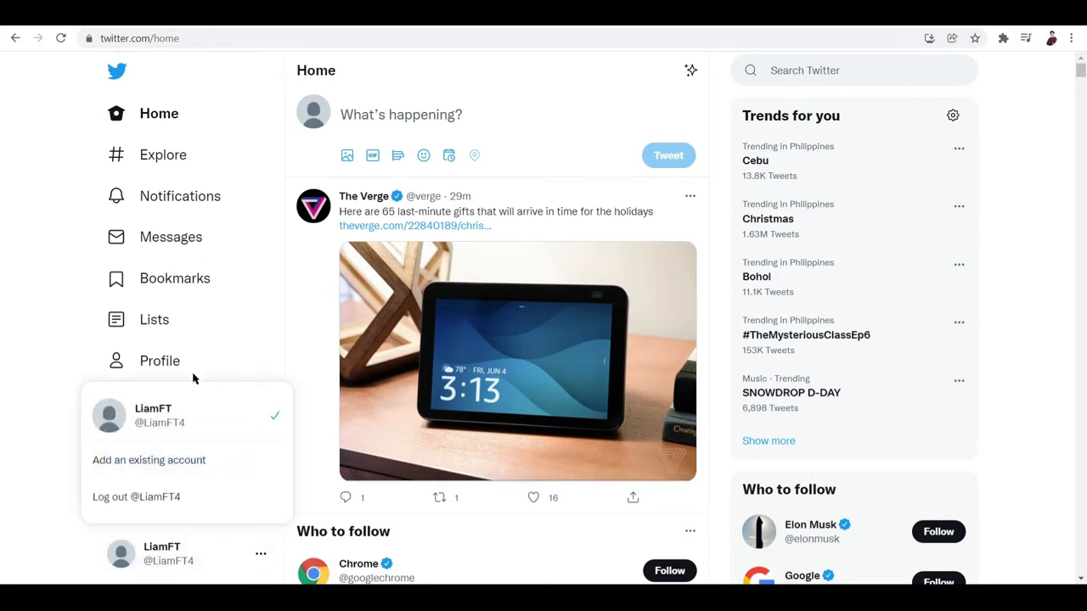
pyautogui.click(160, 360)
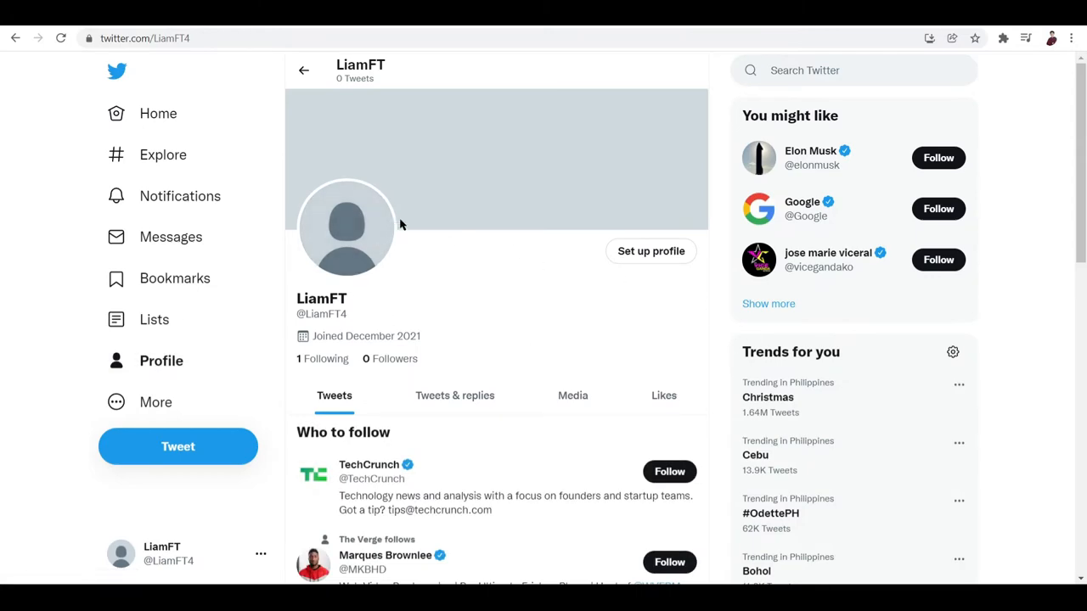
# View LiamFT's blank default avatar full-size, then launch the 'Set up profile' flow.
pyautogui.scroll(-3)
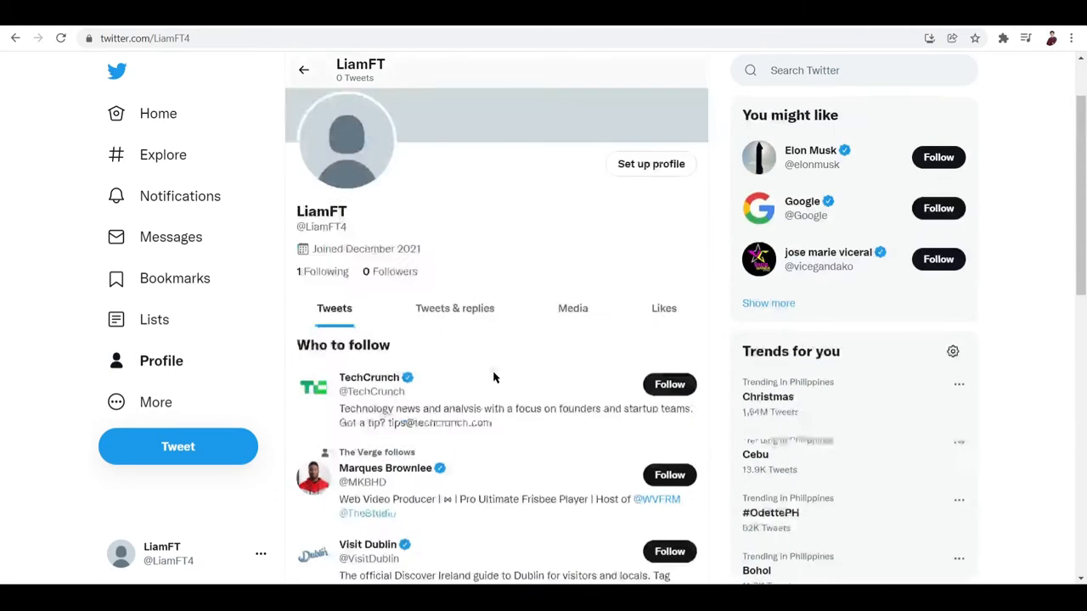
pyautogui.click(347, 142)
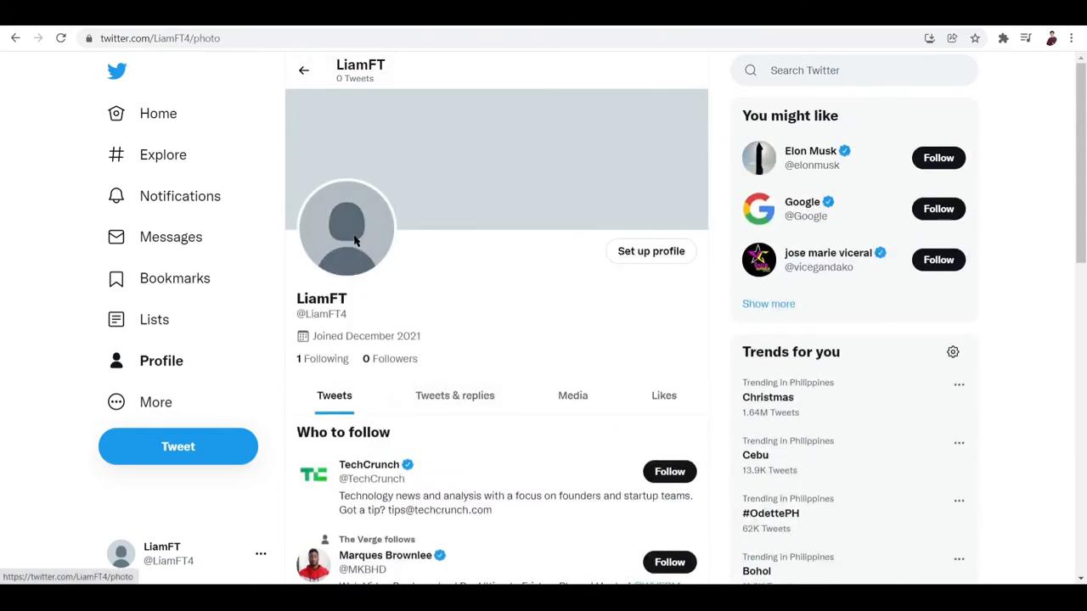
pyautogui.click(347, 227)
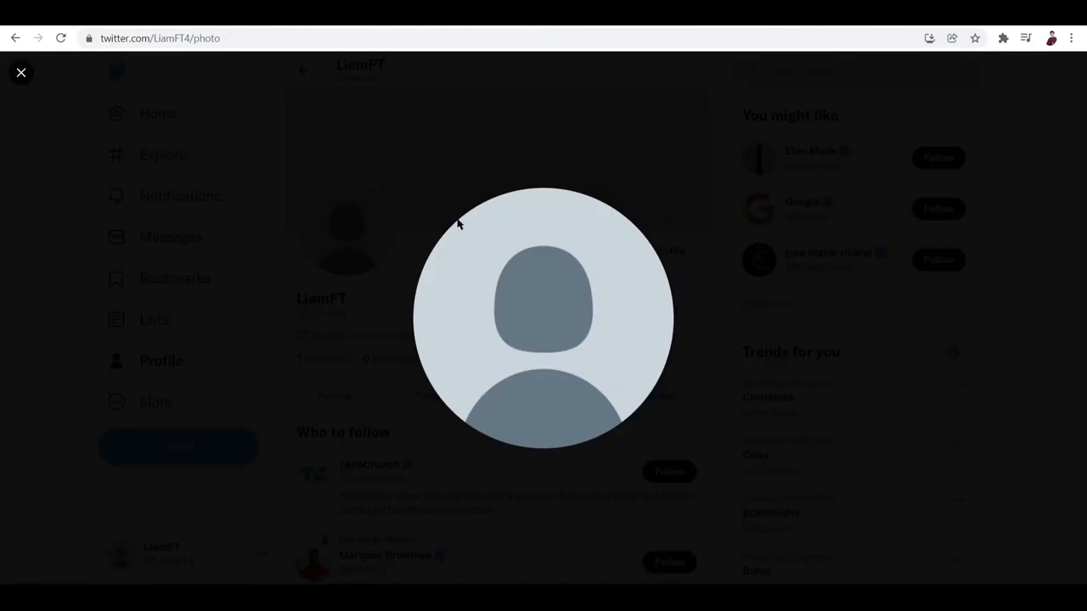
pyautogui.click(21, 73)
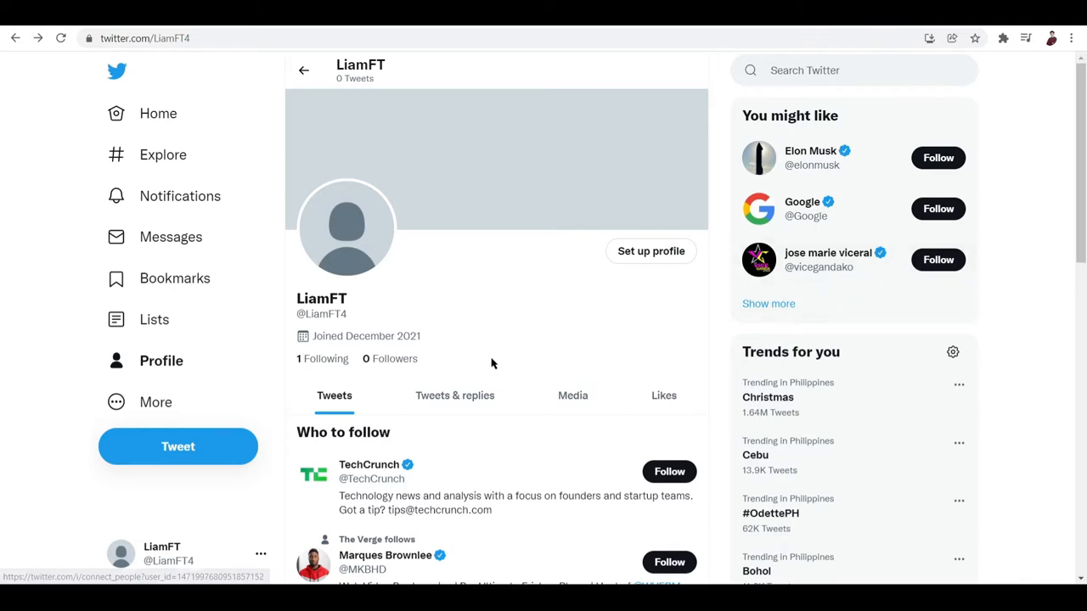
pyautogui.click(651, 251)
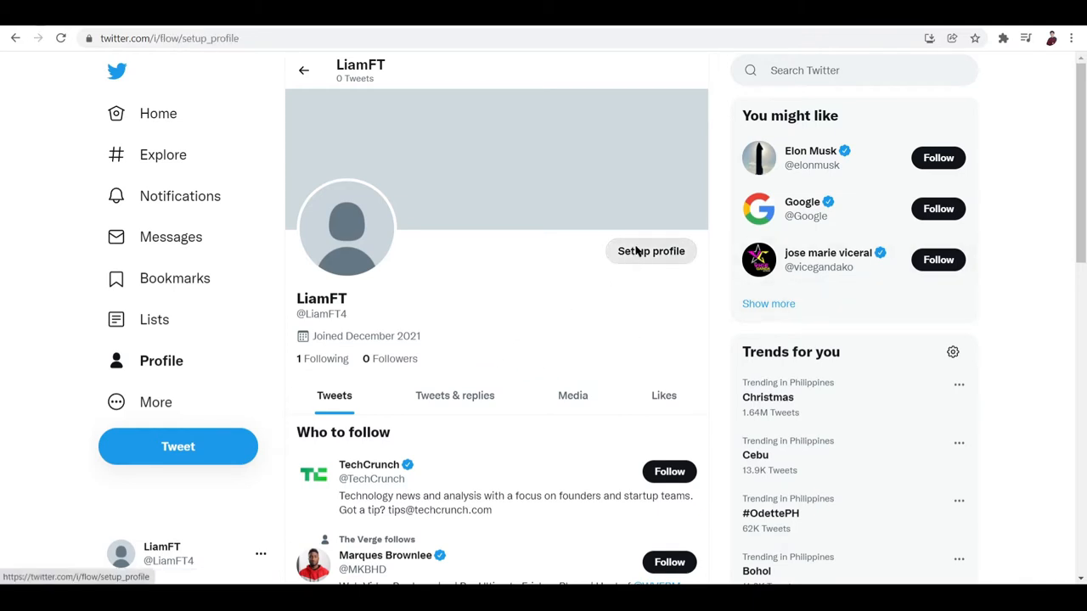
# Upload the pixel Santa image as the profile picture, apply its crop, and continue.
pyautogui.click(650, 250)
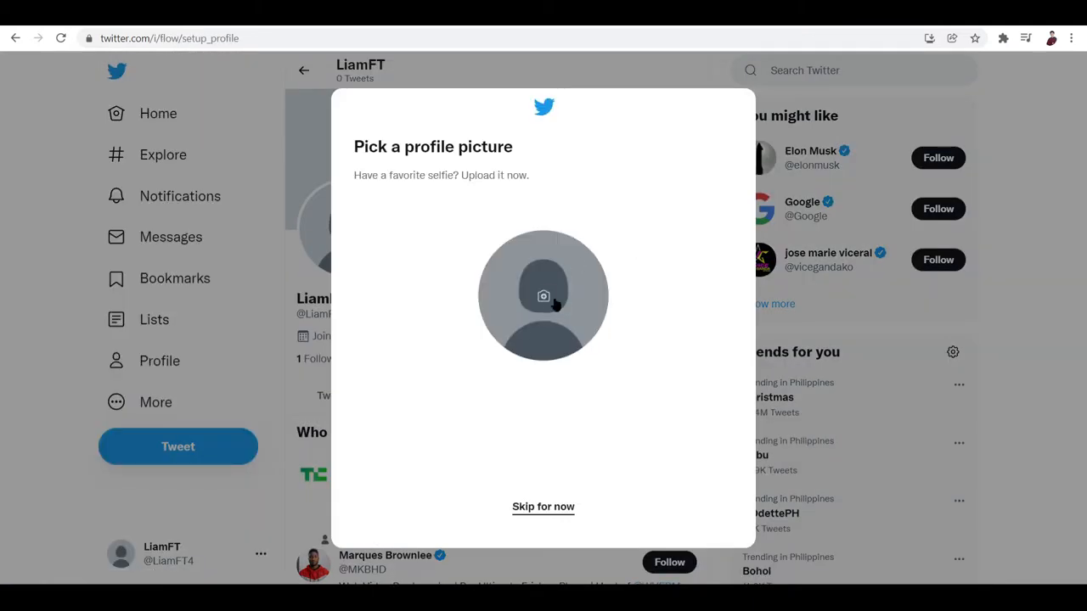
pyautogui.click(543, 295)
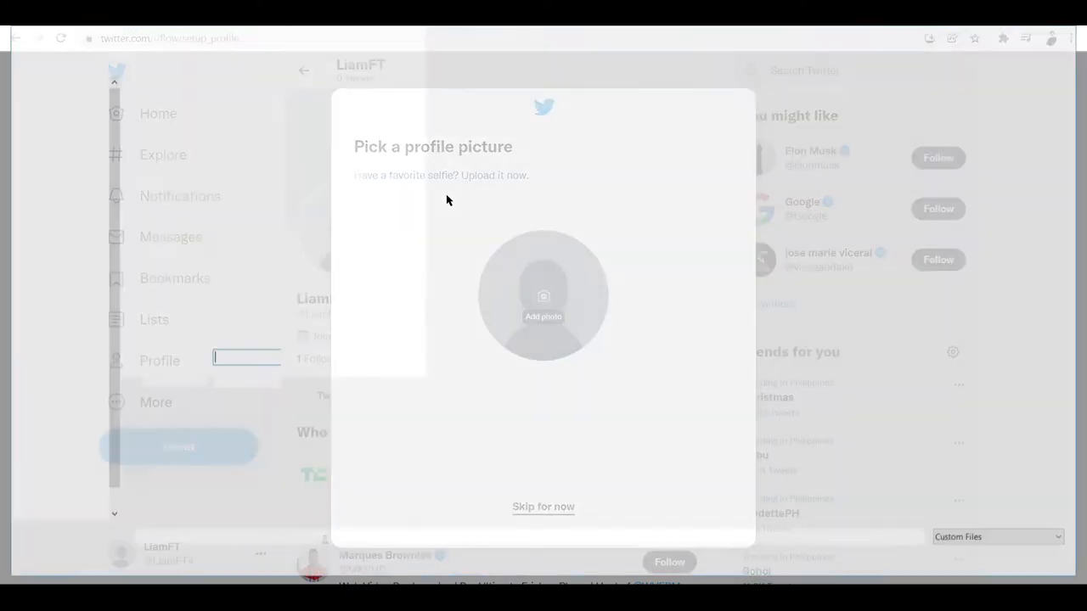
pyautogui.click(542, 296)
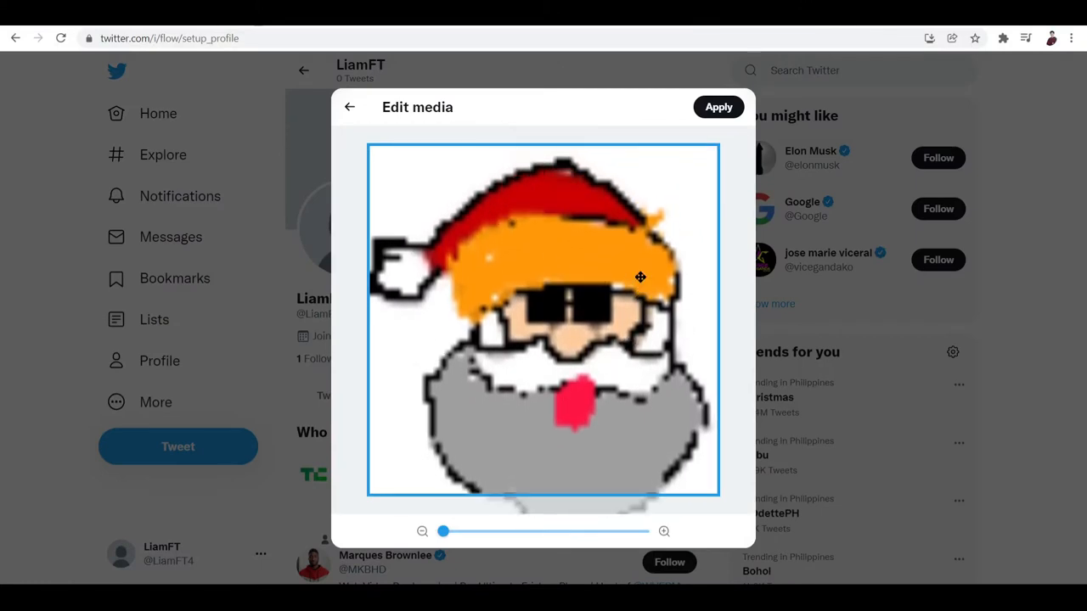
pyautogui.click(718, 106)
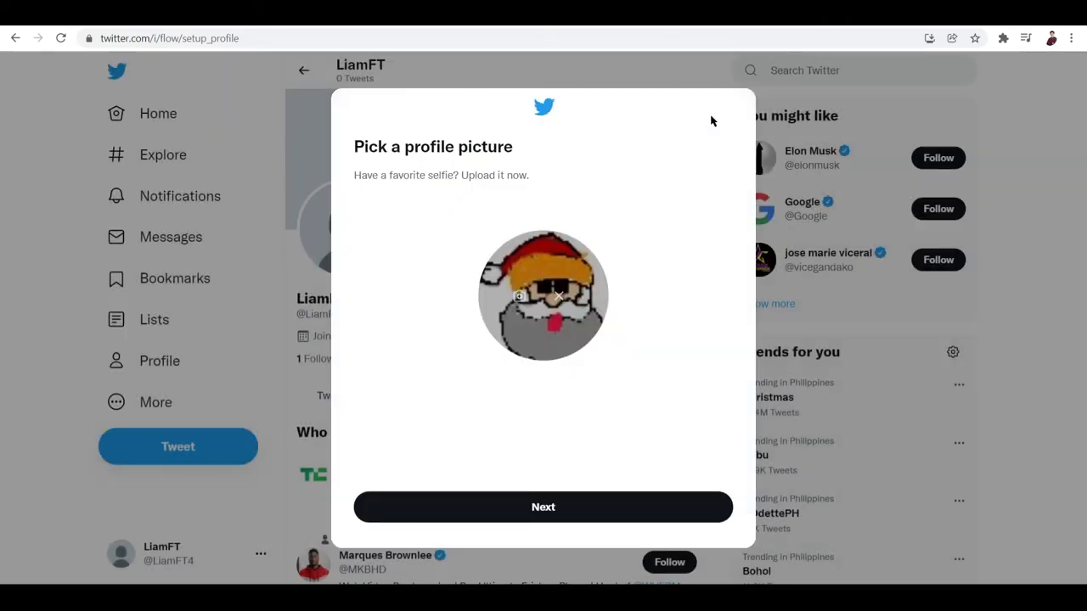
pyautogui.click(543, 507)
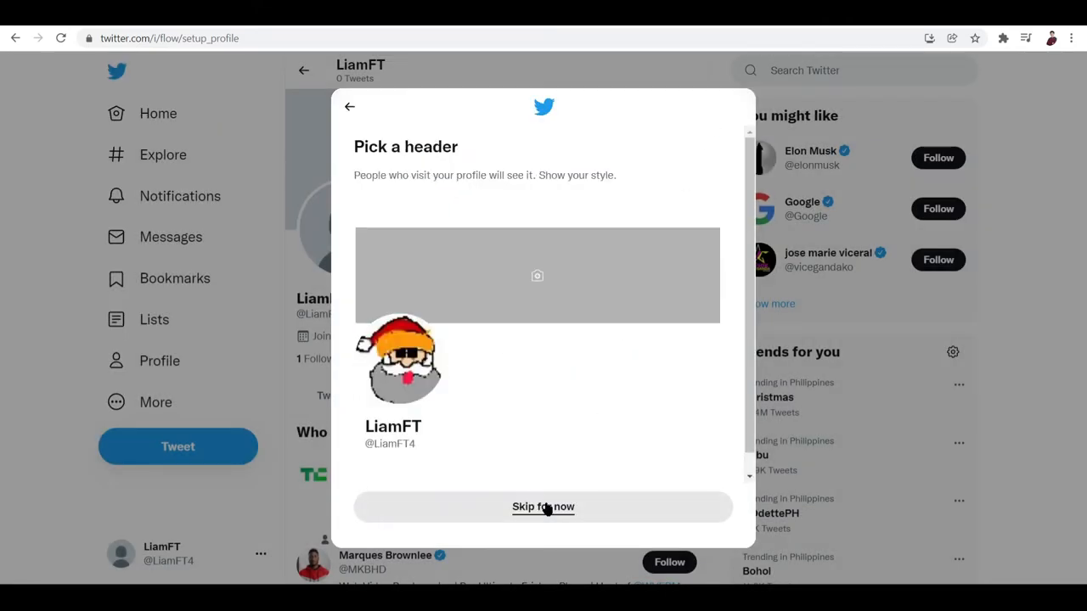
pyautogui.moveTo(632, 93)
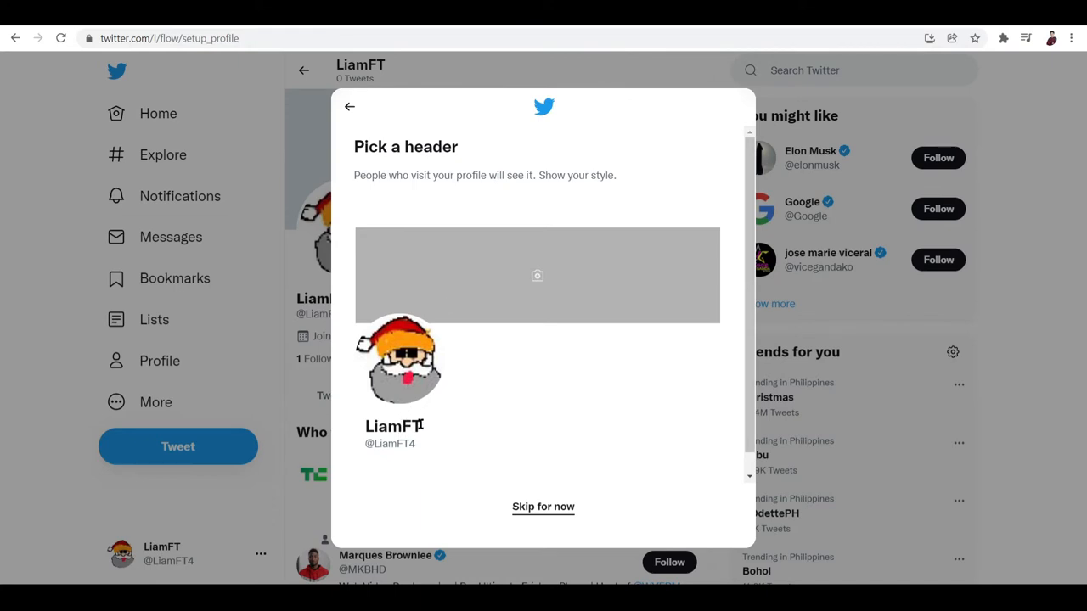
# Skip the header and enter the bio lines Santa things, NFT's for Christmas, Santaholic.
pyautogui.doubleClick(391, 426)
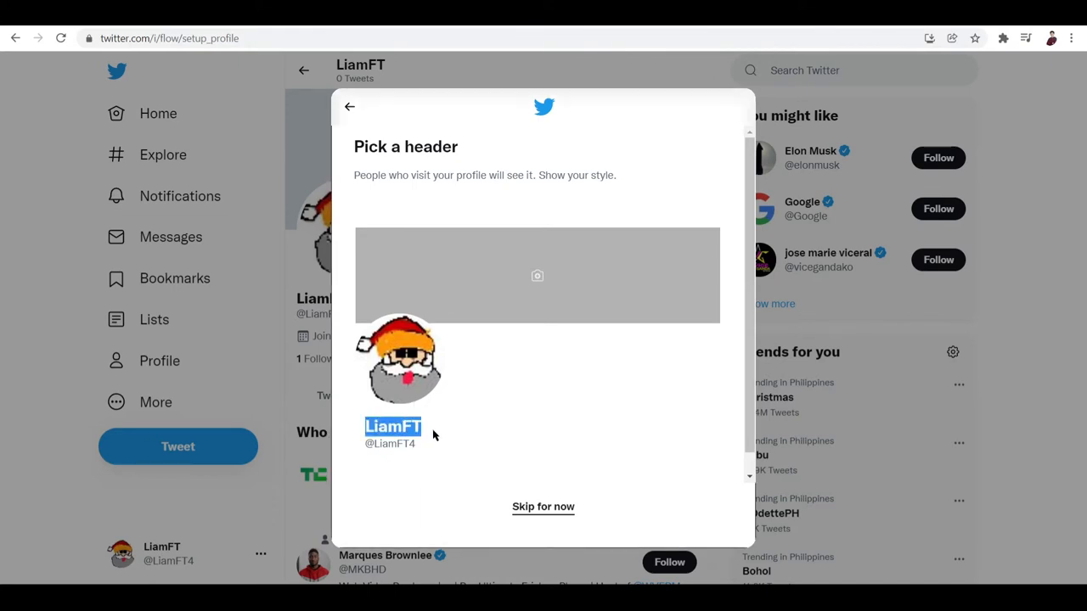
pyautogui.moveTo(543, 507)
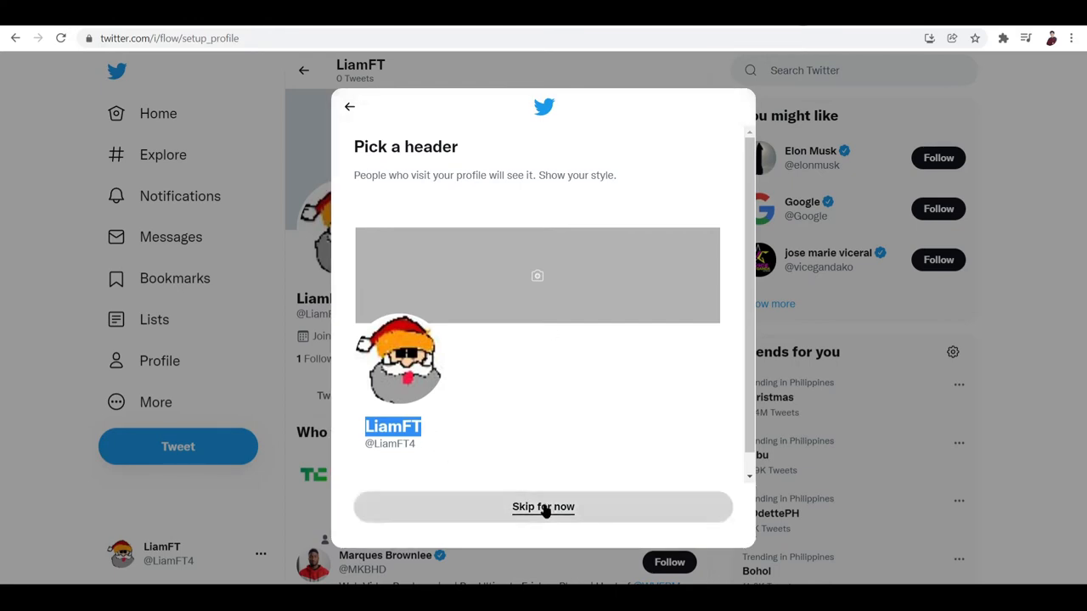
pyautogui.click(542, 507)
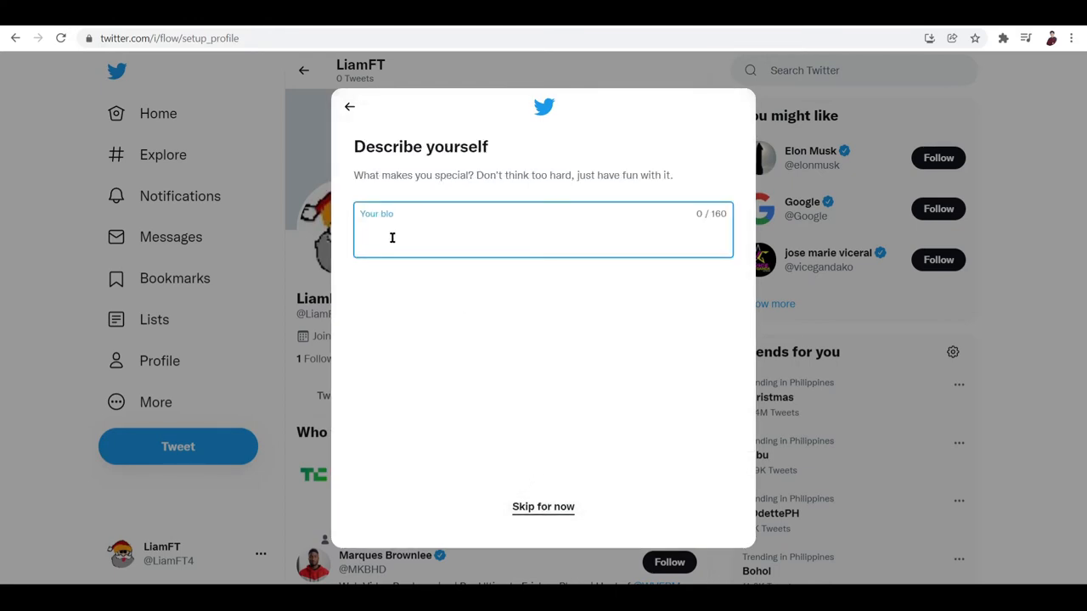
pyautogui.write('Santa')
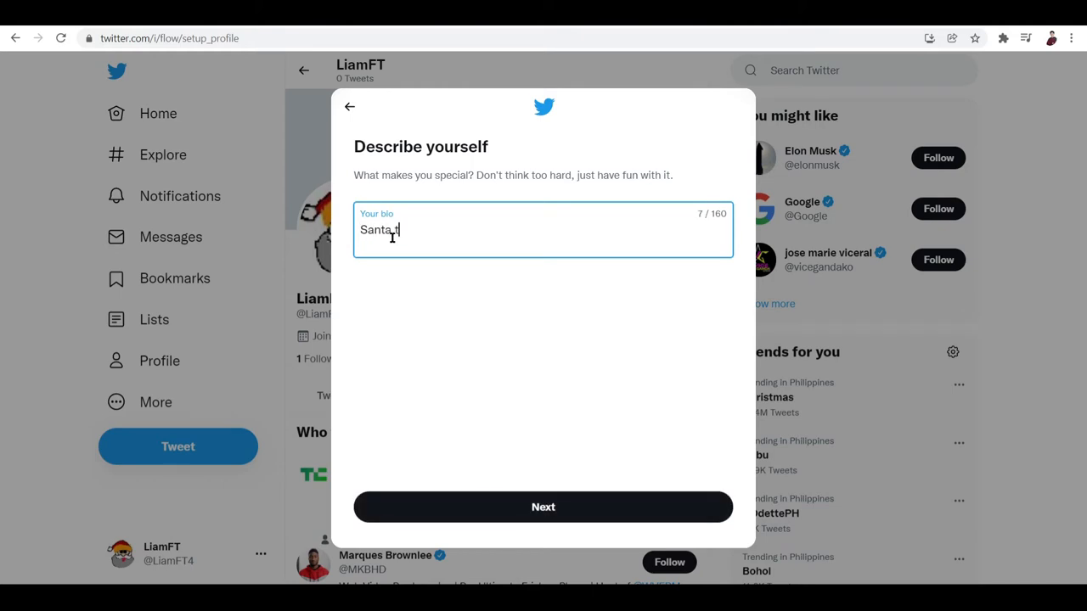
pyautogui.write('things')
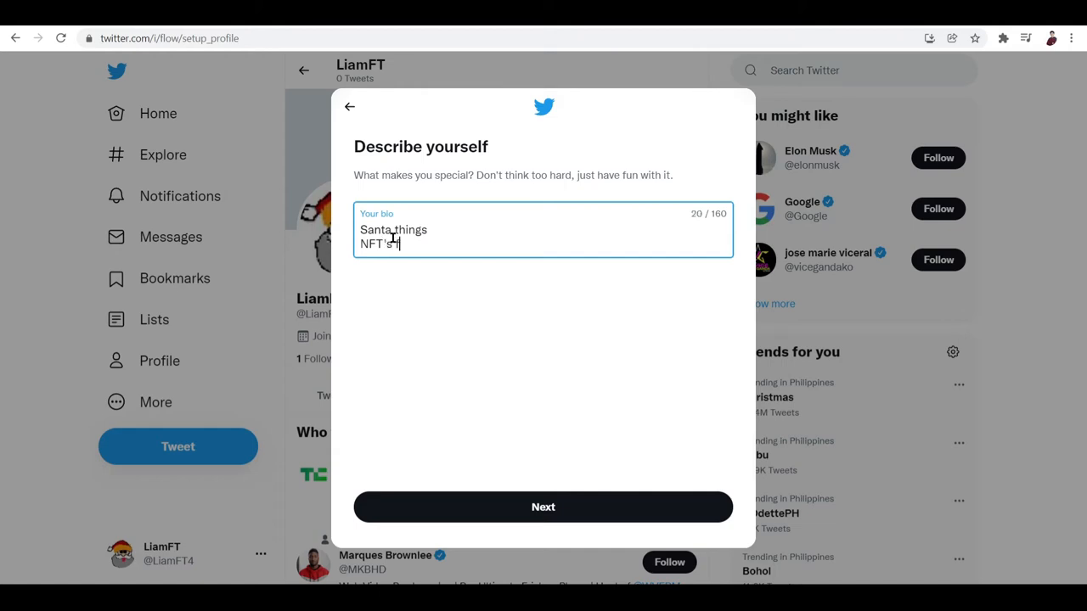
pyautogui.write('for Christmas')
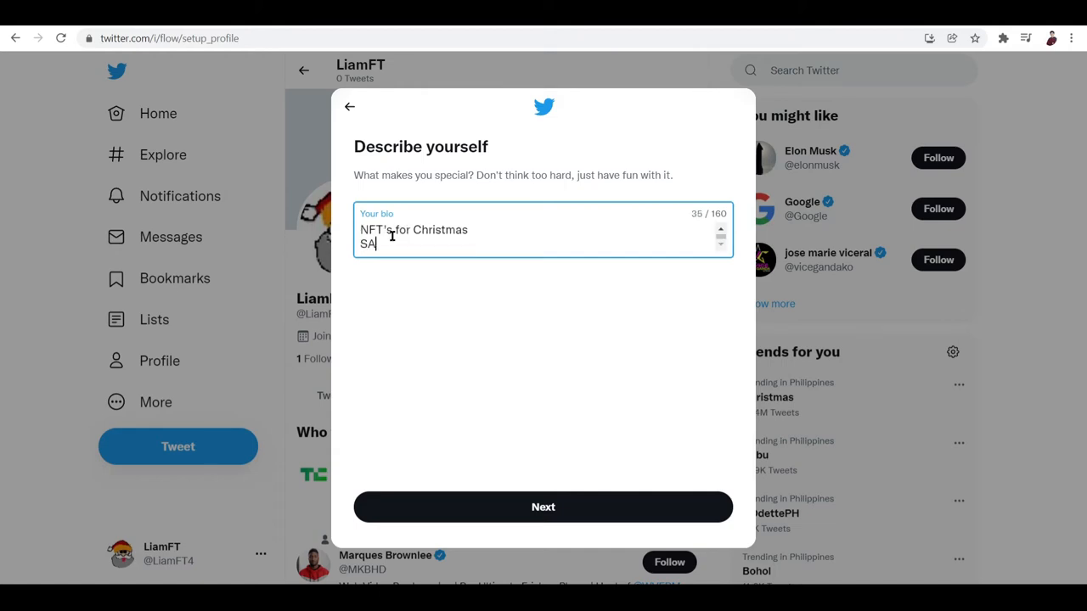
pyautogui.write('a')
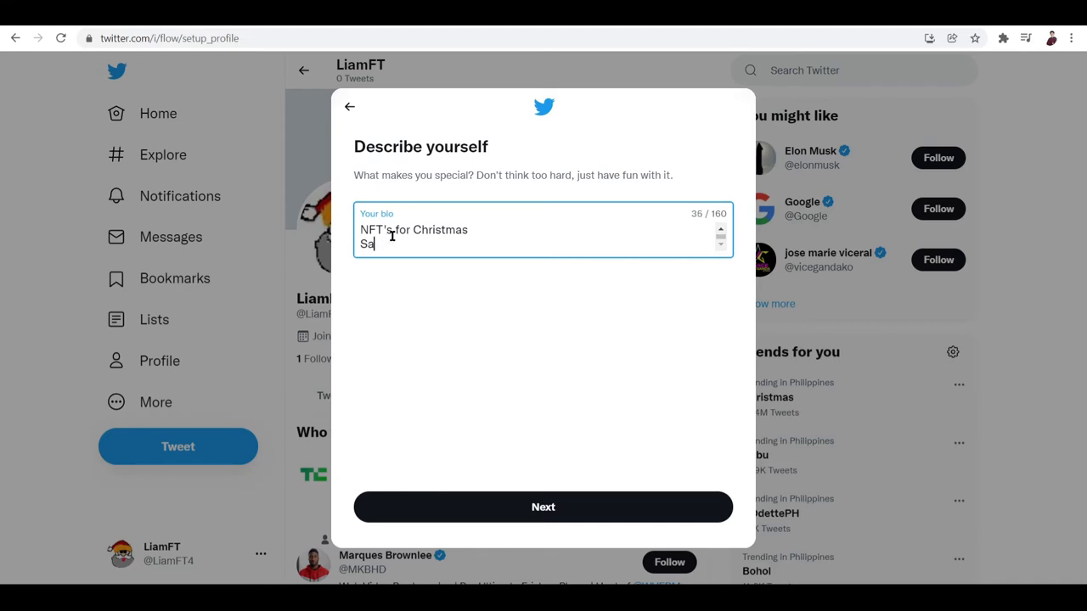
pyautogui.write('ntaholic')
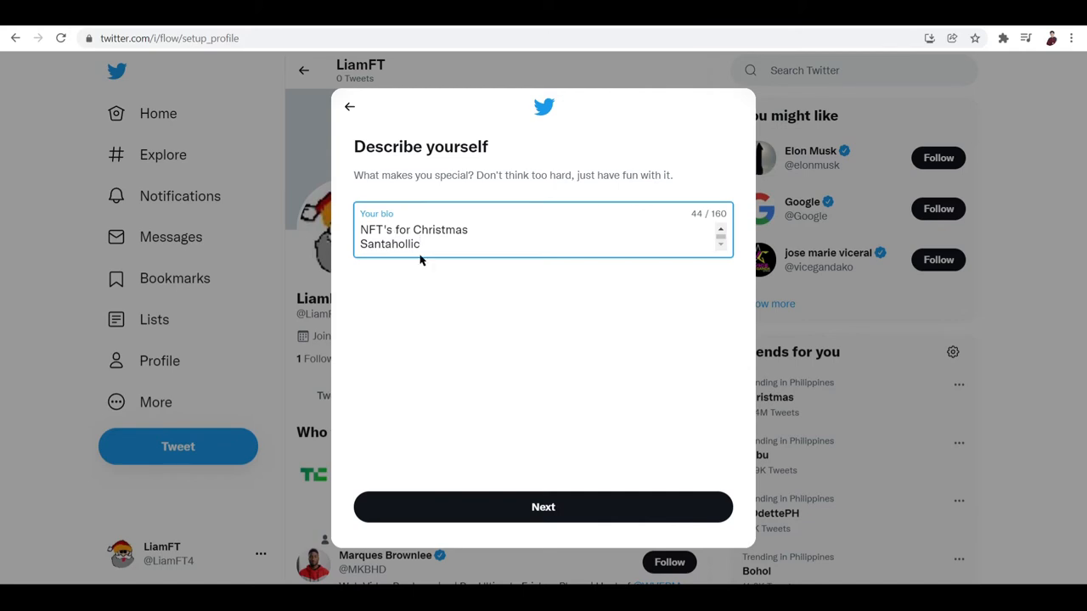
pyautogui.click(542, 507)
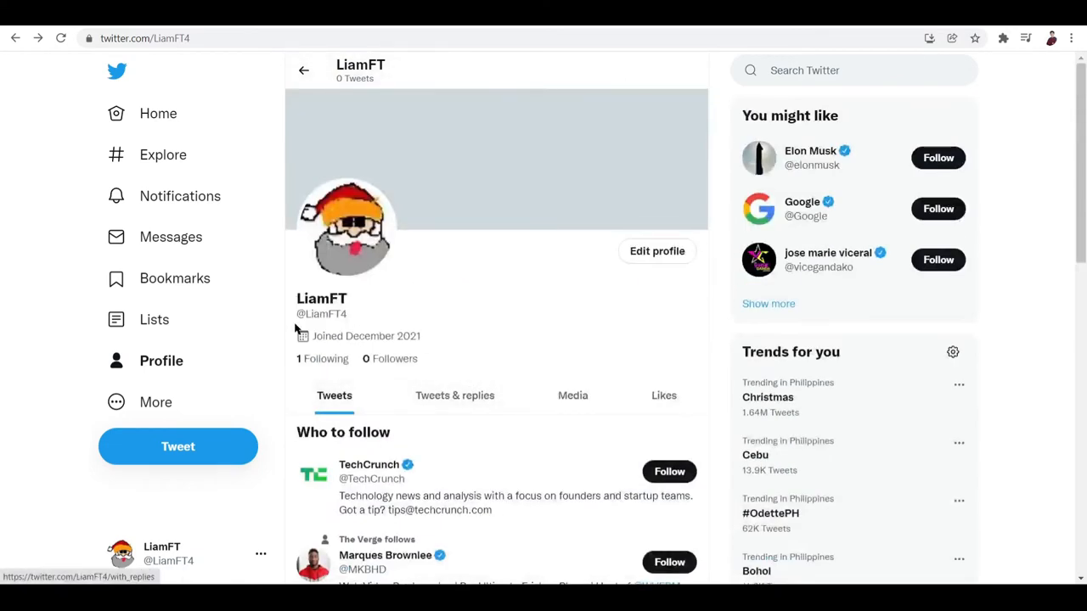
pyautogui.moveTo(319, 302)
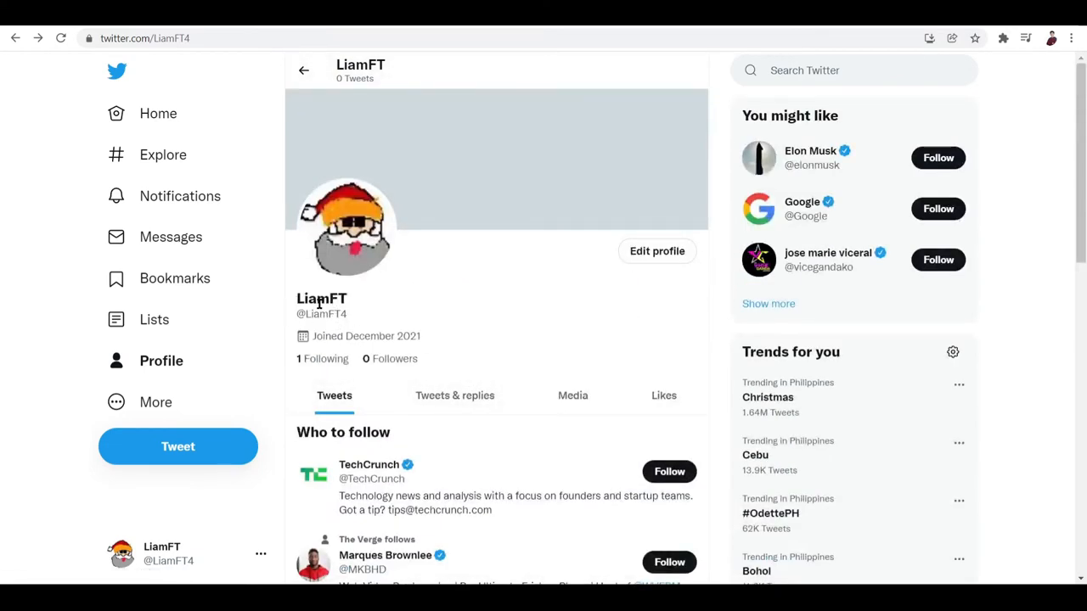
pyautogui.moveTo(664, 266)
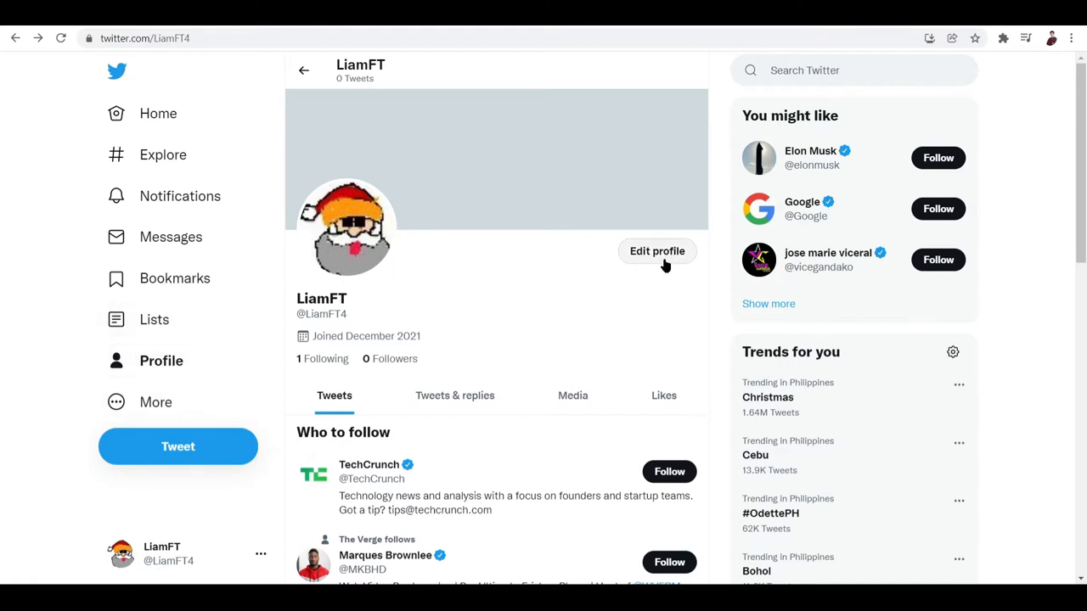
# Change the profile's Name field to SANTANIFFTY and save the edit.
pyautogui.click(656, 250)
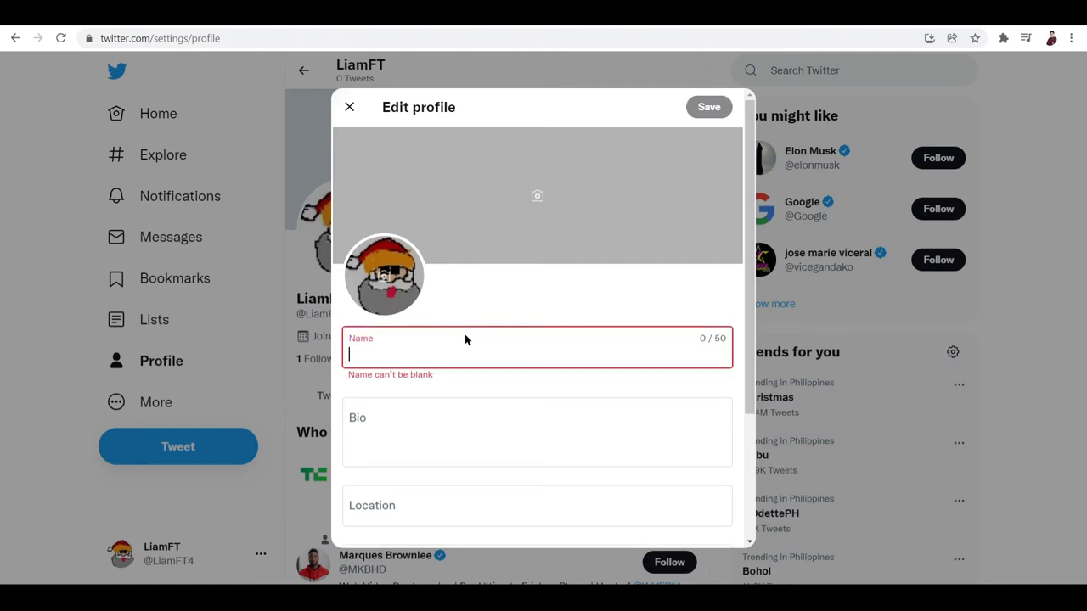
pyautogui.write('S')
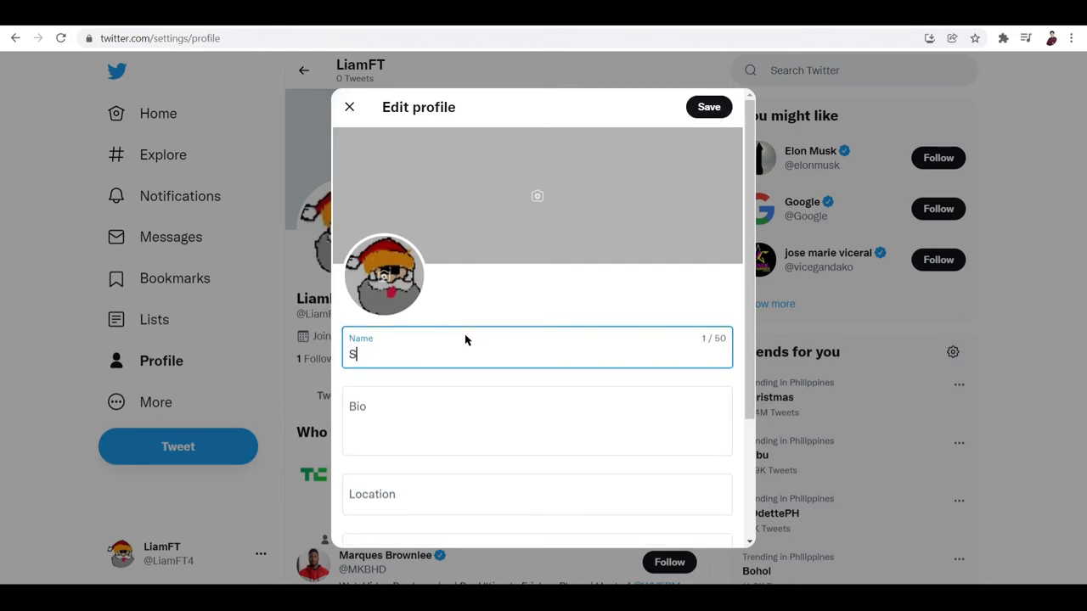
pyautogui.write('ANTA')
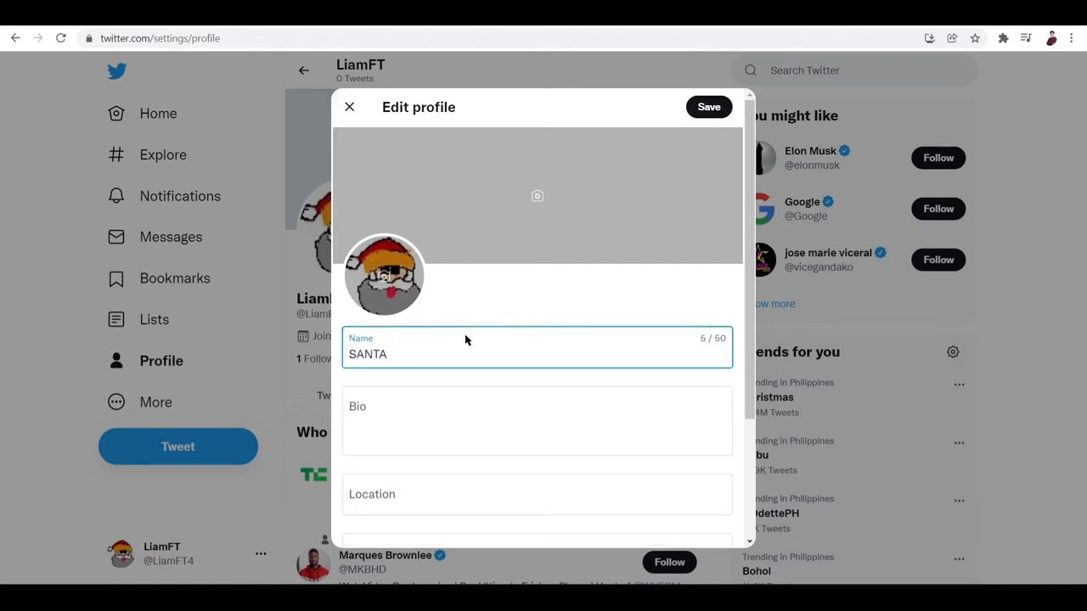
pyautogui.write('NI')
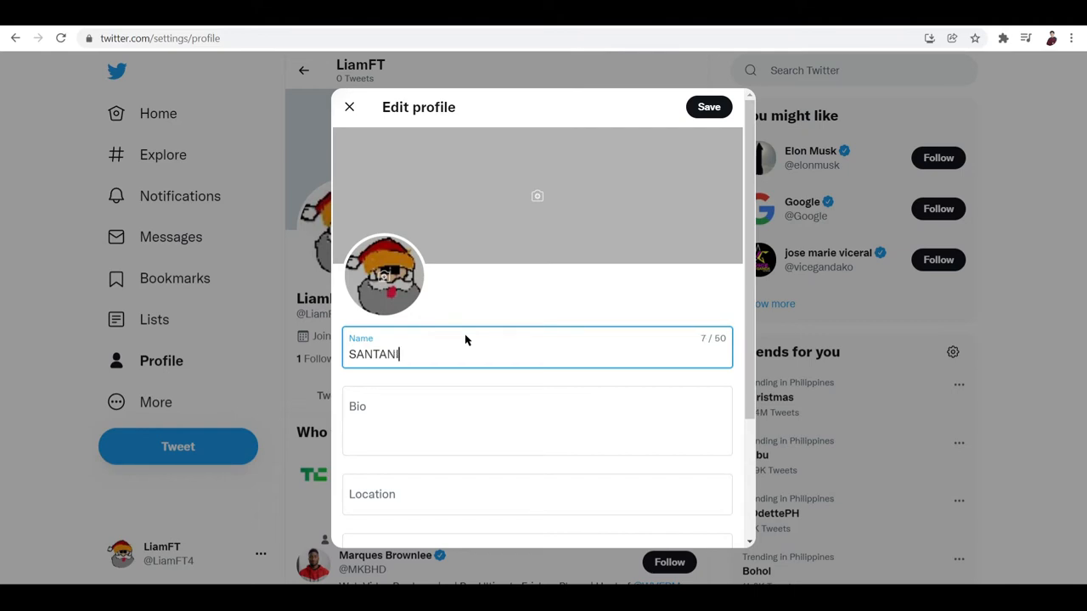
pyautogui.write('FTY')
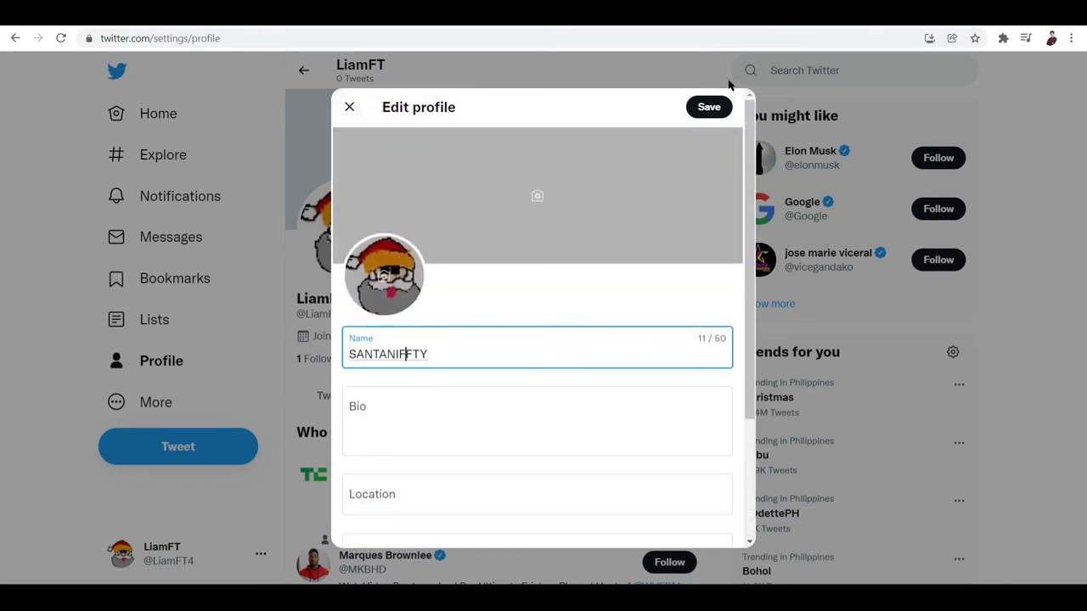
pyautogui.click(708, 106)
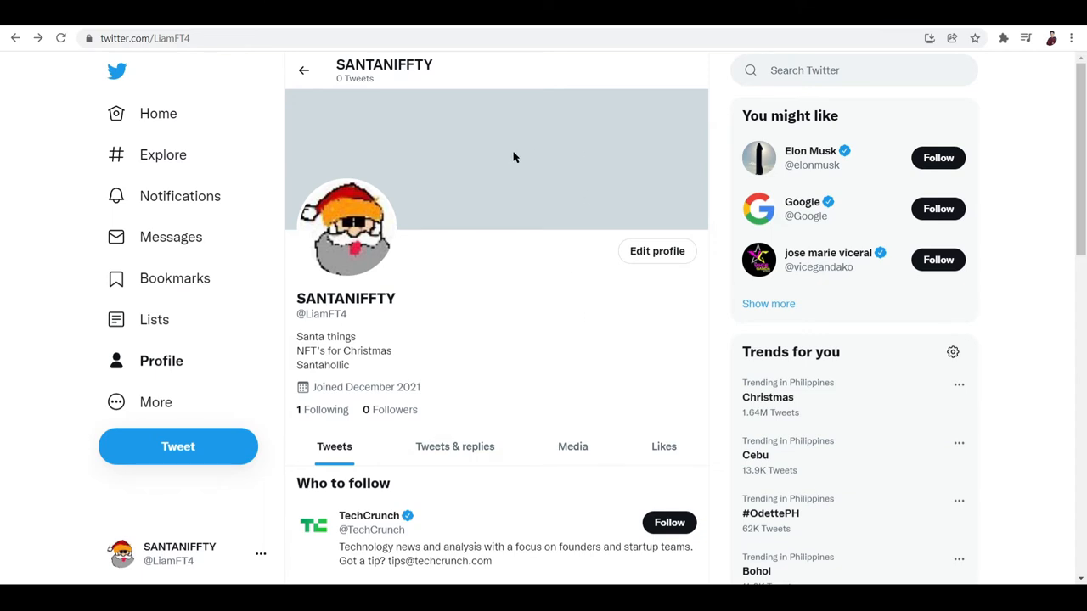
pyautogui.moveTo(644, 176)
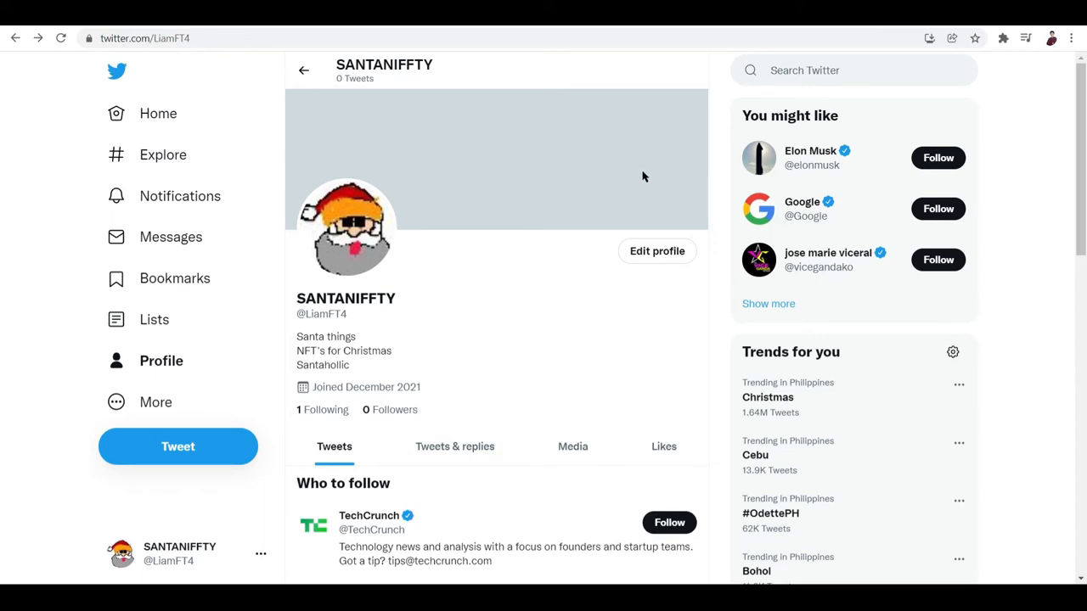
pyautogui.moveTo(481, 202)
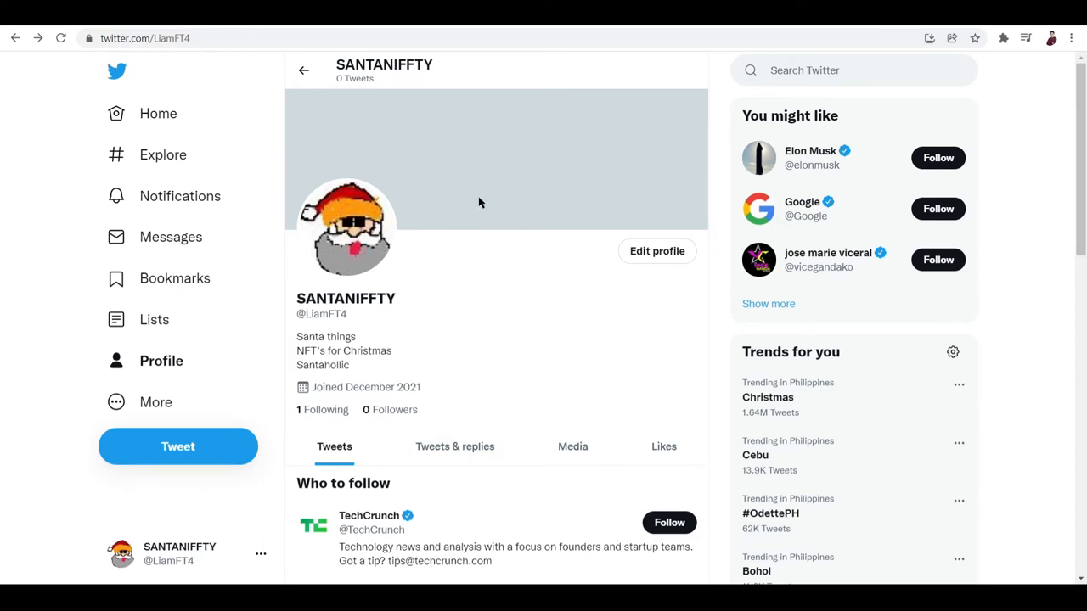
pyautogui.moveTo(539, 222)
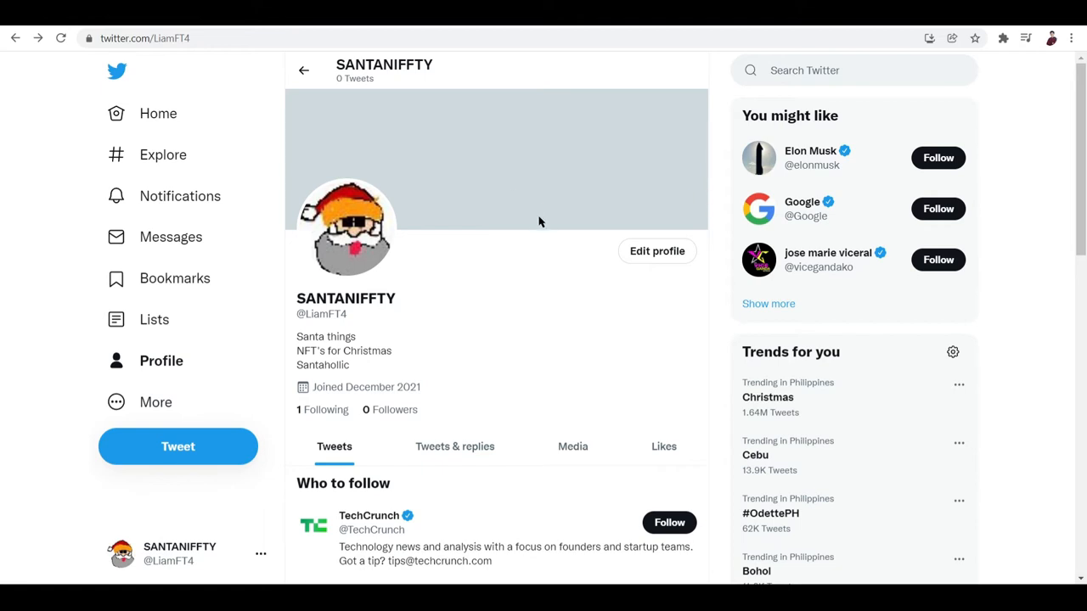
pyautogui.moveTo(529, 275)
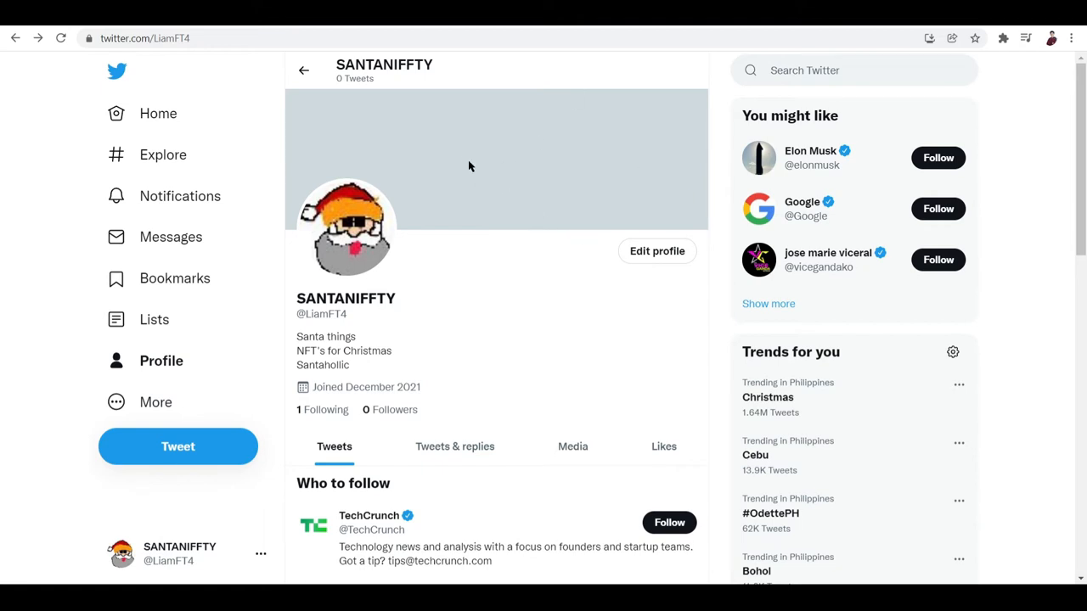
pyautogui.moveTo(475, 95)
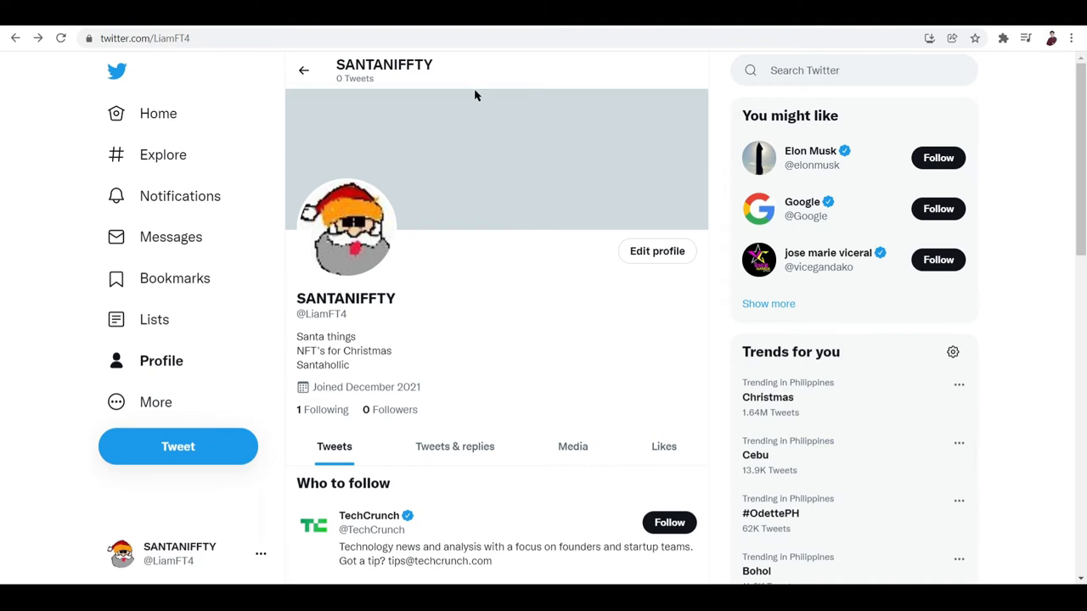
pyautogui.moveTo(458, 391)
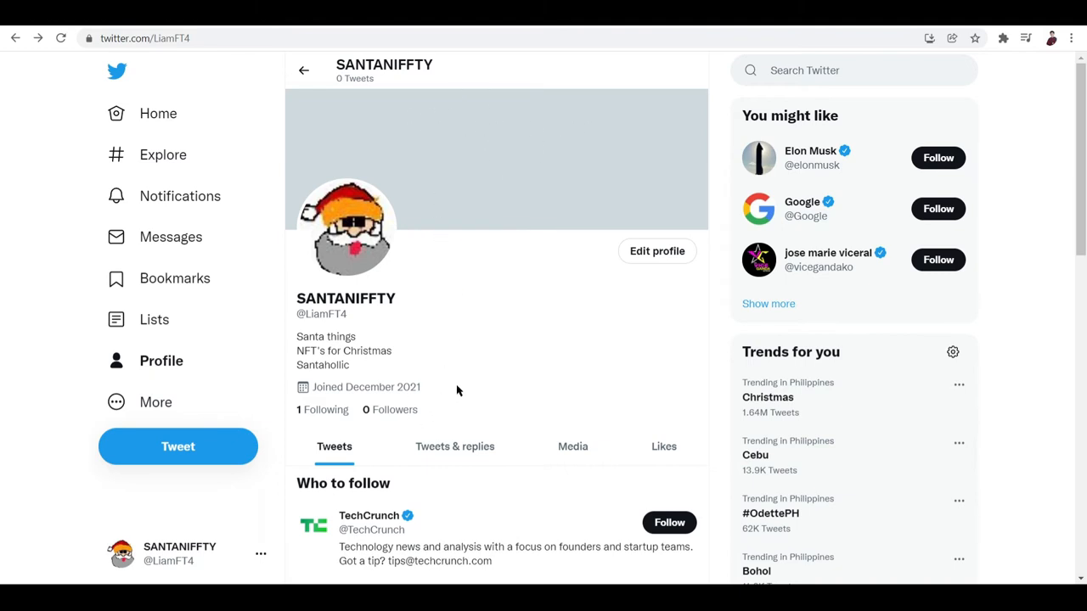
pyautogui.moveTo(629, 205)
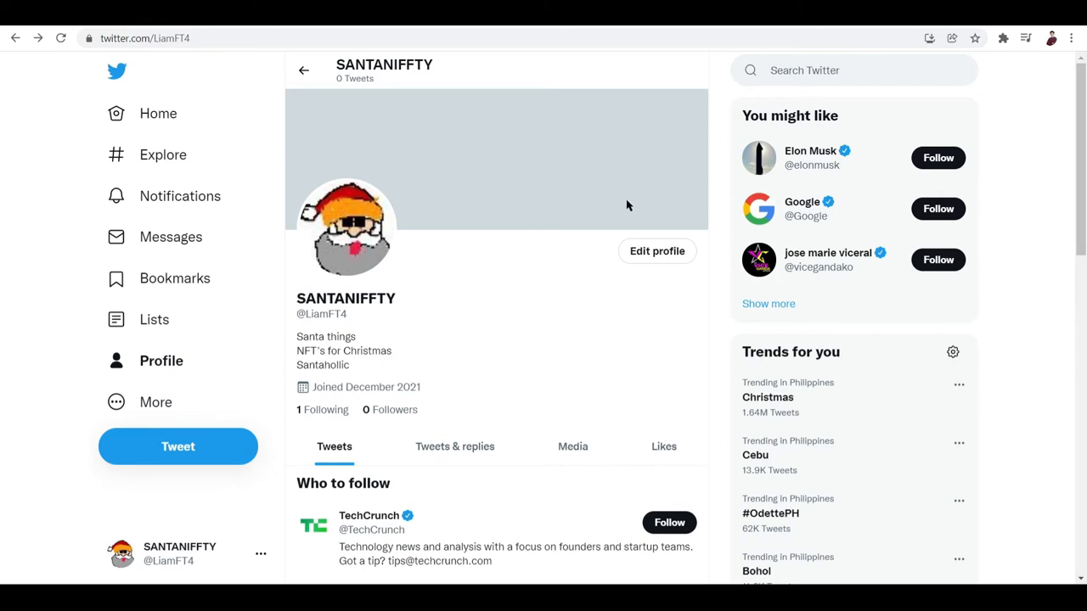
pyautogui.moveTo(636, 270)
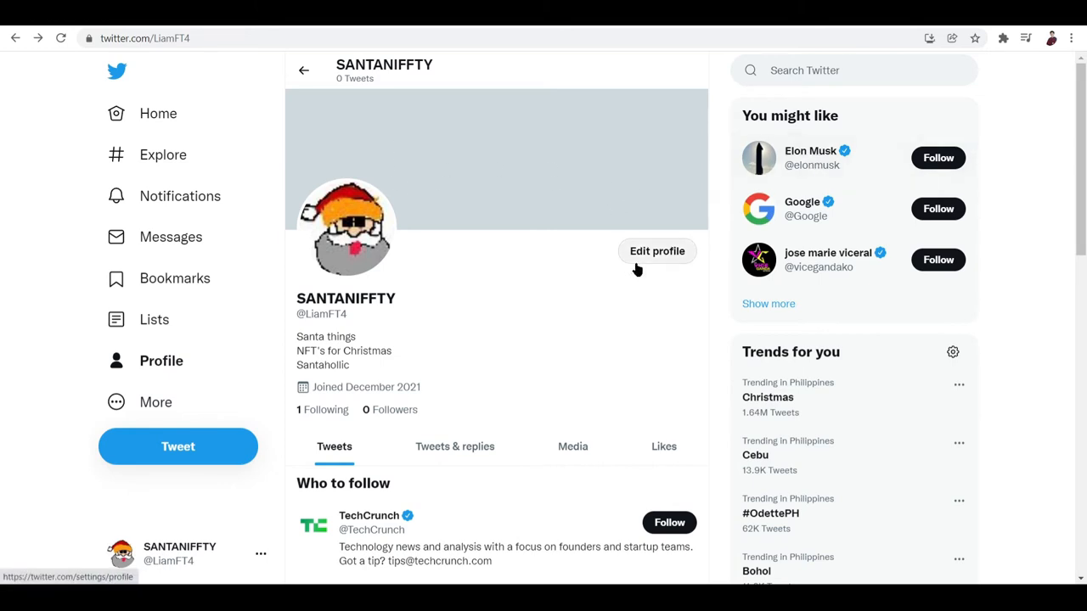
pyautogui.moveTo(411, 178)
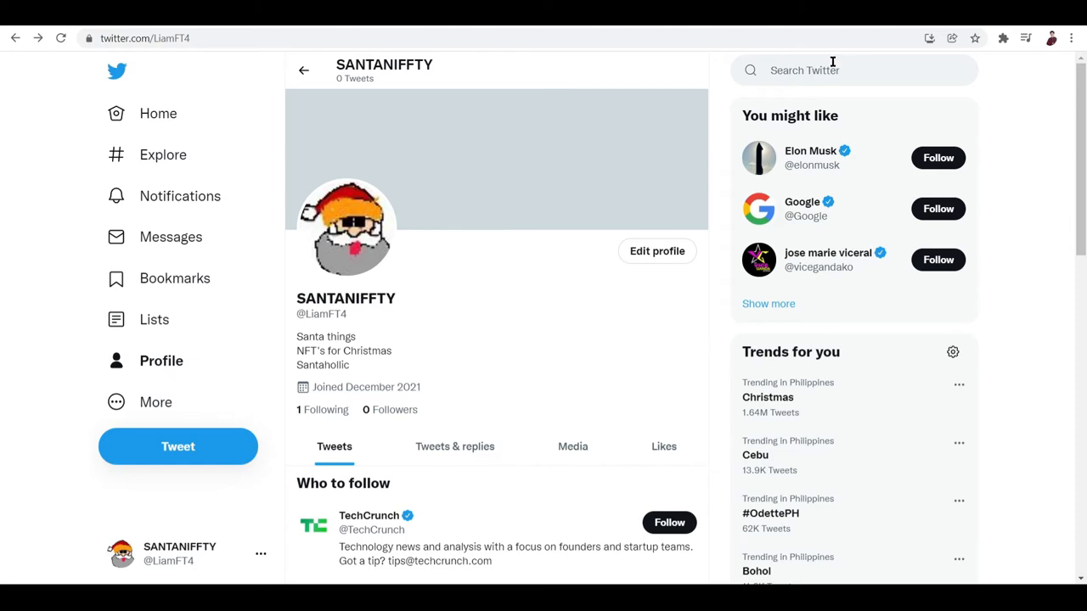
pyautogui.moveTo(893, 53)
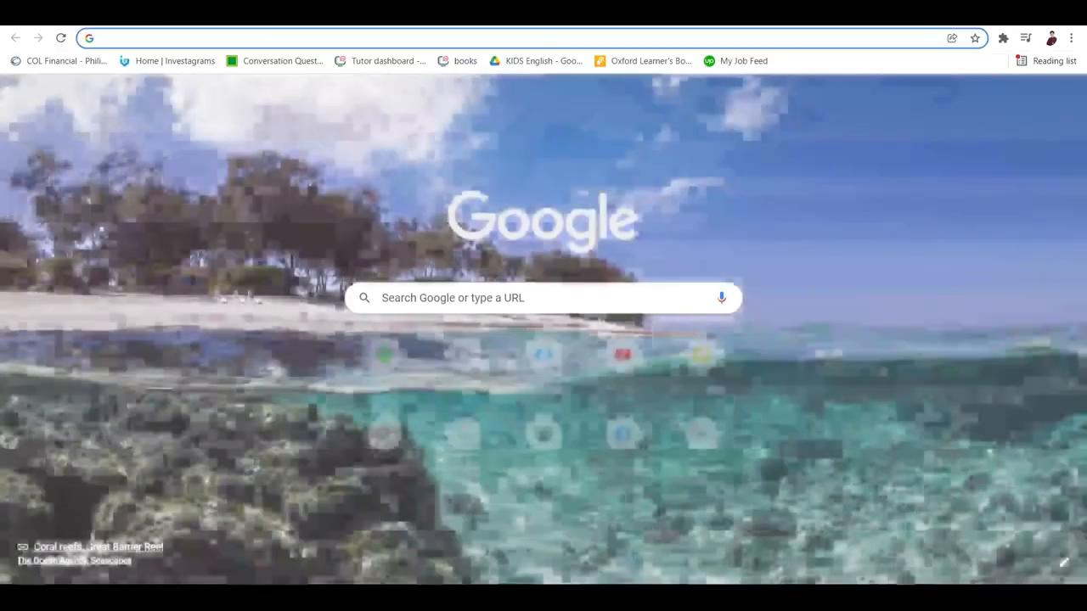
# Visit canva.com, dismiss the Pro promotion, and search for the Twitter Header design type.
pyautogui.write('CANVA')
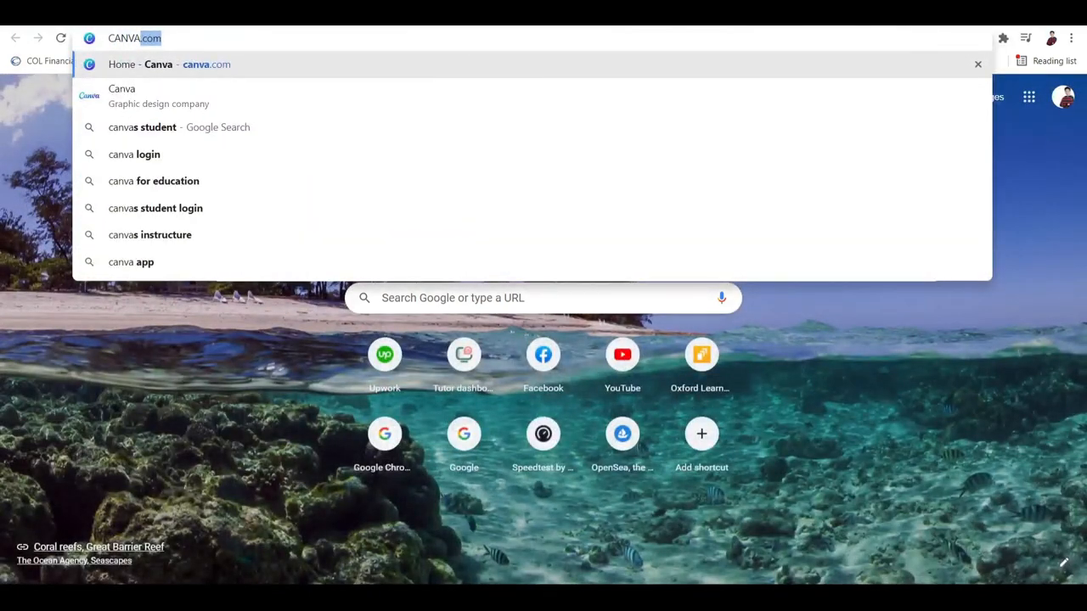
pyautogui.press('Enter')
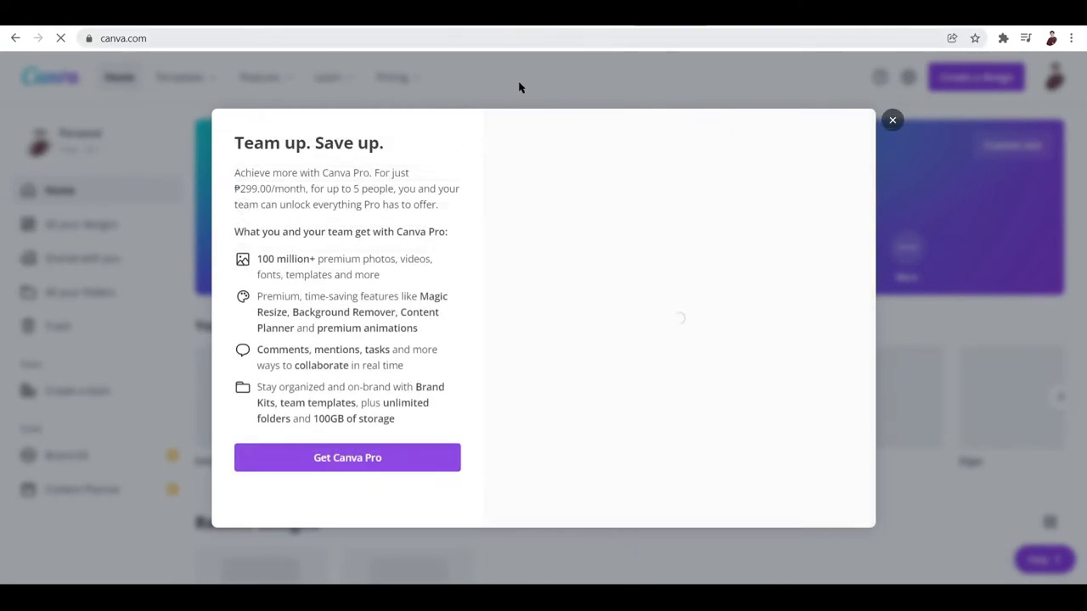
pyautogui.click(892, 120)
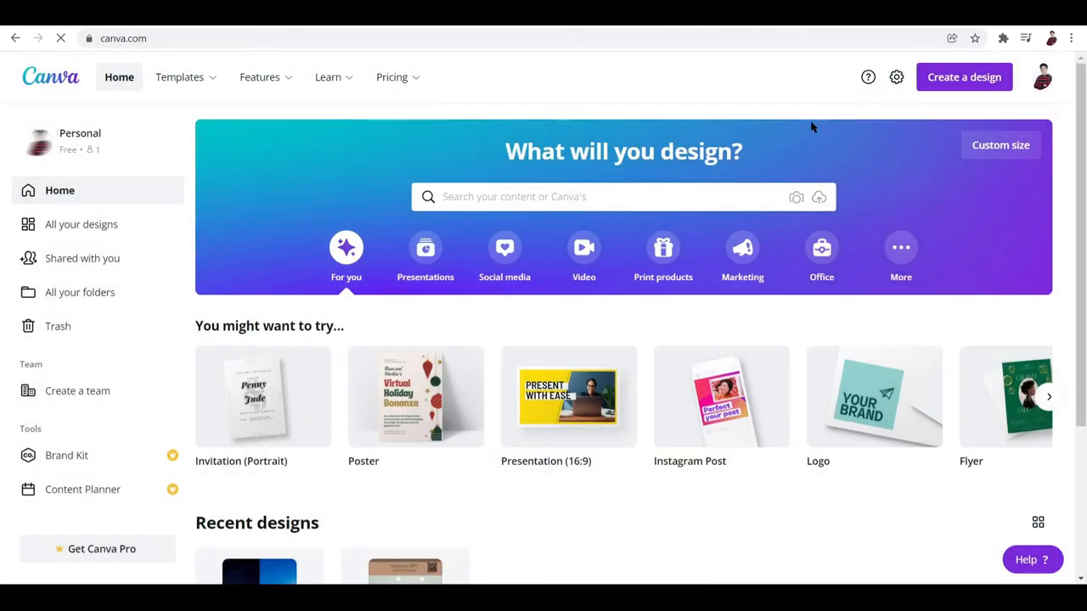
pyautogui.click(594, 196)
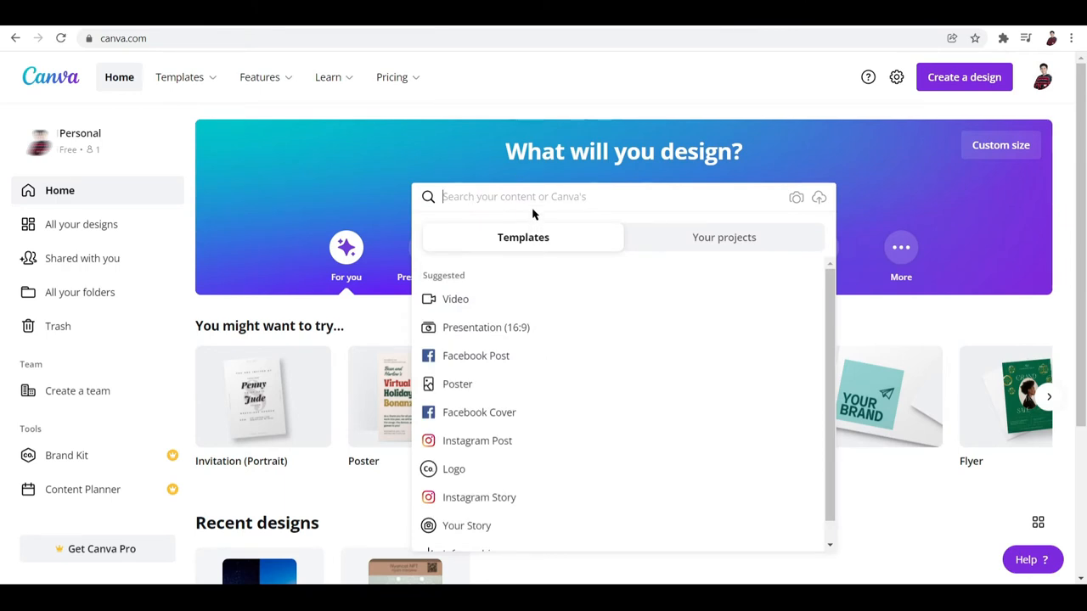
pyautogui.write('twitter')
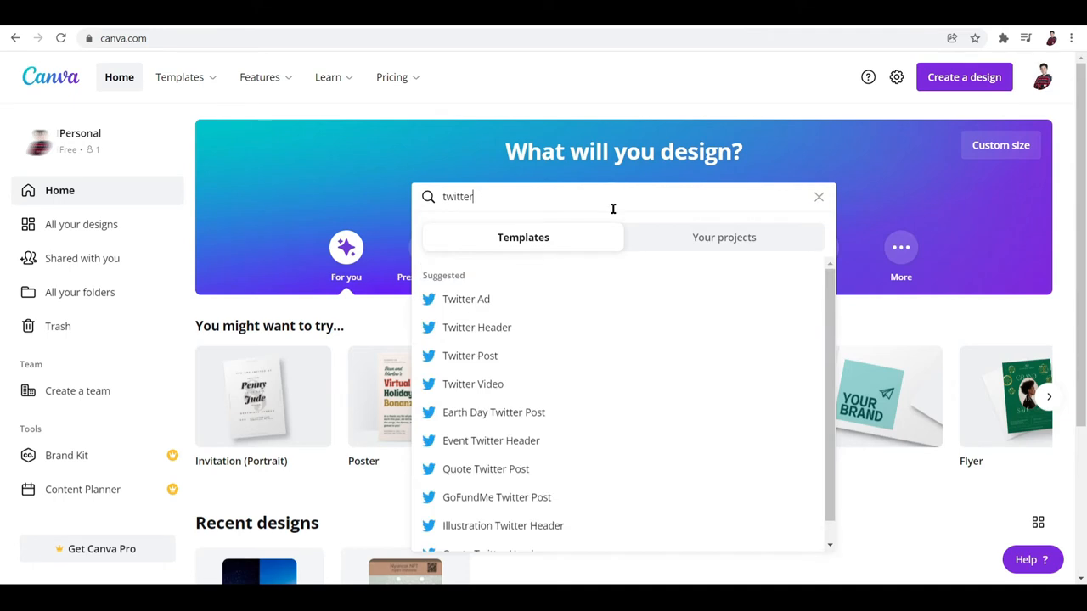
pyautogui.click(477, 326)
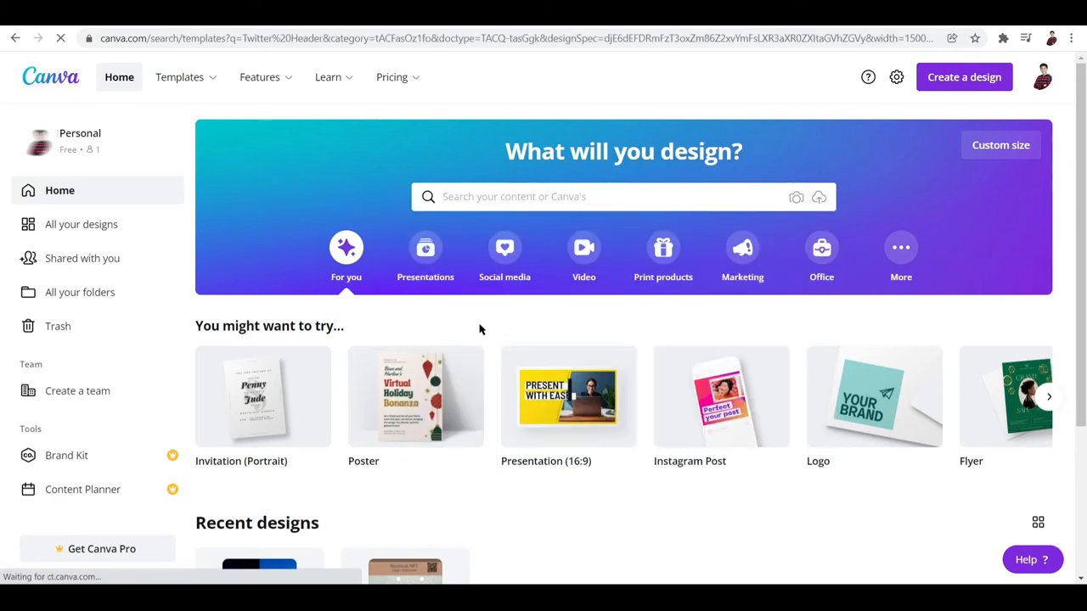
pyautogui.moveTo(784, 213)
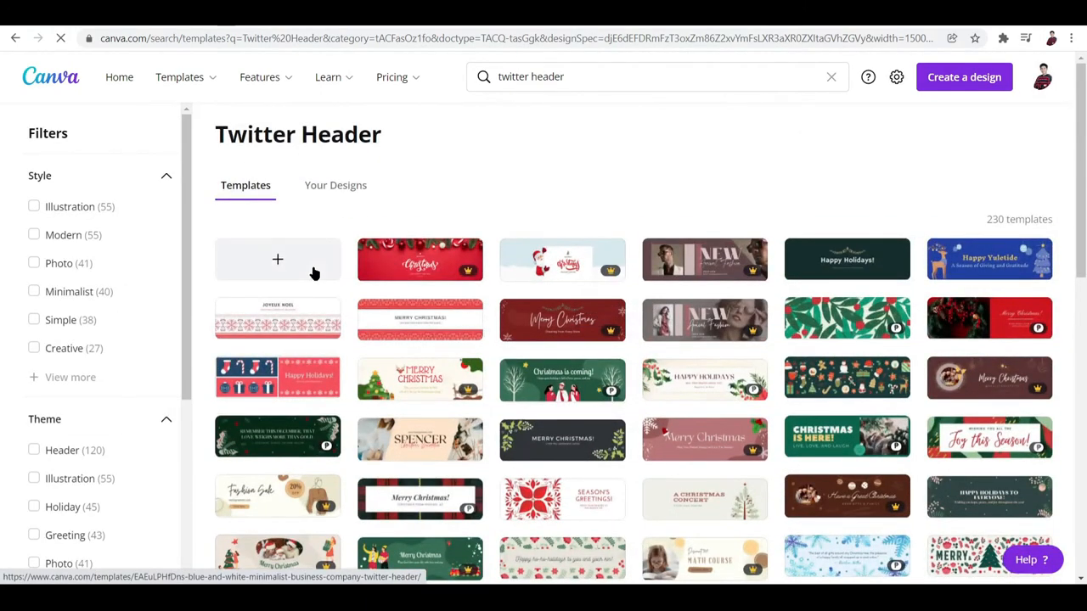
# Start a blank Twitter header and add the pixel Santa image from Uploads, resized.
pyautogui.click(276, 259)
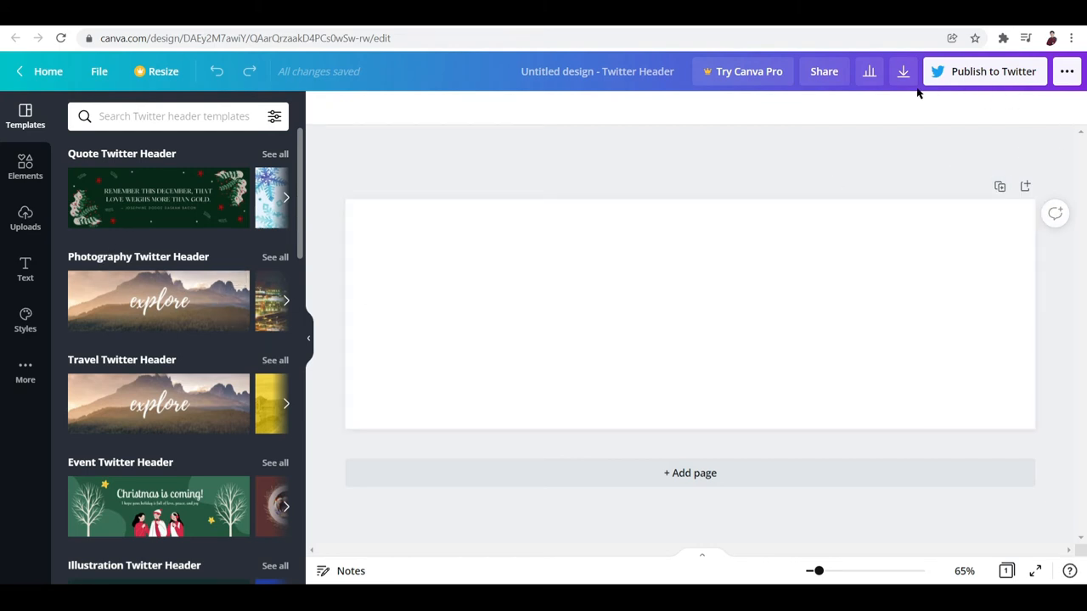
pyautogui.click(24, 219)
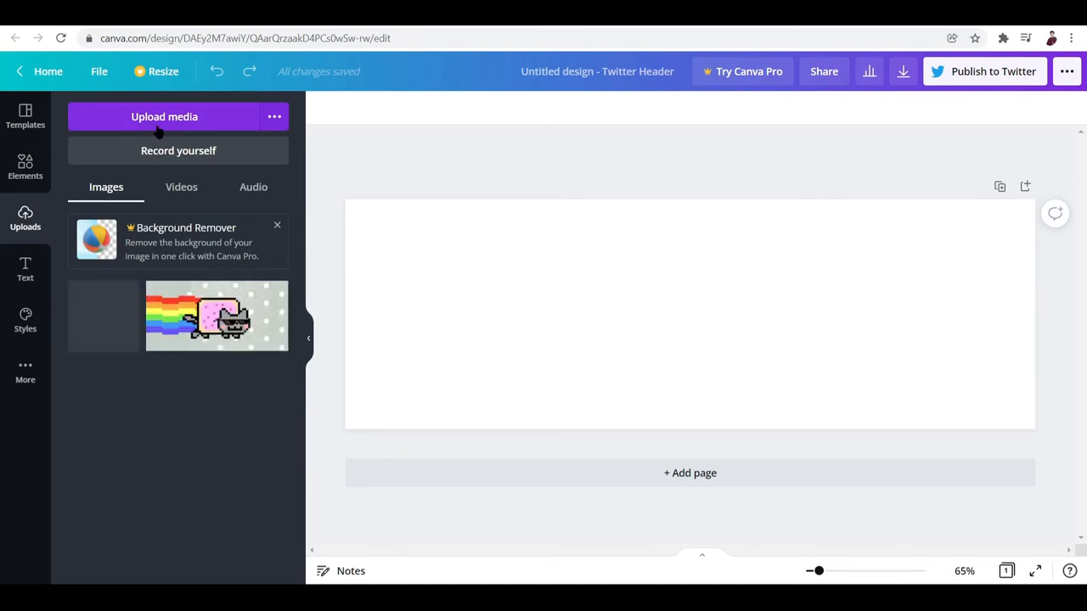
pyautogui.click(164, 116)
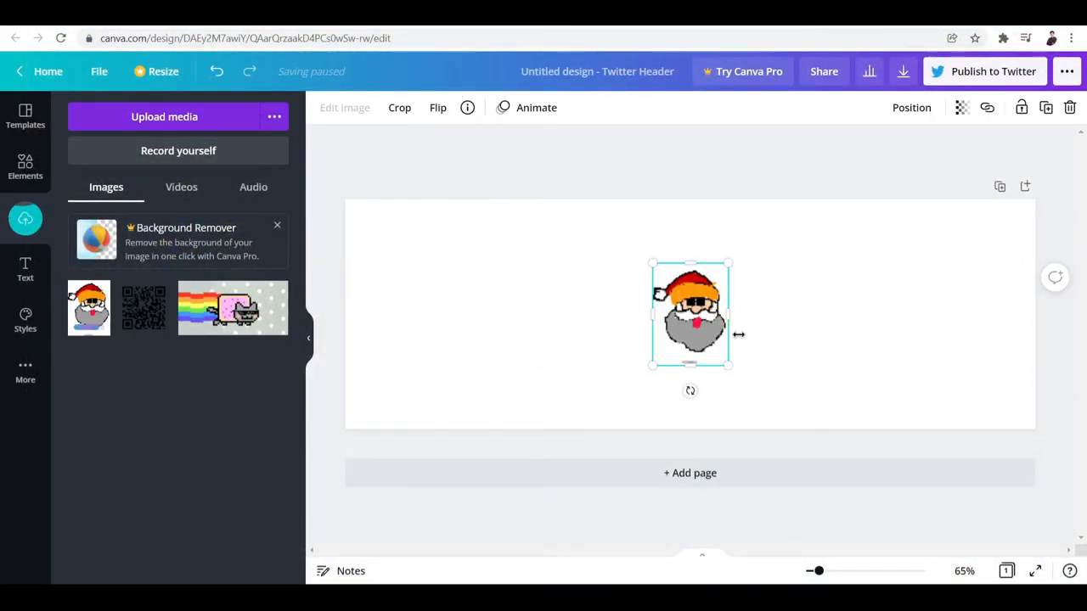
pyautogui.moveTo(690, 334); pyautogui.dragTo(676, 334)
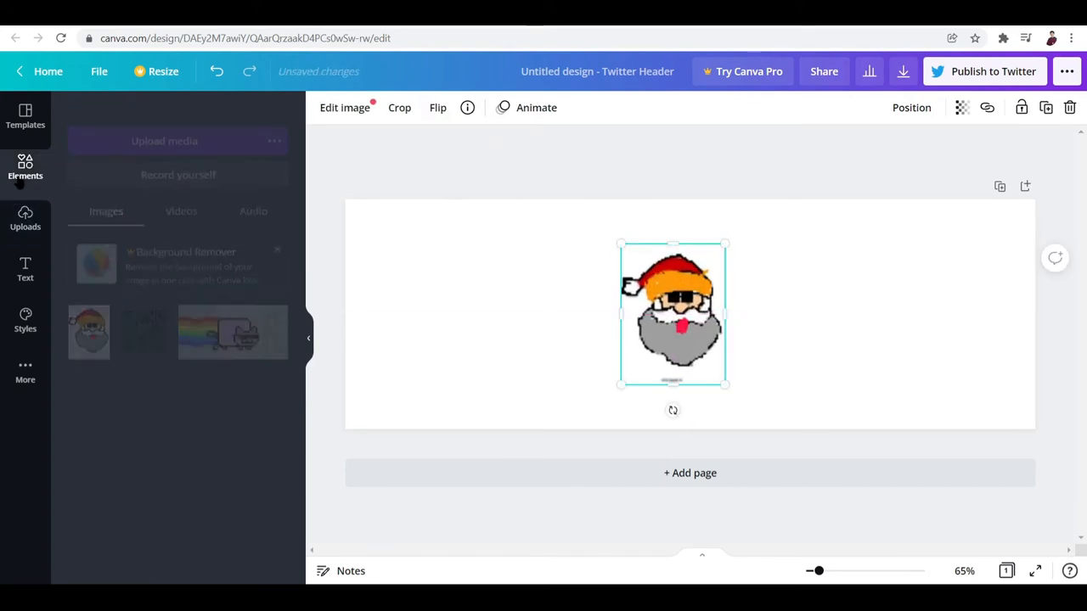
# Search elements for 'santa' and place a shrunk gold sleigh-and-reindeer graphic above Santa's hat.
pyautogui.click(25, 167)
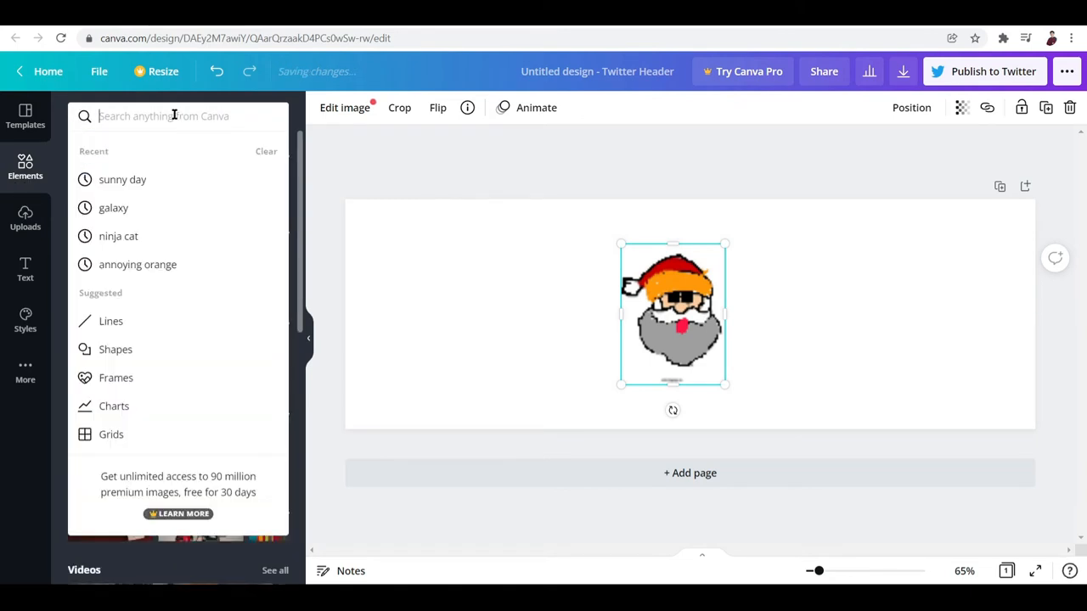
pyautogui.write('santa')
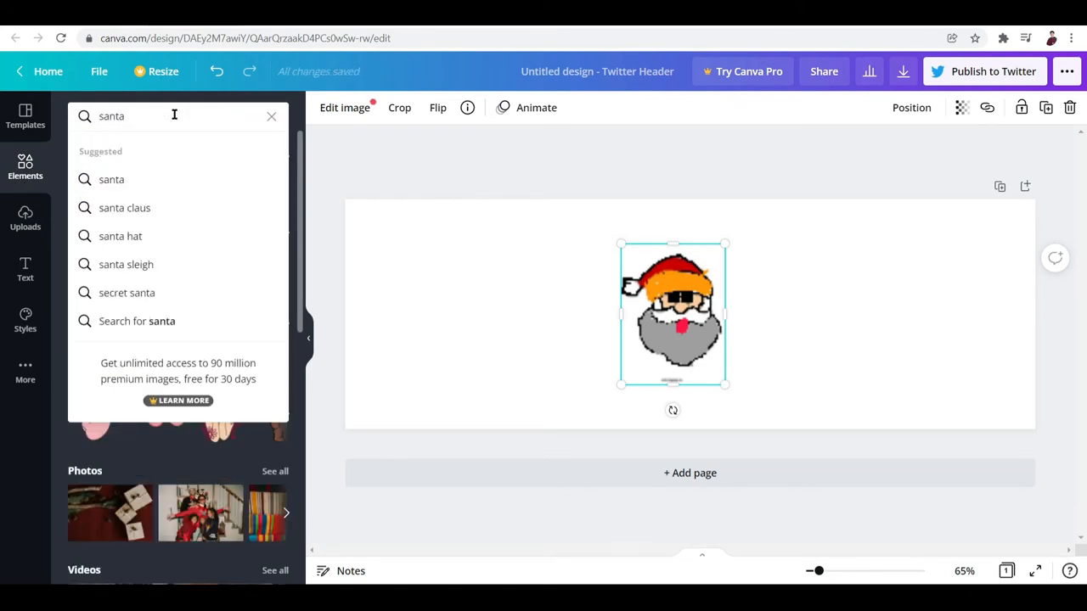
pyautogui.press('Enter')
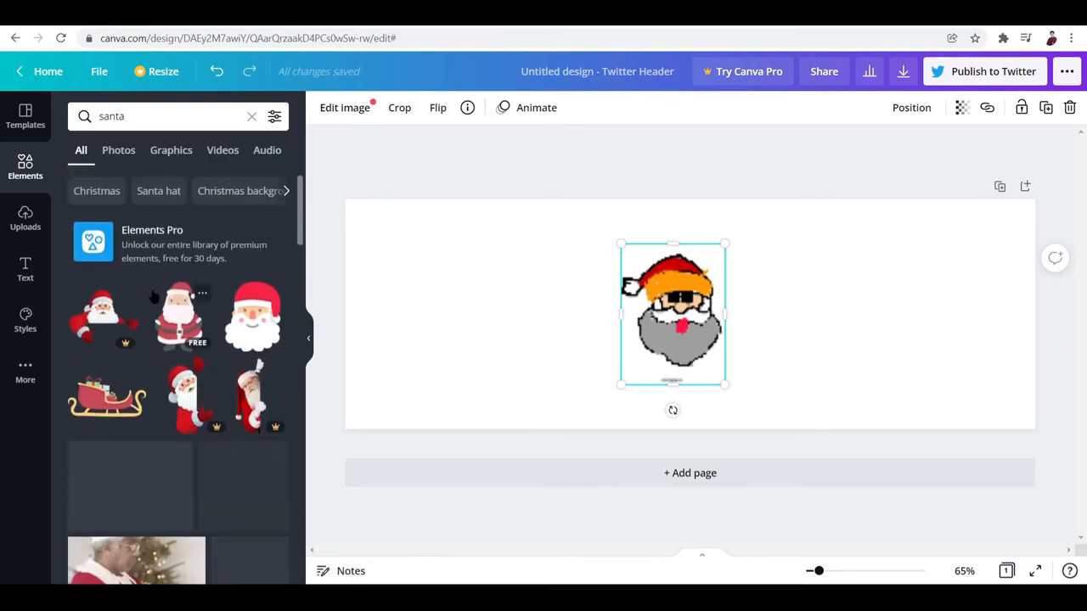
pyautogui.scroll(-3)
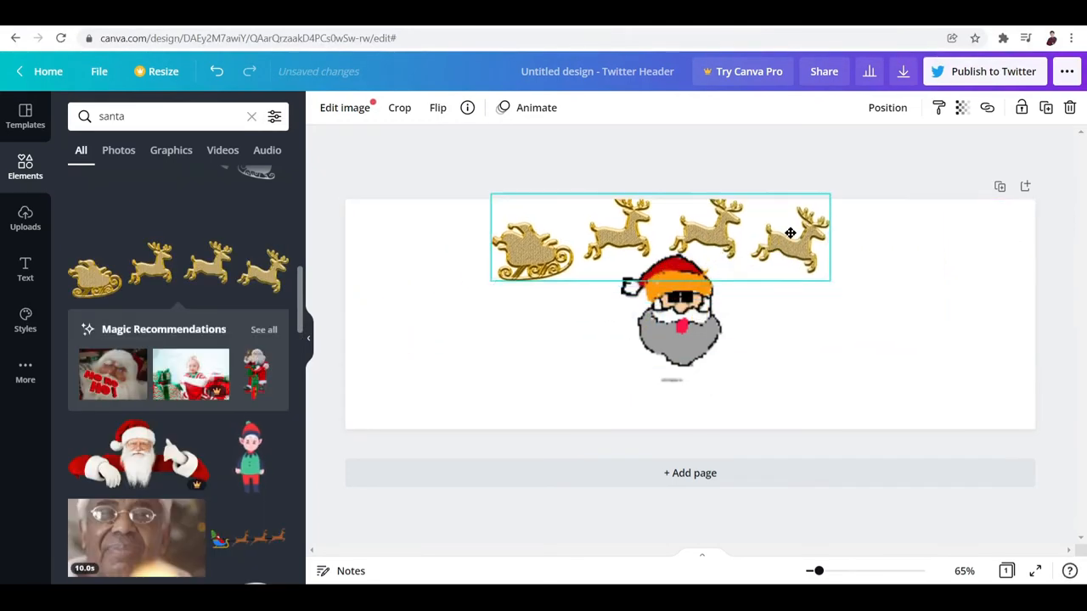
pyautogui.moveTo(789, 234); pyautogui.dragTo(752, 242)
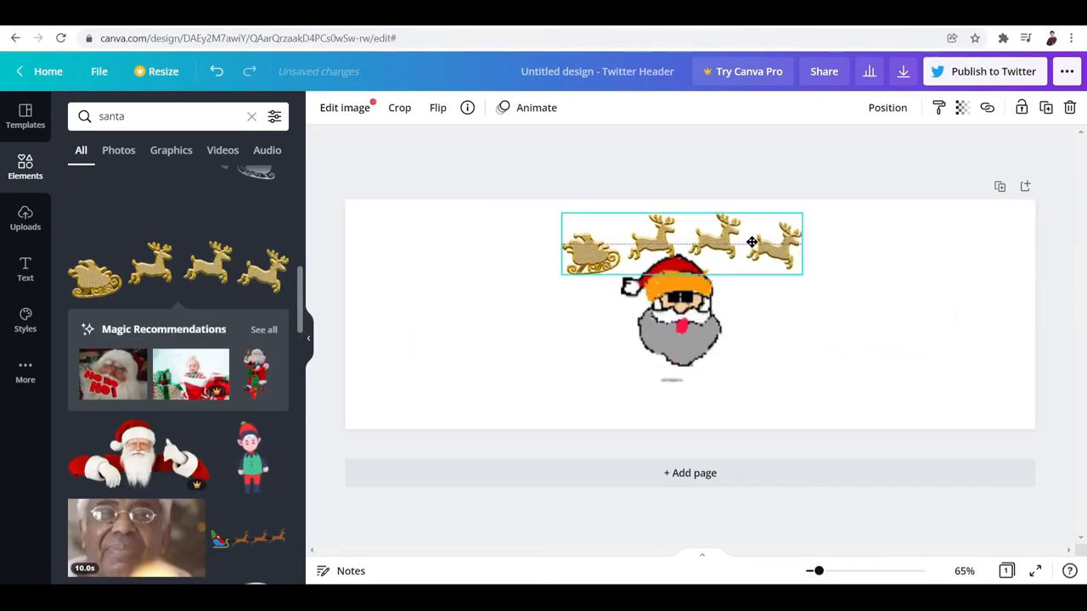
pyautogui.moveTo(752, 242); pyautogui.dragTo(713, 236)
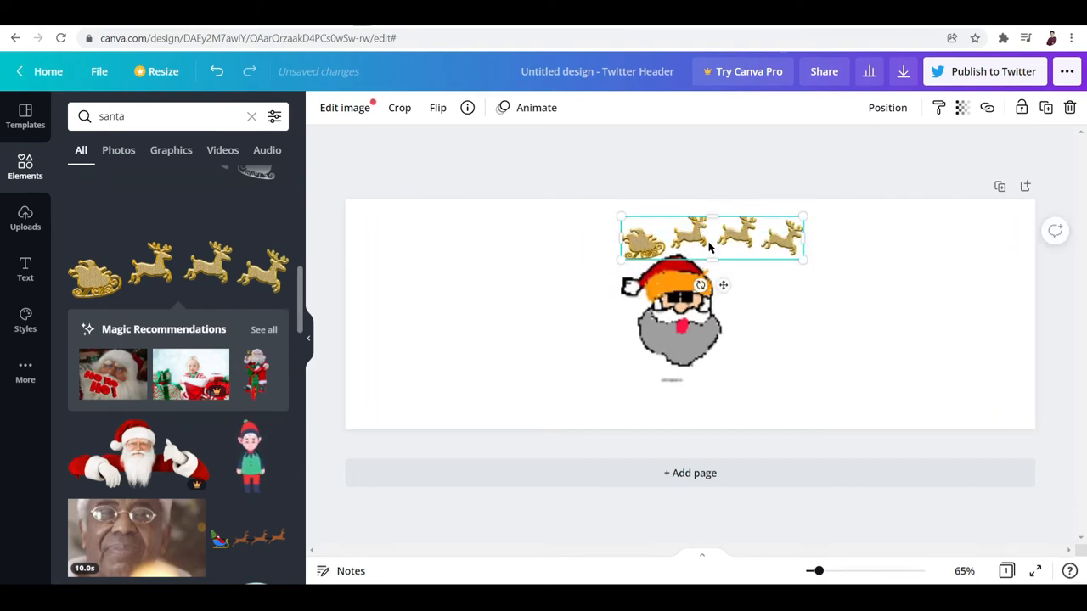
pyautogui.moveTo(709, 237); pyautogui.dragTo(671, 246)
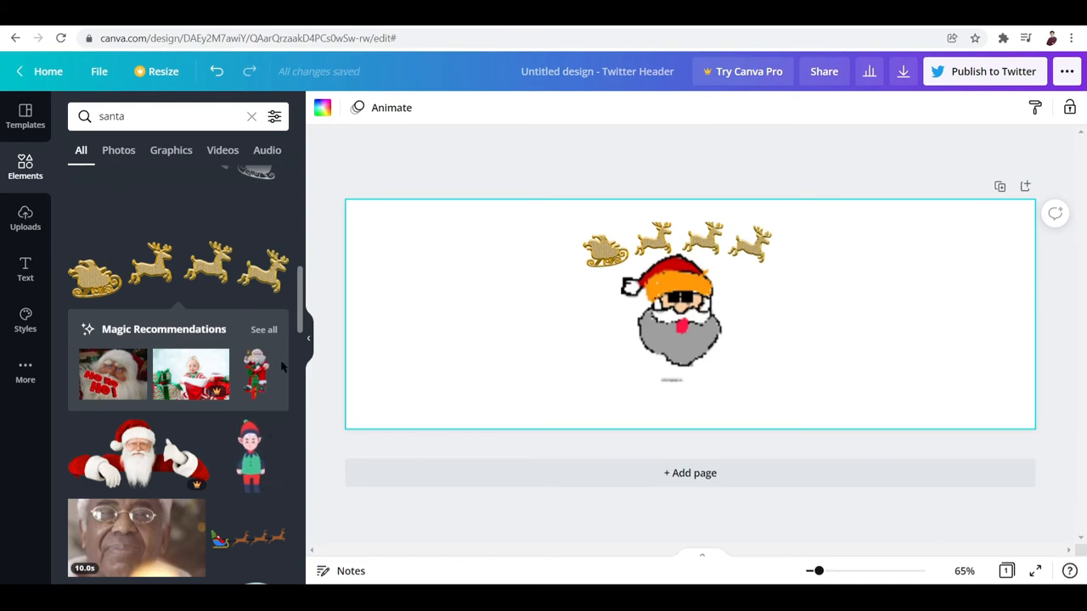
# Add a heading reading 'SALE! HUGE DISCOUNTS!' and move it below Santa near the bottom.
pyautogui.click(24, 269)
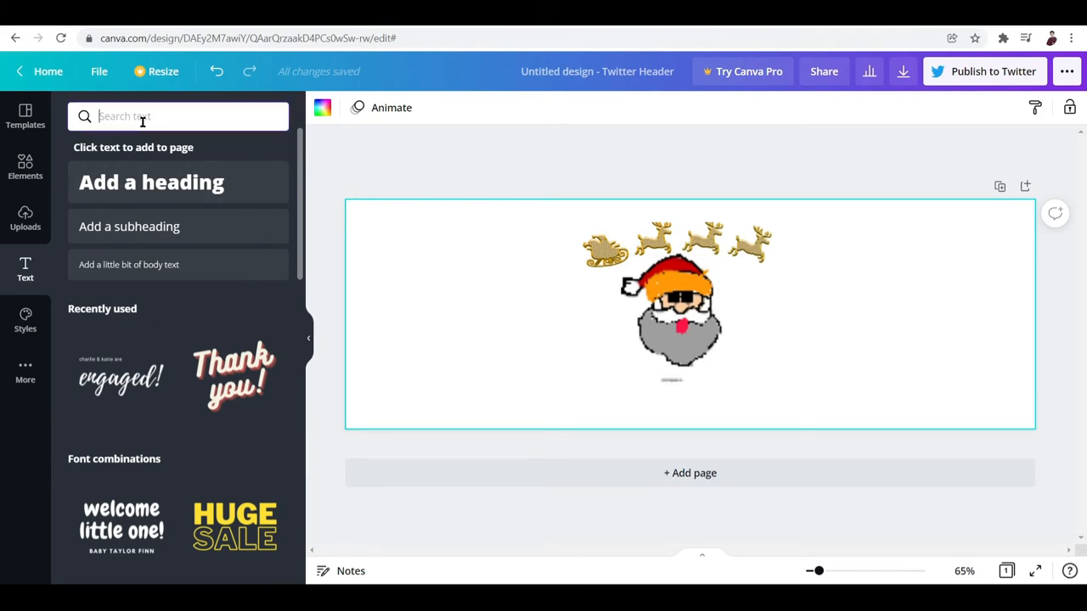
pyautogui.write('SALE')
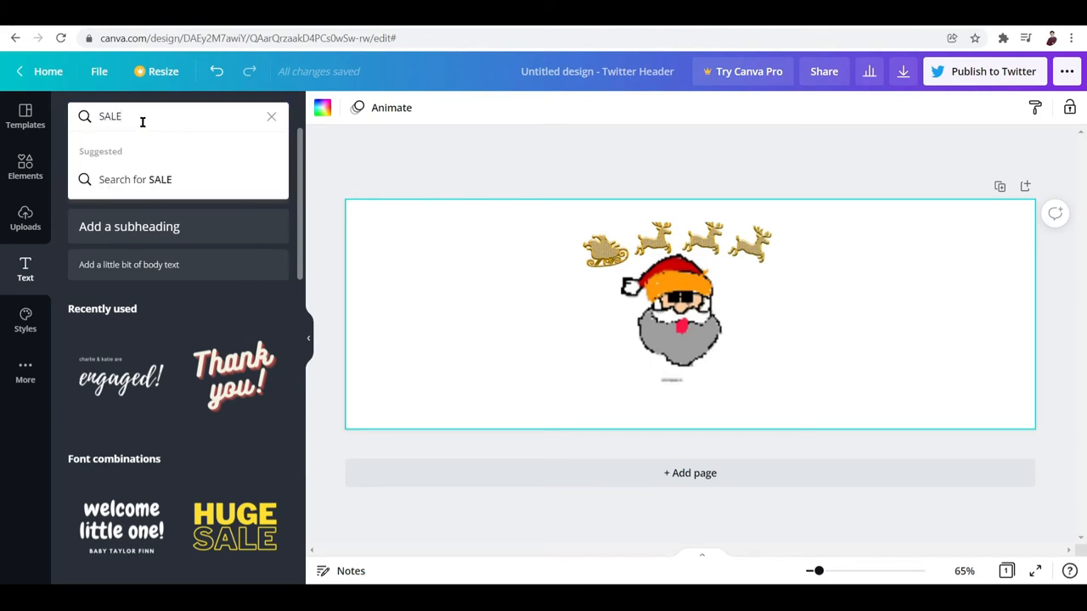
pyautogui.write('!')
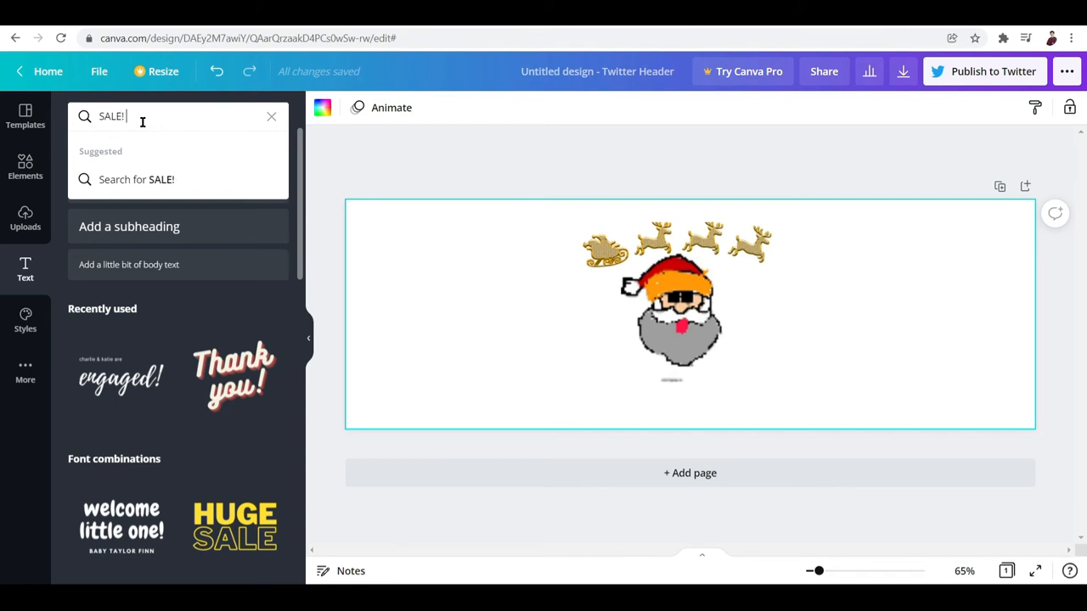
pyautogui.write('HUGE DISCOUNTS!')
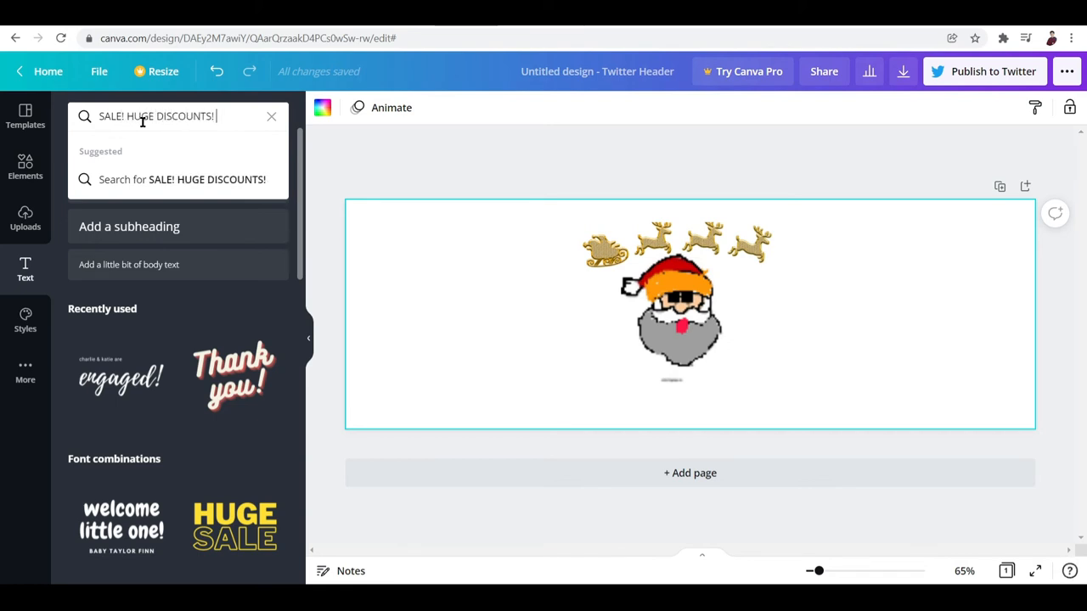
pyautogui.moveTo(173, 199)
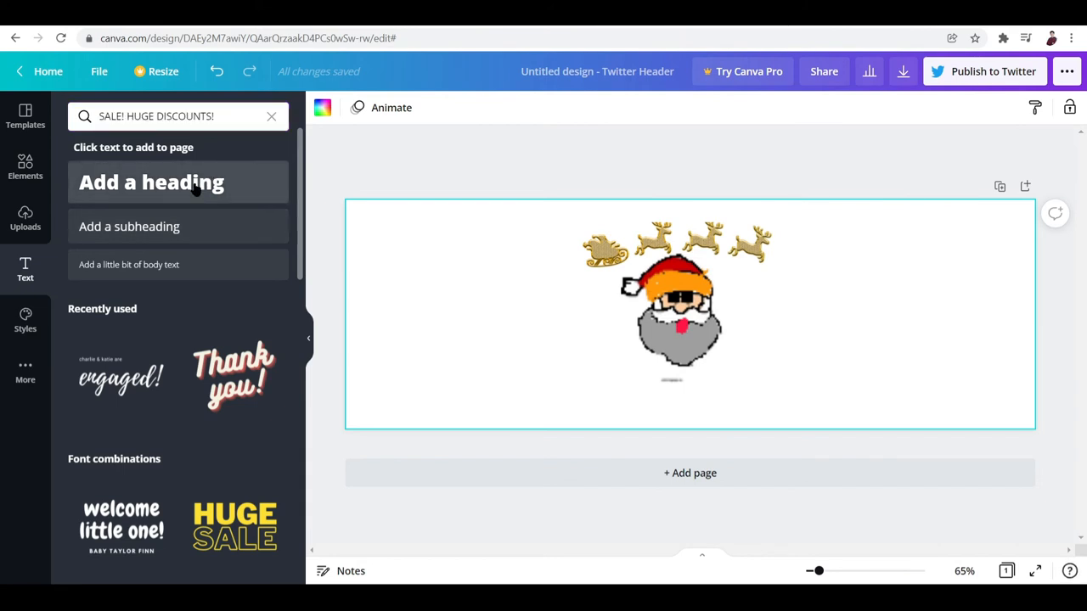
pyautogui.click(178, 182)
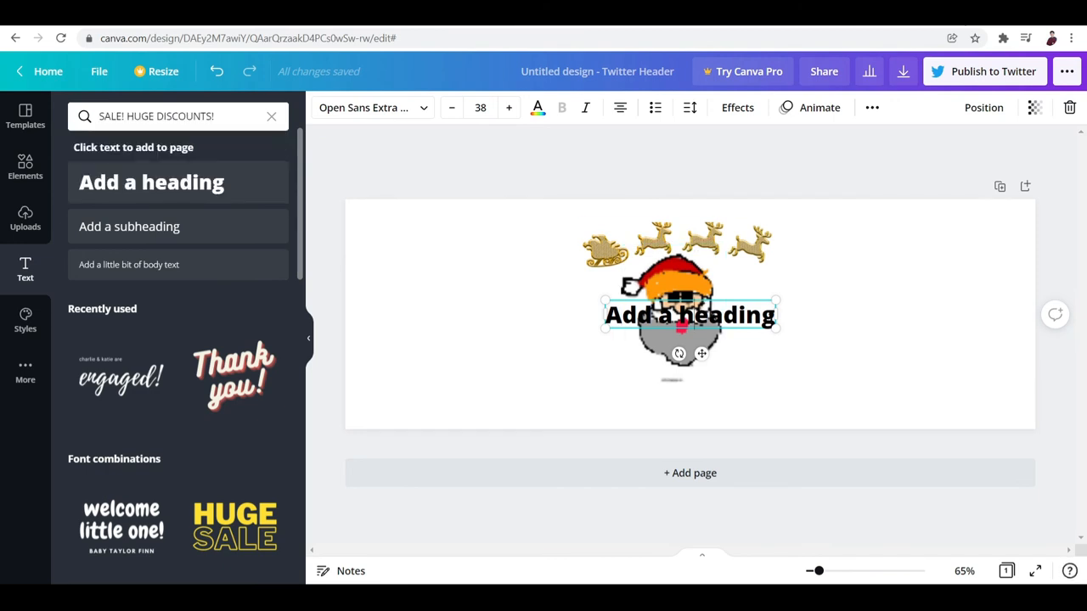
pyautogui.doubleClick(689, 315)
pyautogui.write('SALE! HUGE DISCOUNTS!')
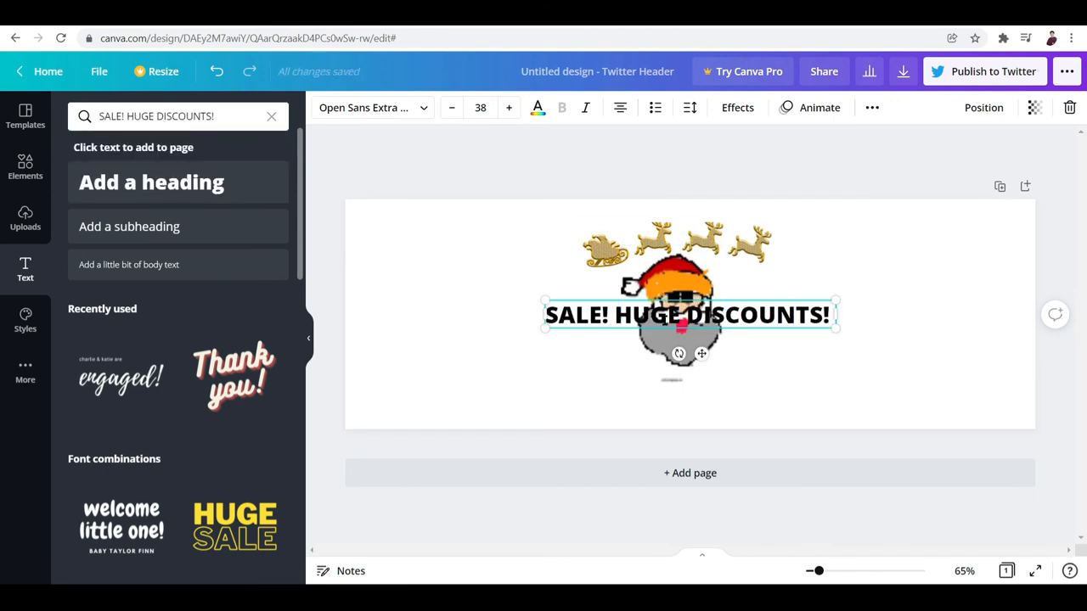
pyautogui.moveTo(690, 314); pyautogui.dragTo(689, 391)
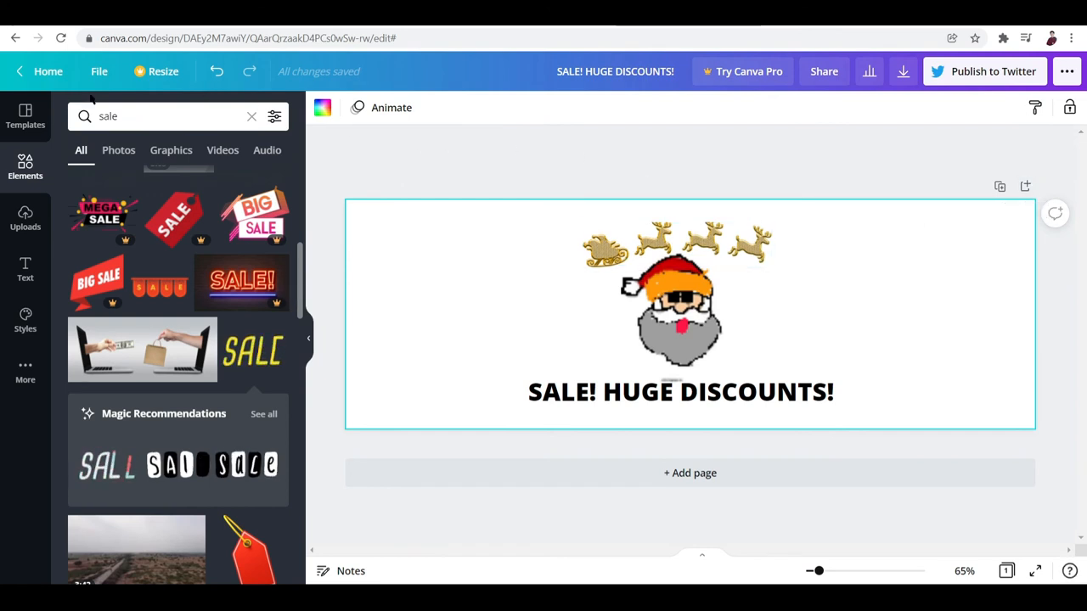
# Download the Santa sale header design from Canva as a PNG.
pyautogui.click(99, 71)
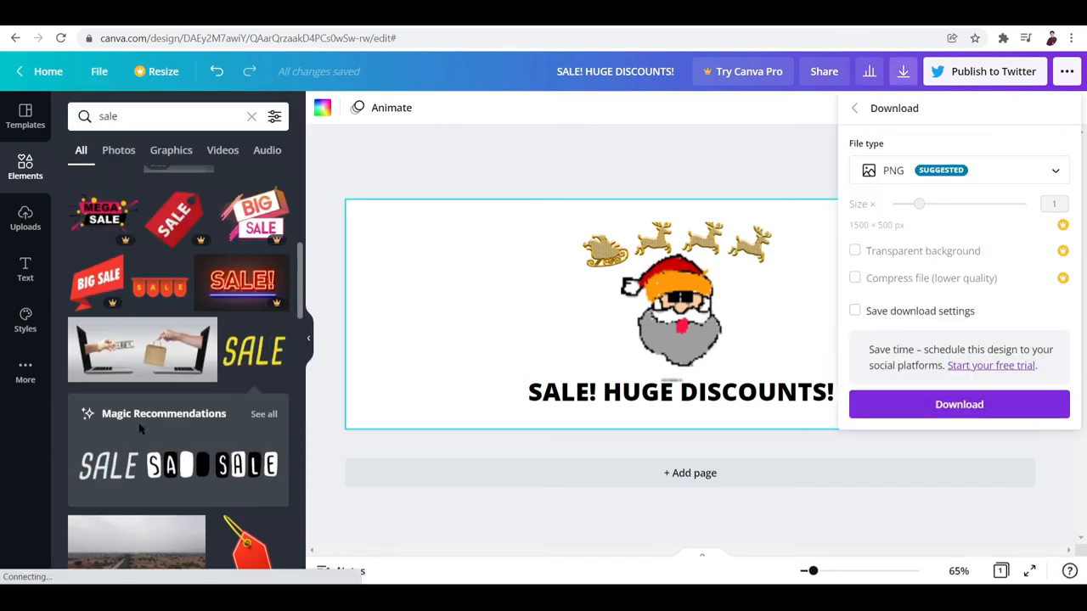
pyautogui.click(959, 404)
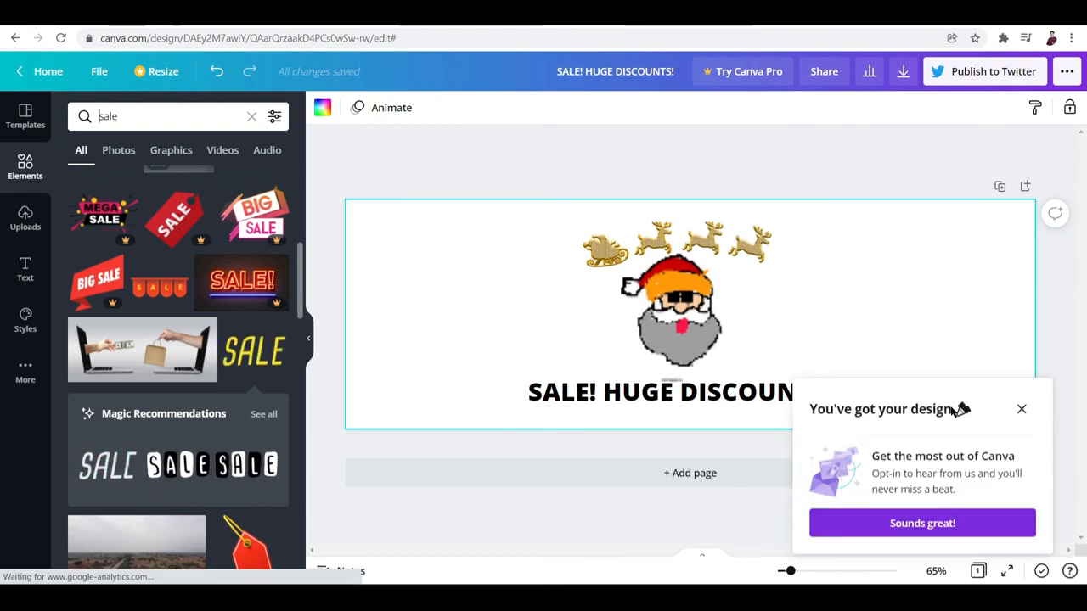
pyautogui.click(994, 70)
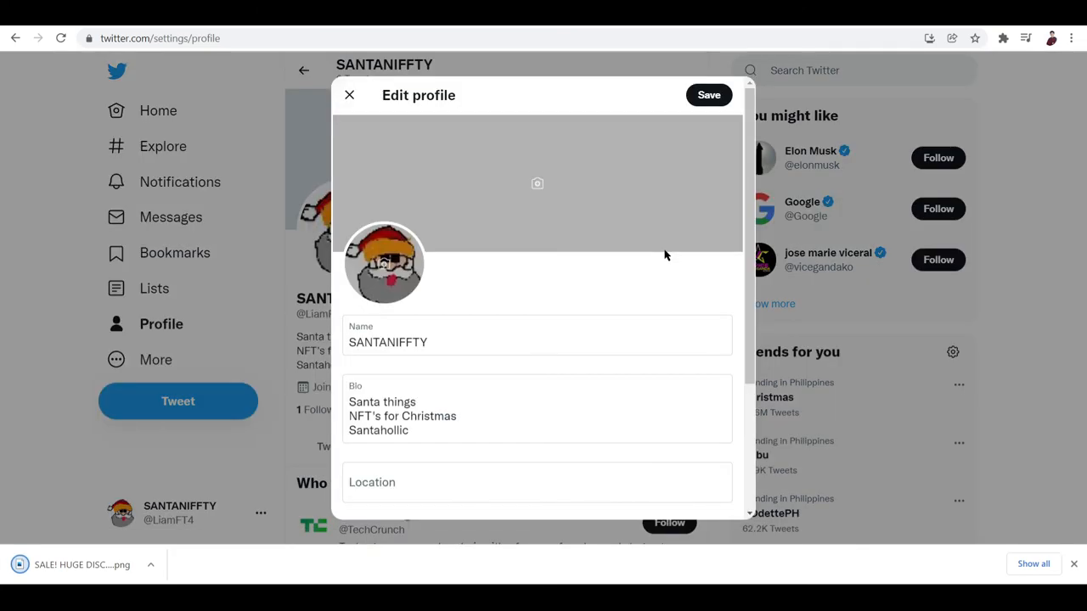
# Upload the downloaded 'SALE! HUGE DISCOUNTS!' PNG as the SANTANIFFTY header and save.
pyautogui.click(537, 183)
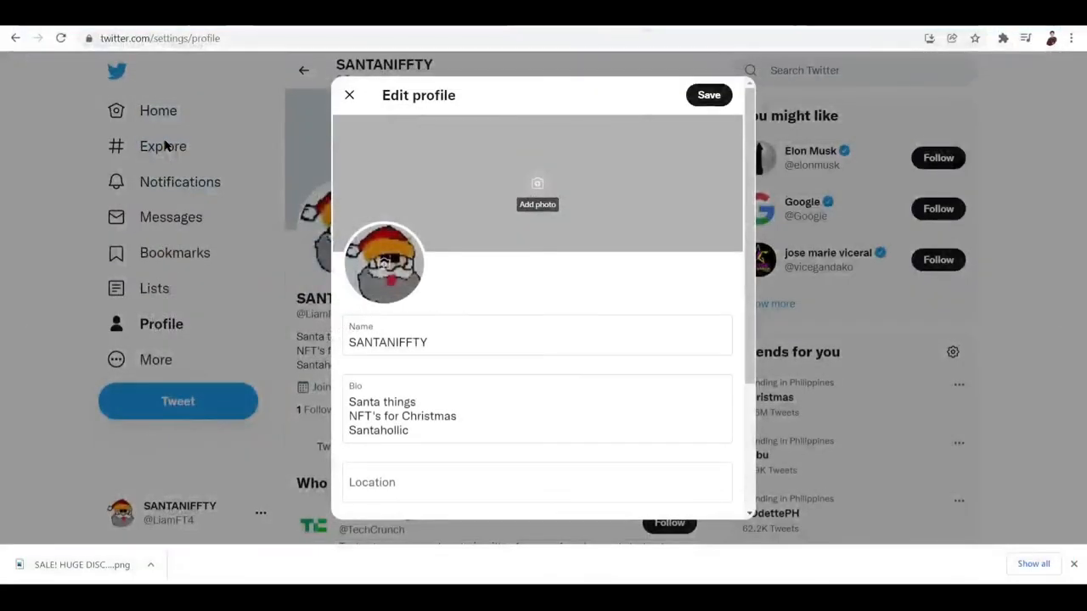
pyautogui.click(536, 183)
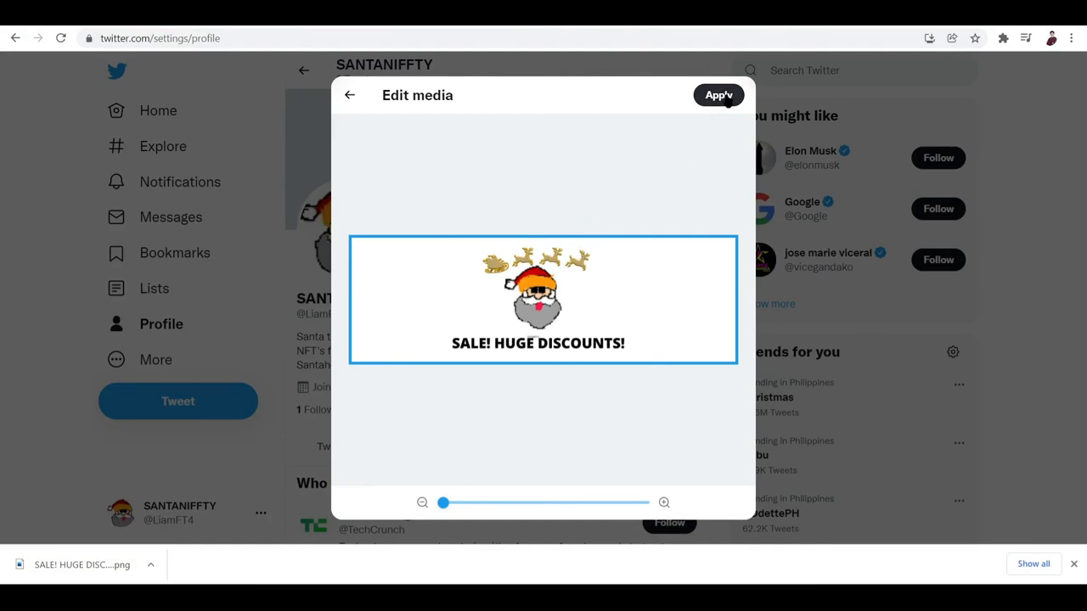
pyautogui.click(718, 94)
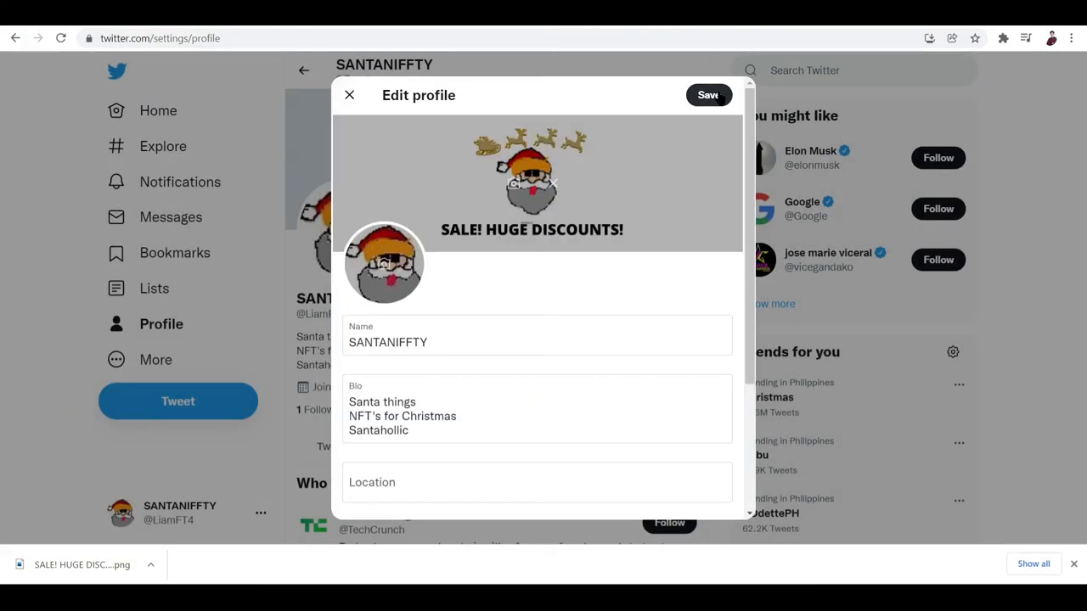
pyautogui.click(707, 95)
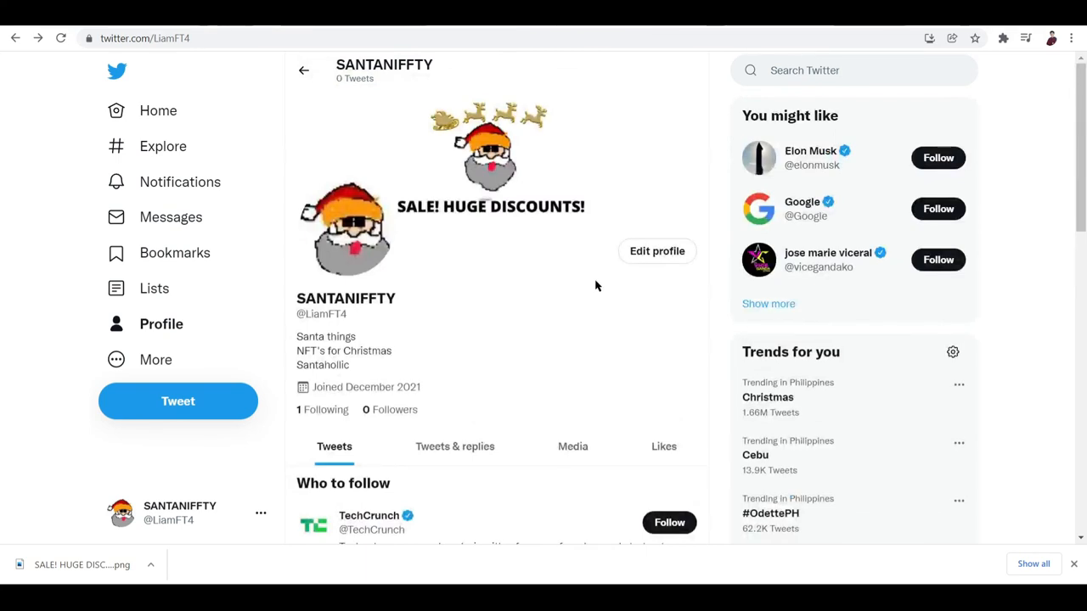
pyautogui.moveTo(606, 283)
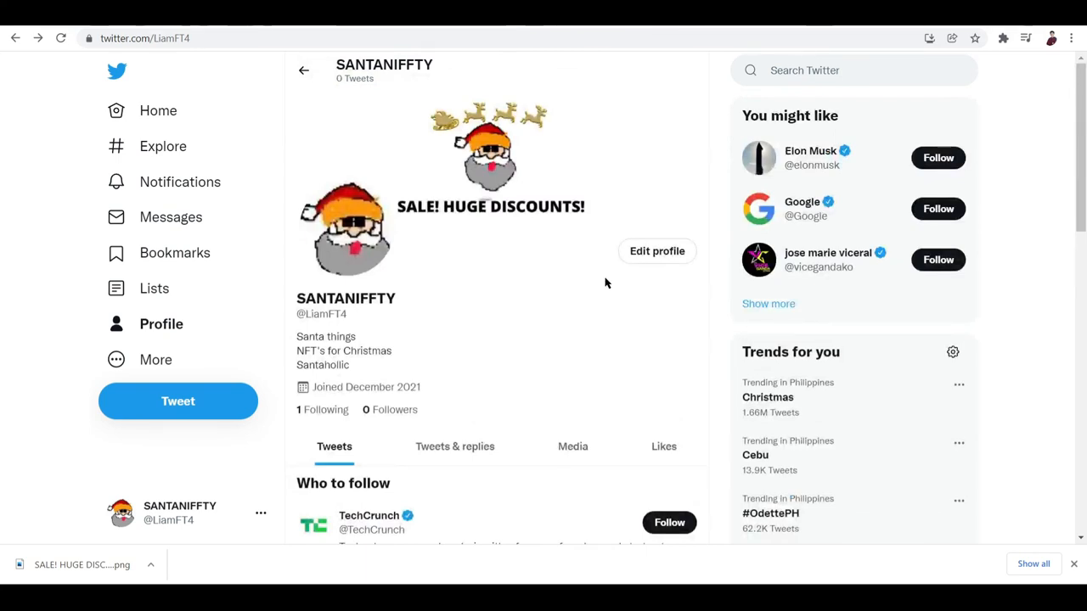
pyautogui.moveTo(503, 282)
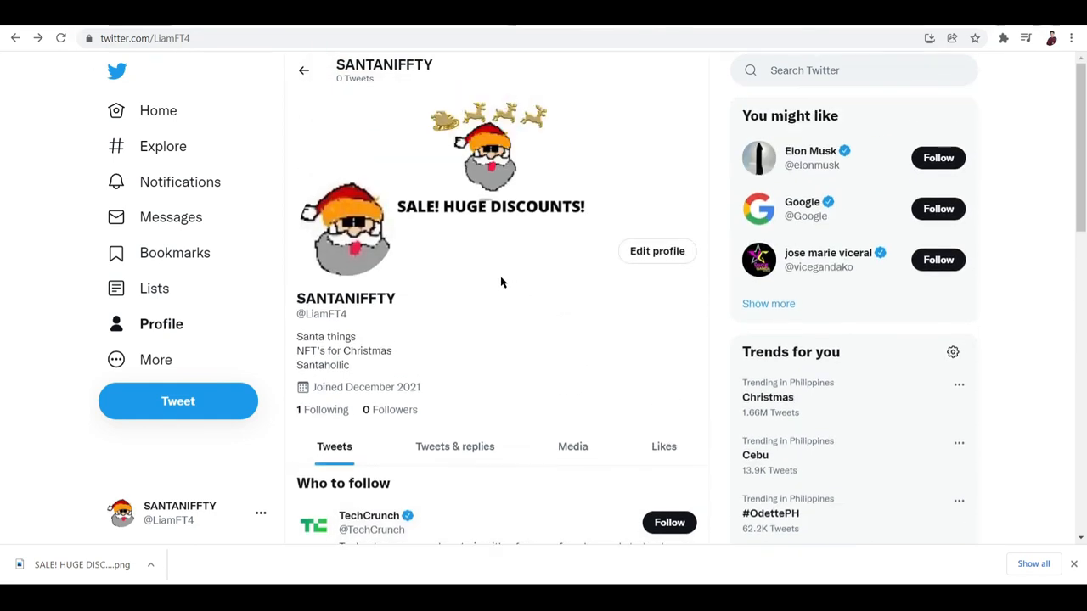
pyautogui.moveTo(454, 257)
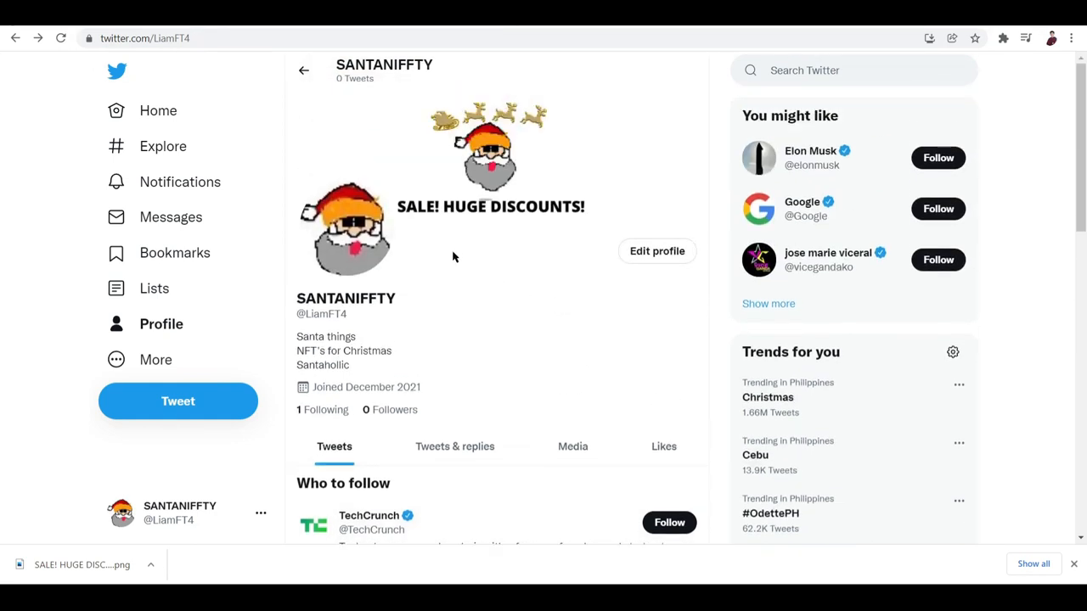
pyautogui.moveTo(399, 154)
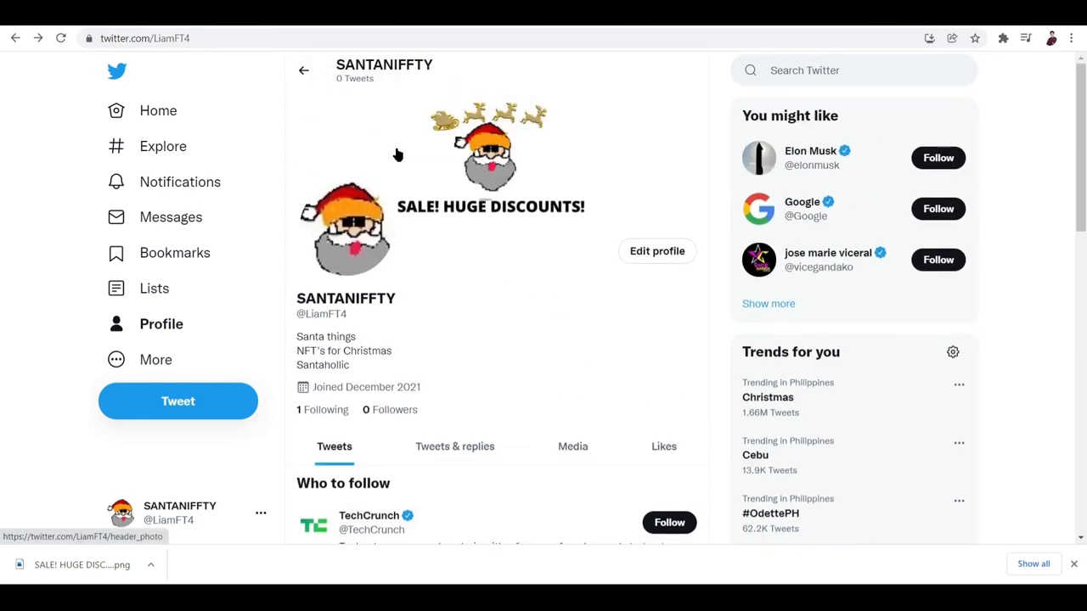
pyautogui.scroll(-3)
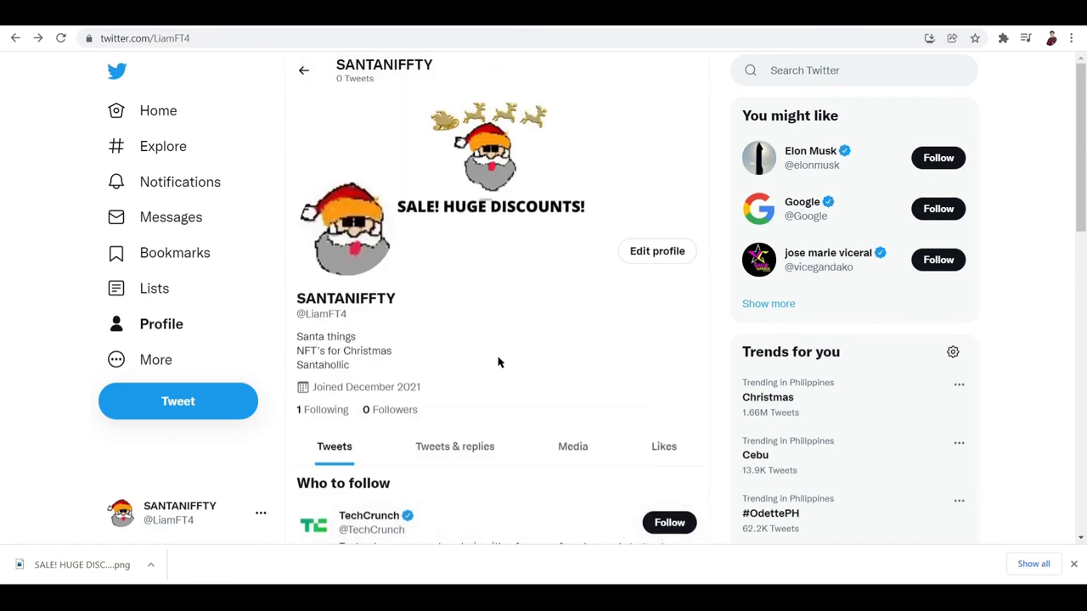
pyautogui.moveTo(506, 343)
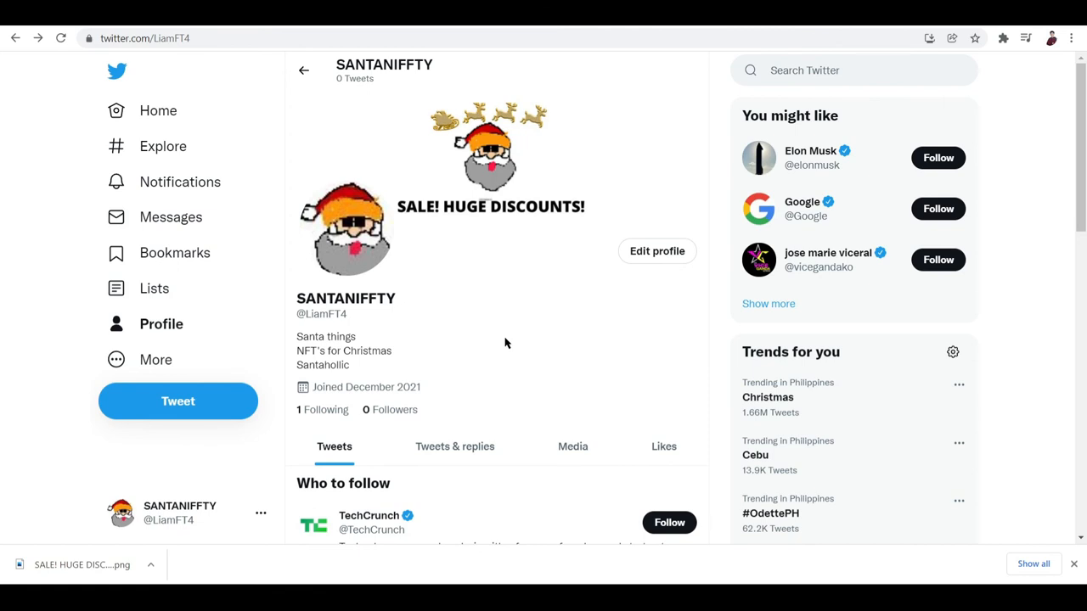
pyautogui.moveTo(491, 294)
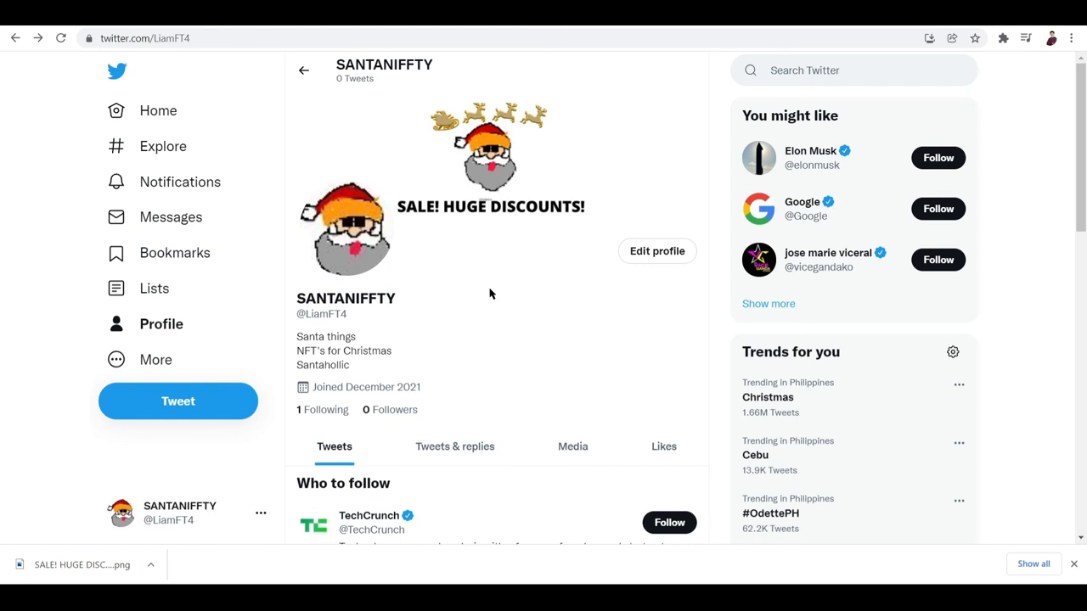
pyautogui.moveTo(503, 90)
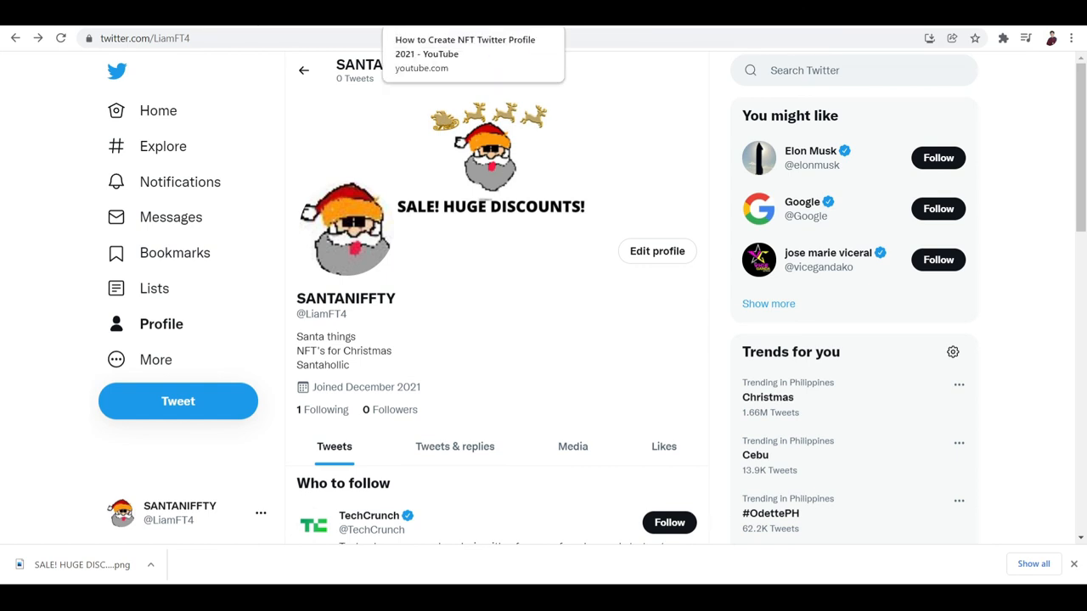
pyautogui.moveTo(446, 558)
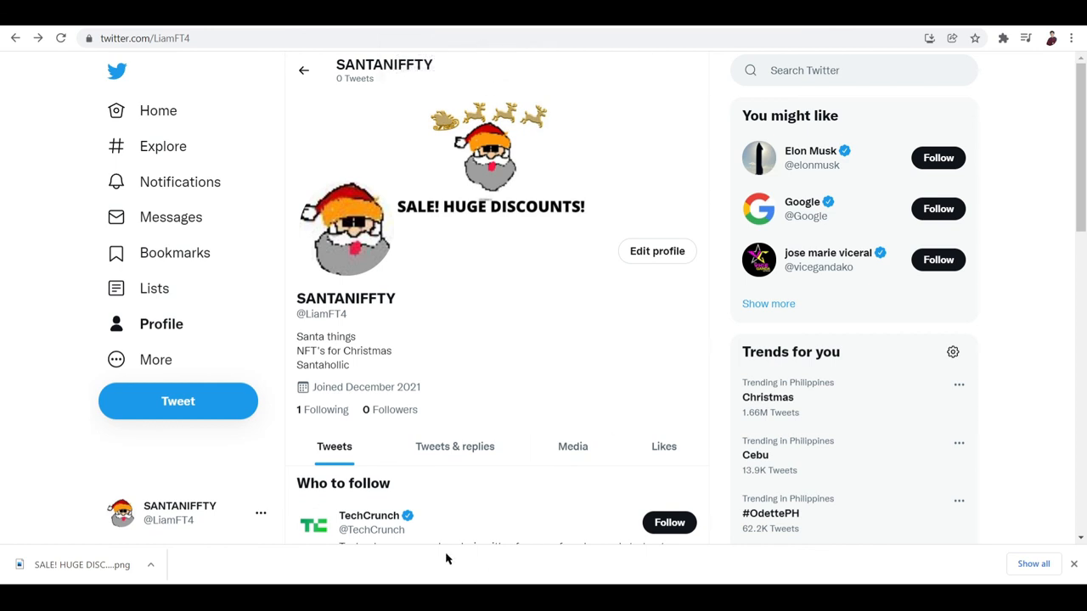